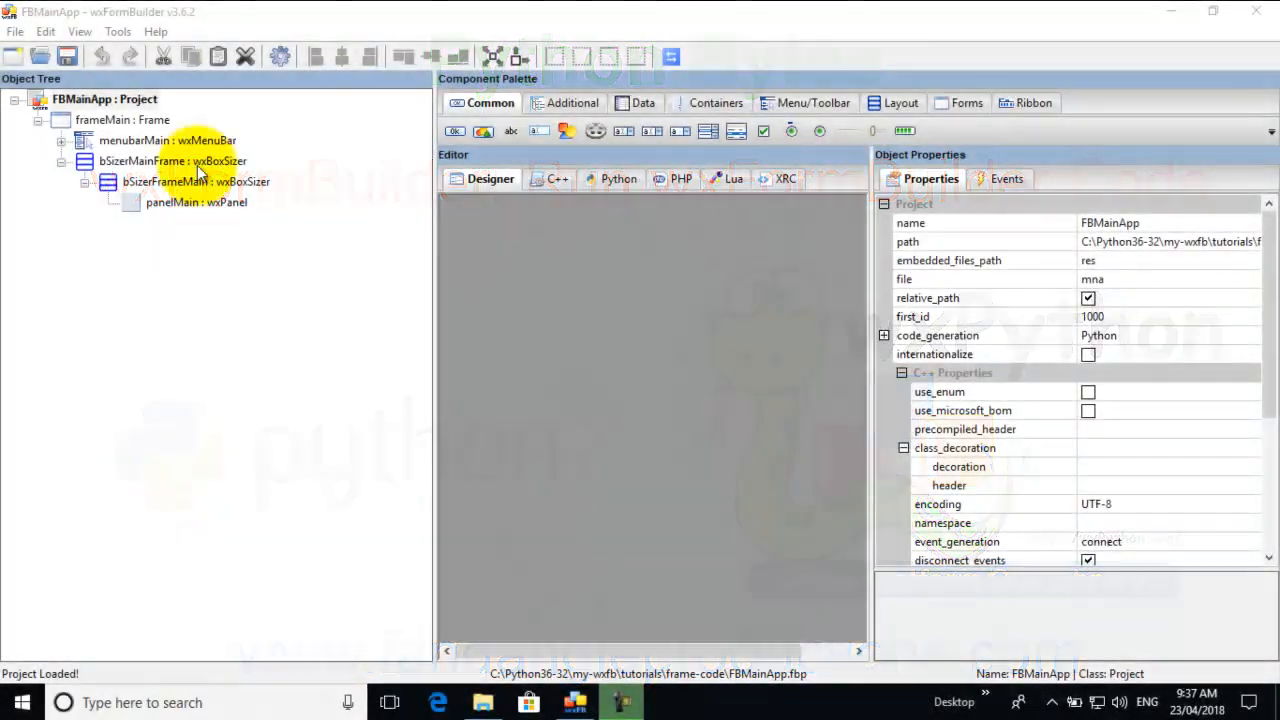
- Set the code output path to C:\Python36-32\my-wxfb\tutorials\frame-code and save the FBMainApp project
{"action": "left_click", "coordinate": [104, 98]}
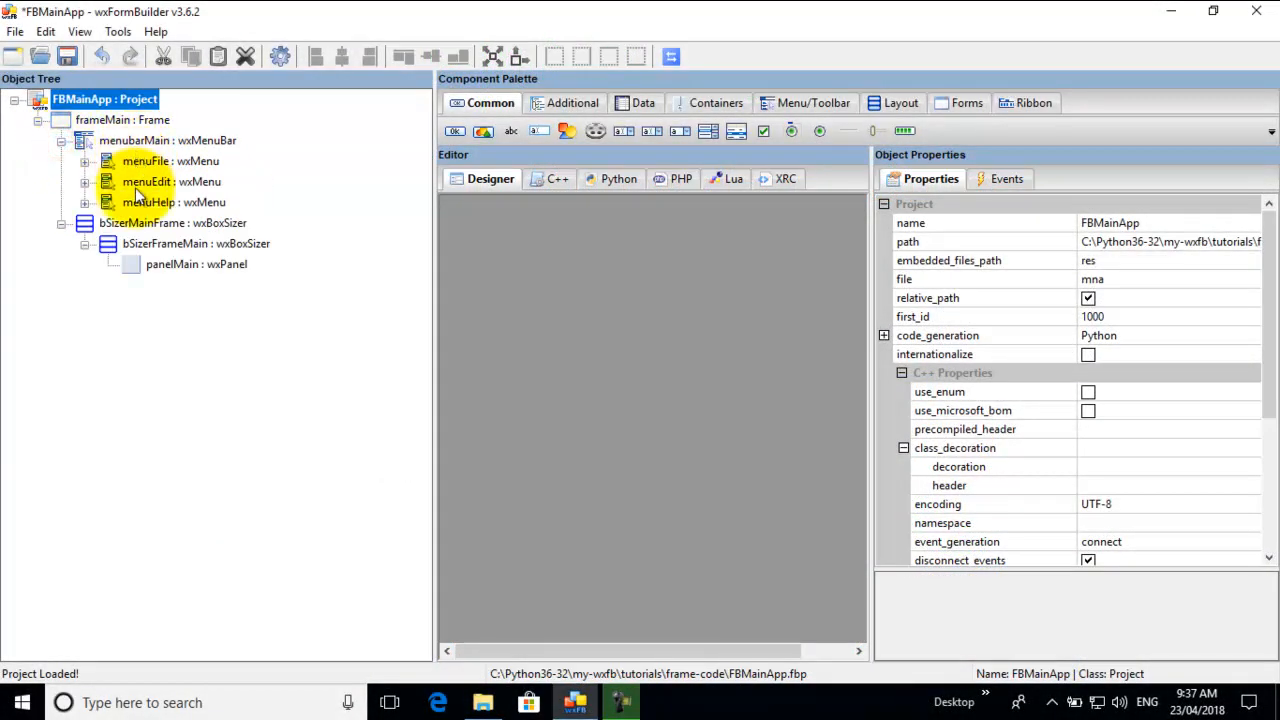
{"action": "left_click", "coordinate": [63, 140]}
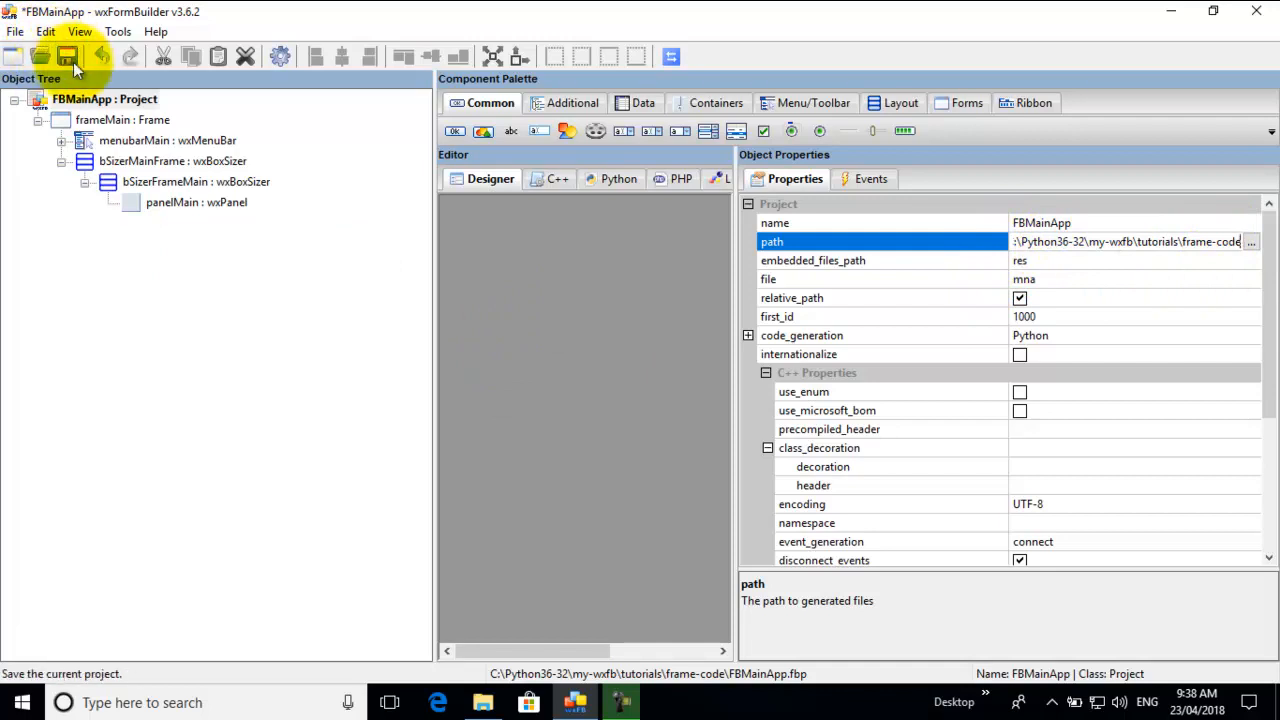
{"action": "left_click", "coordinate": [67, 57]}
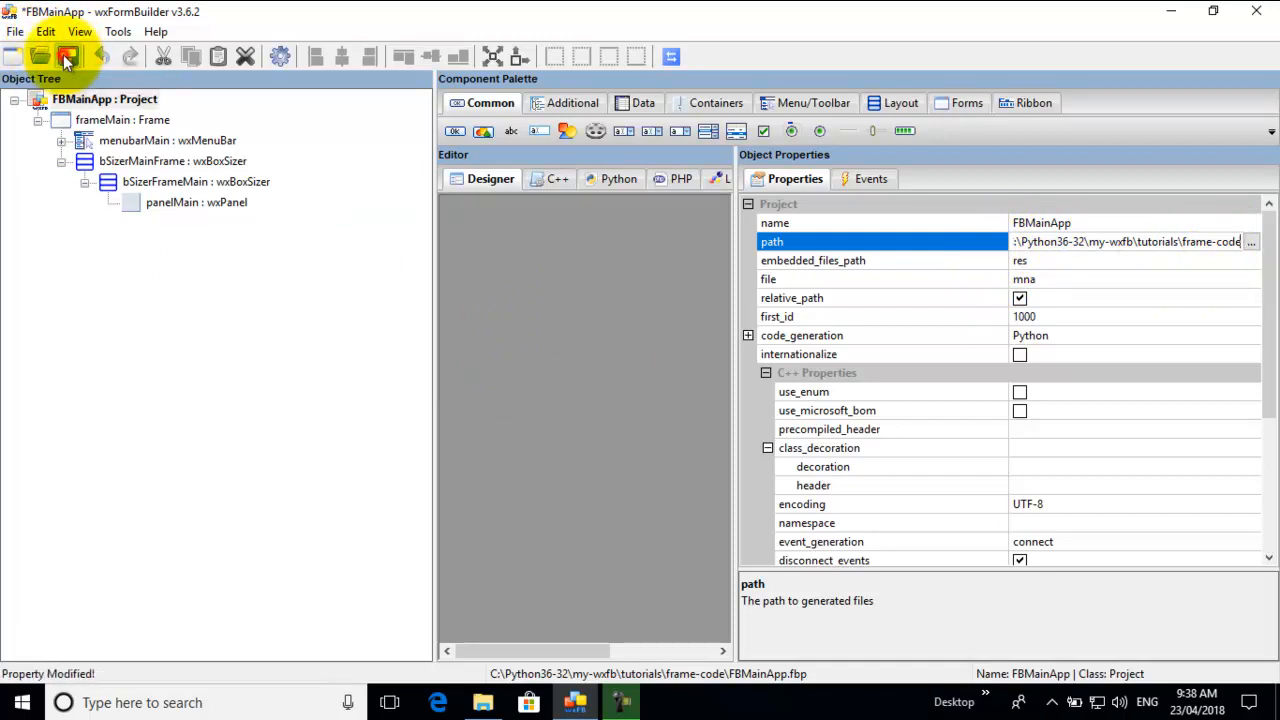
{"action": "left_click", "coordinate": [67, 56]}
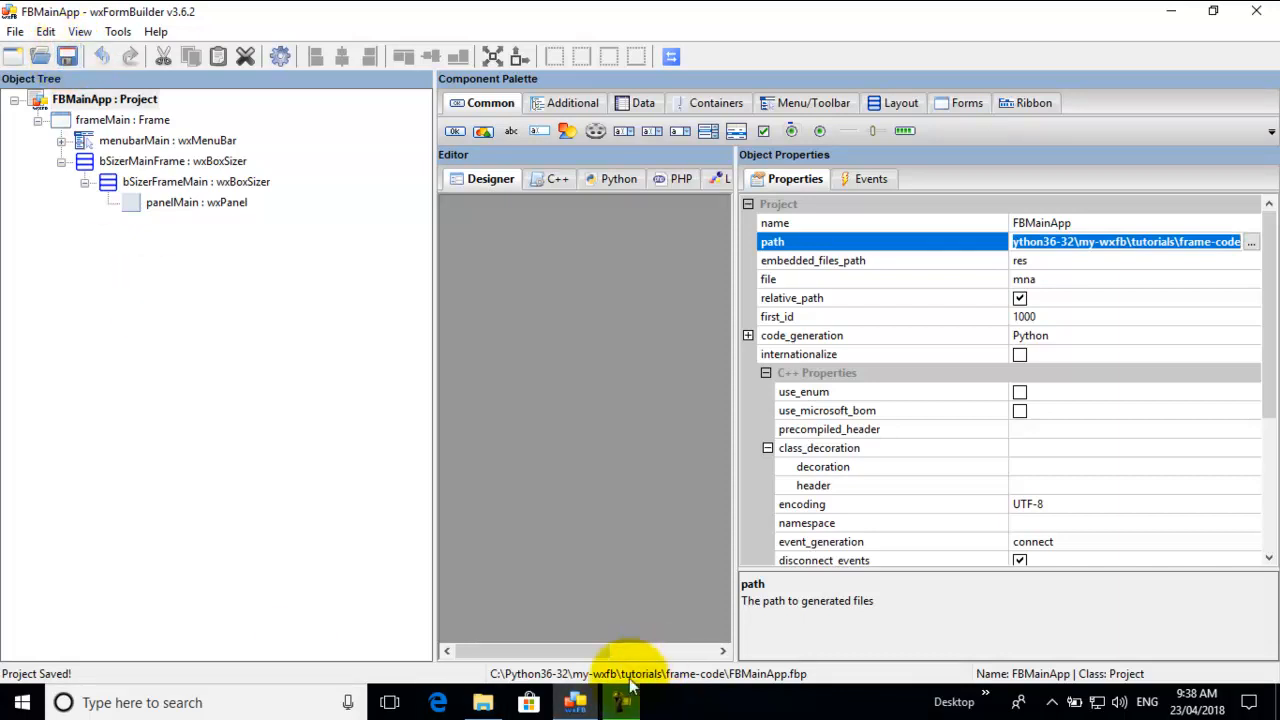
{"action": "left_click", "coordinate": [483, 702]}
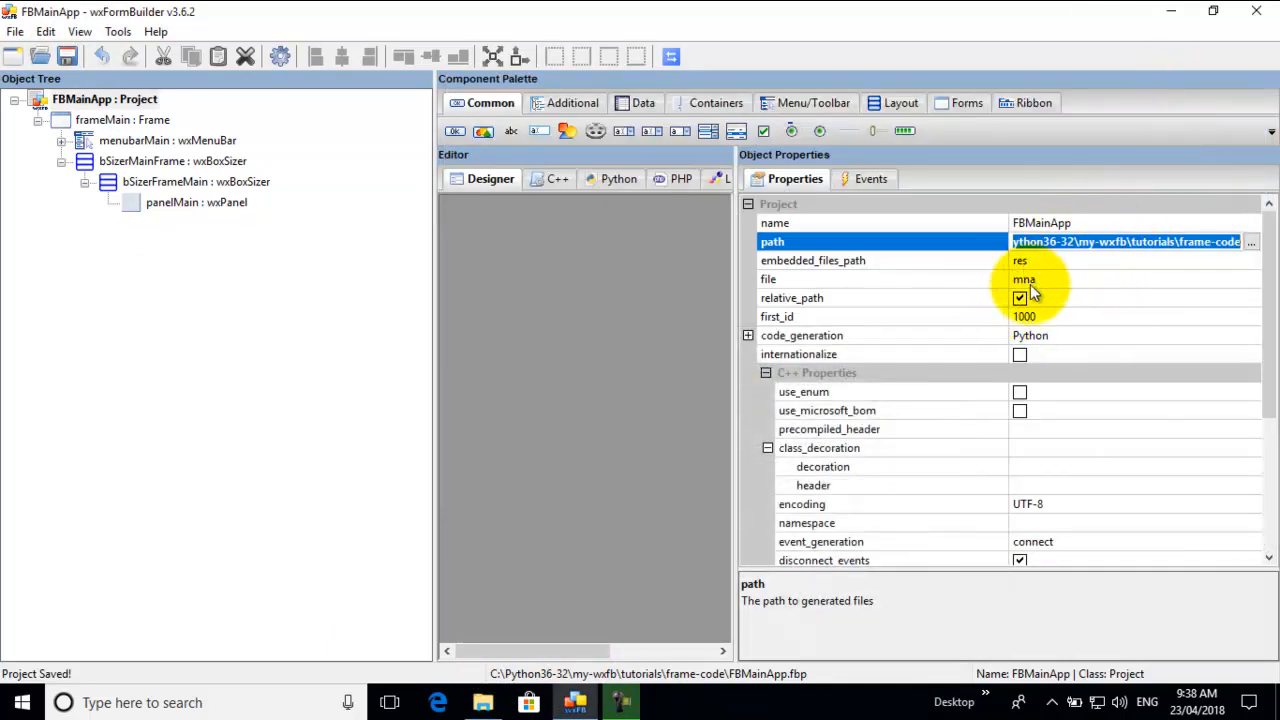
{"action": "mouse_move", "coordinate": [1040, 290]}
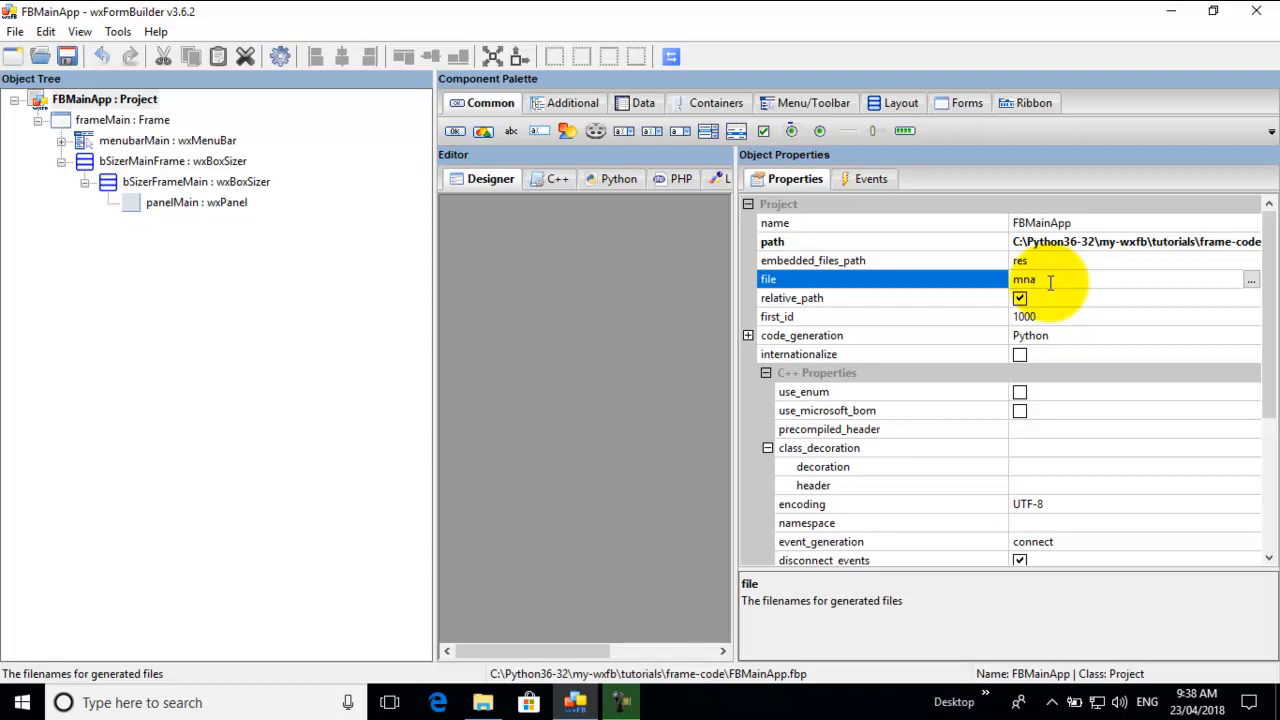
{"action": "type", "text": "B"}
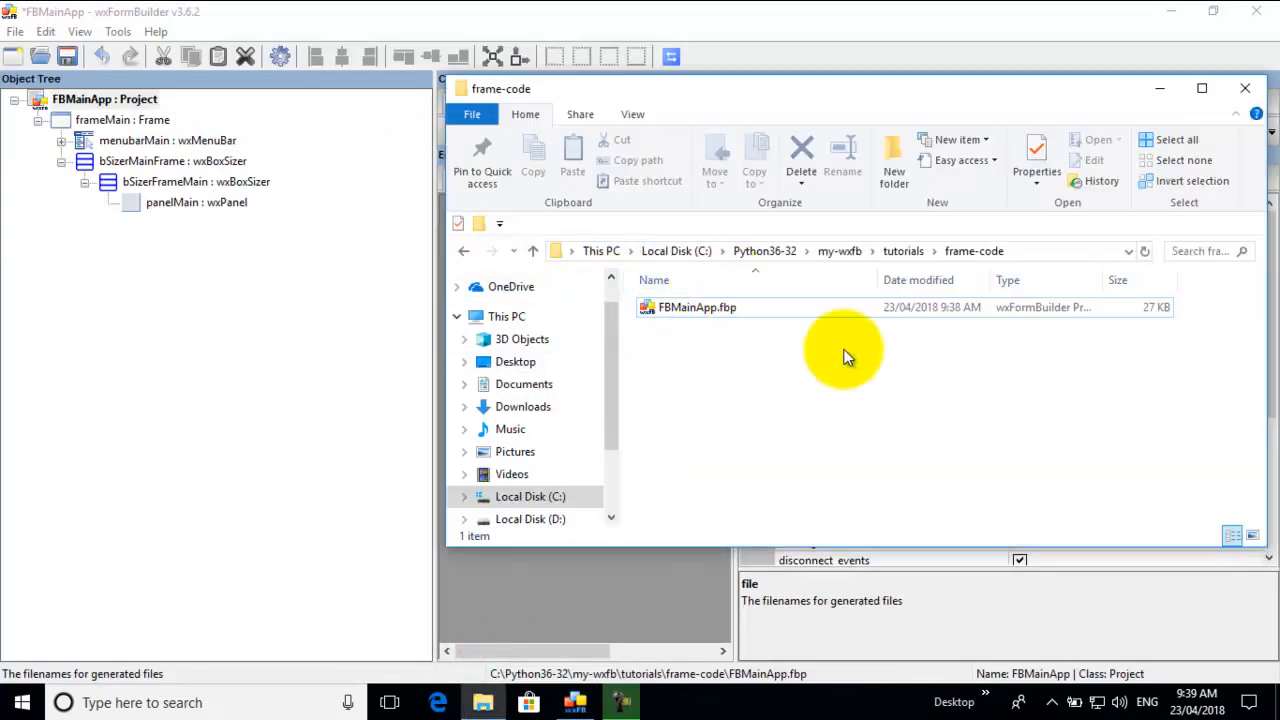
{"action": "mouse_move", "coordinate": [975, 251]}
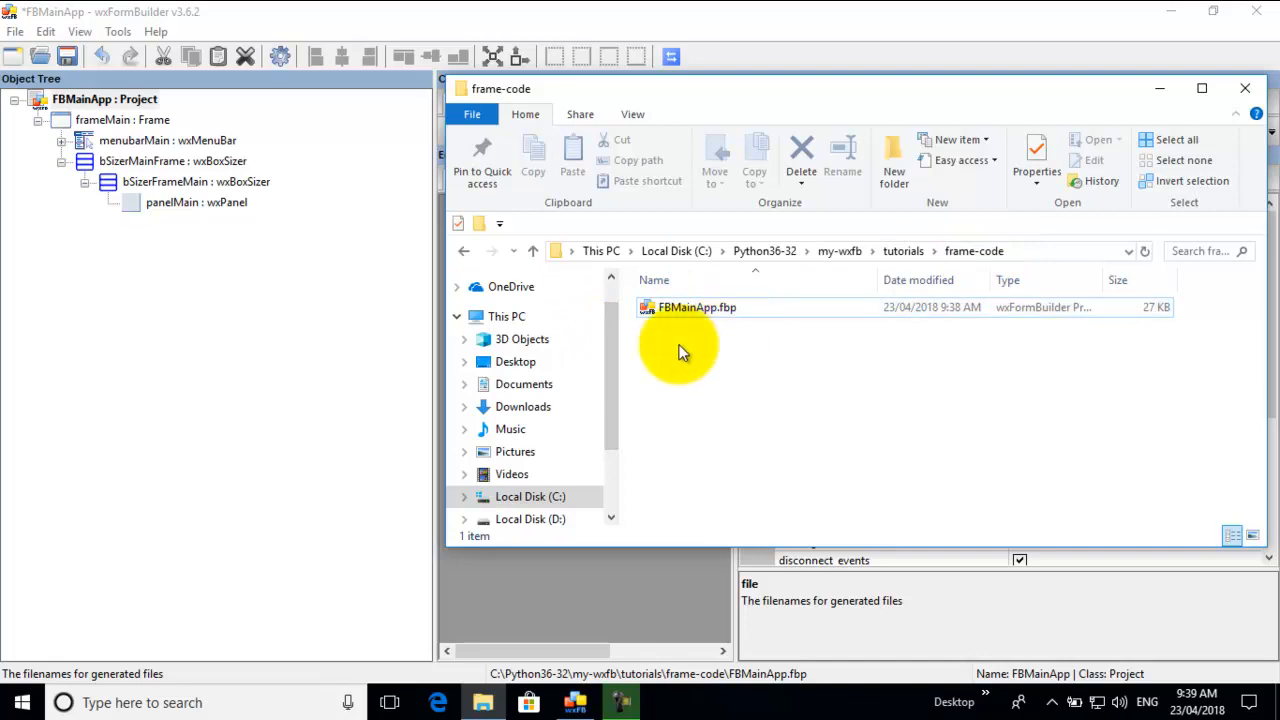
- Browse File Explorer to the tutorials frame-code folder holding FBMainApp.fbp
{"action": "left_click", "coordinate": [697, 307]}
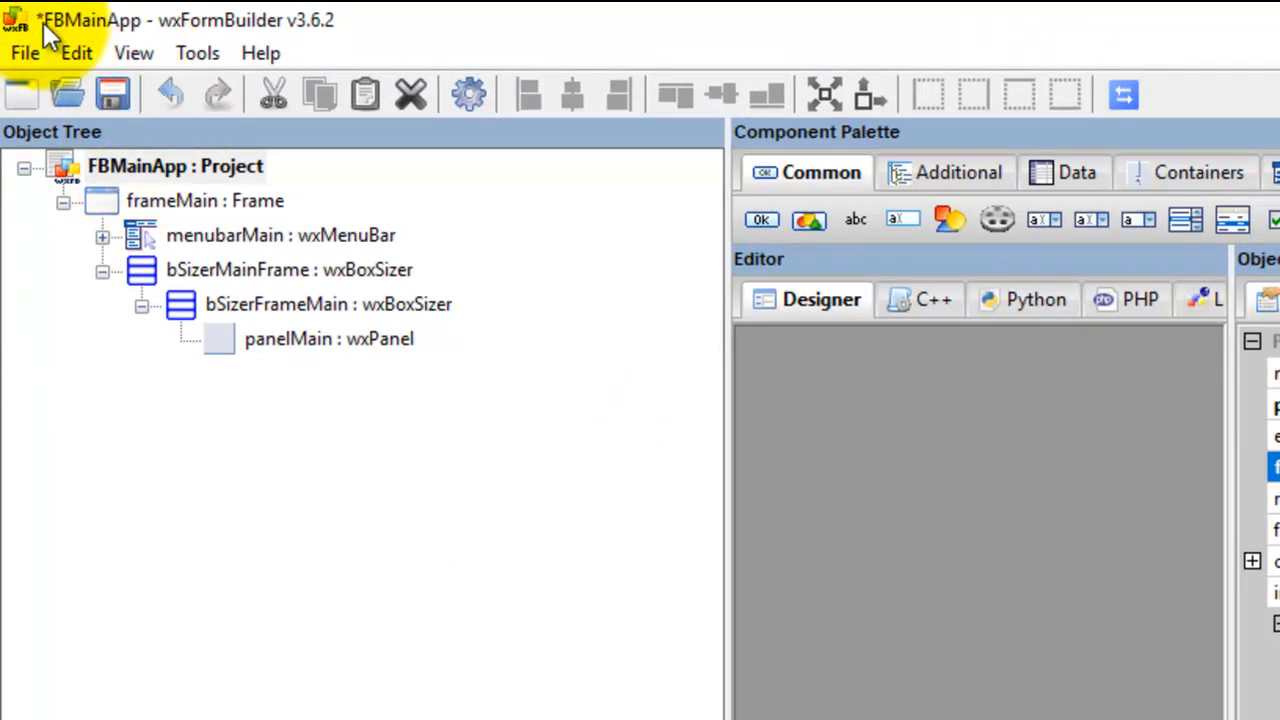
{"action": "mouse_move", "coordinate": [111, 94]}
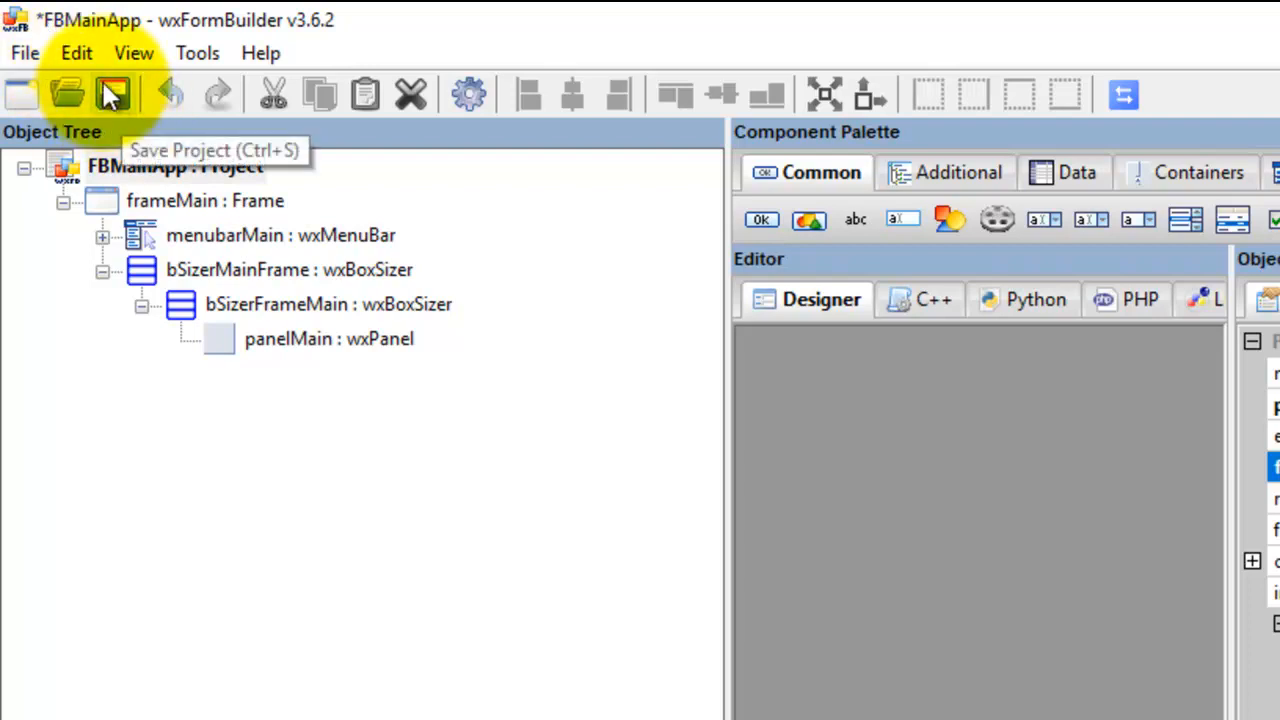
- Save FBMainApp and generate its Python code, producing mna.py
{"action": "left_click", "coordinate": [112, 94]}
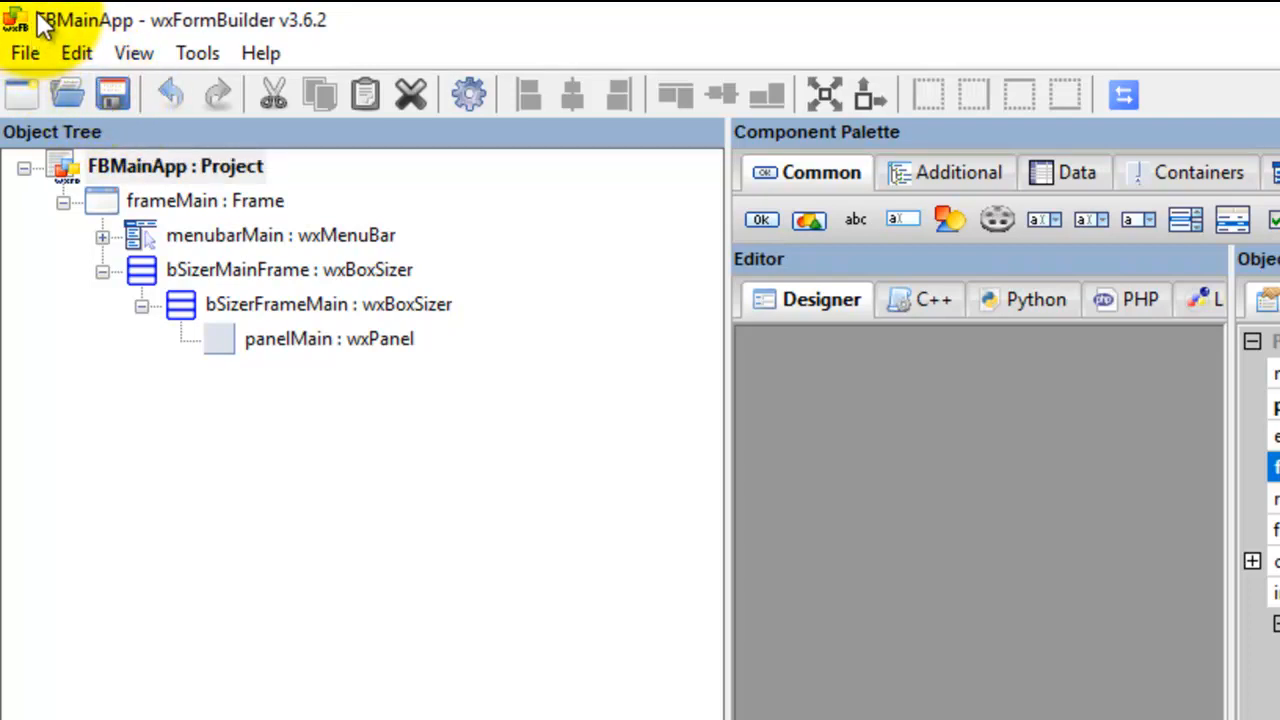
{"action": "mouse_move", "coordinate": [470, 95]}
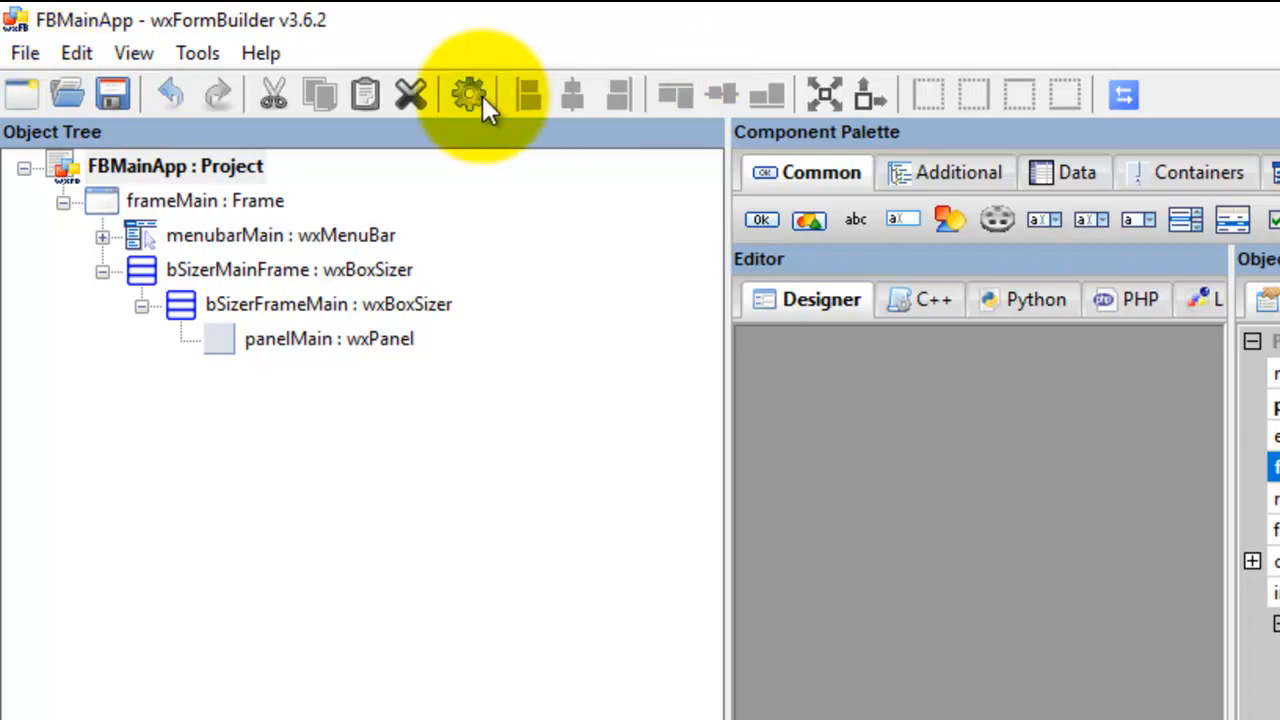
{"action": "mouse_move", "coordinate": [470, 95]}
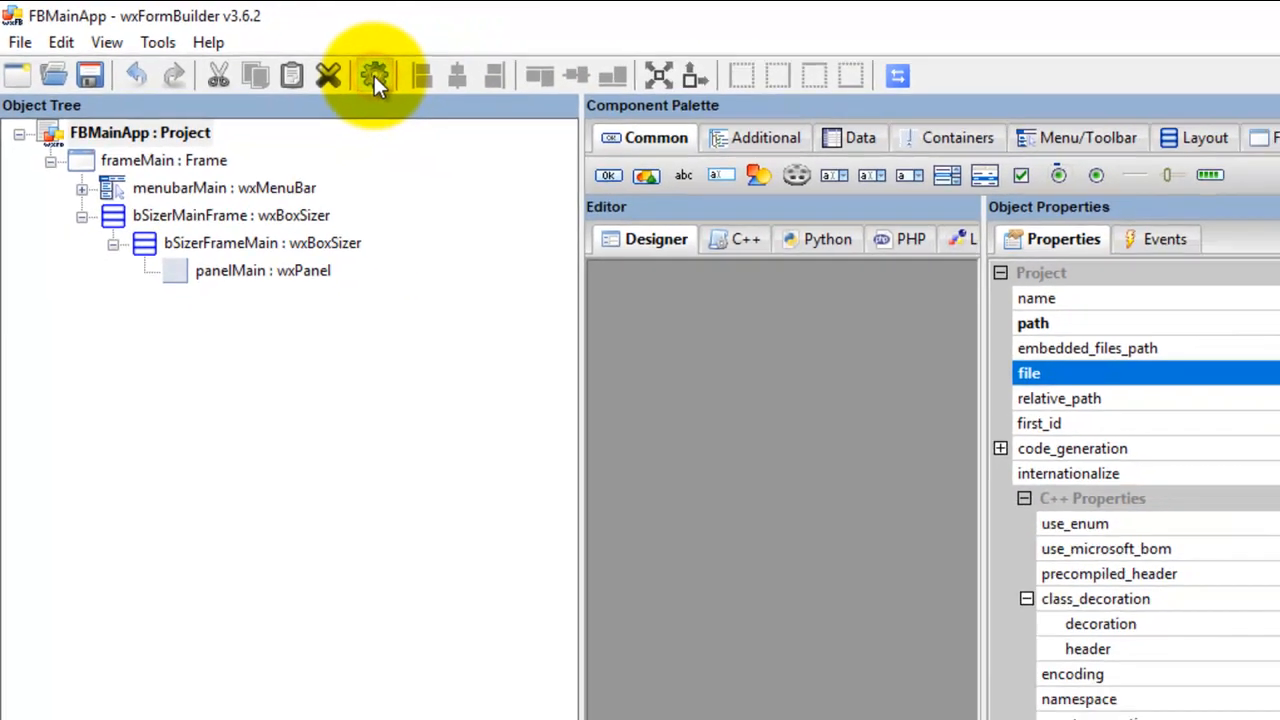
{"action": "left_click", "coordinate": [375, 75]}
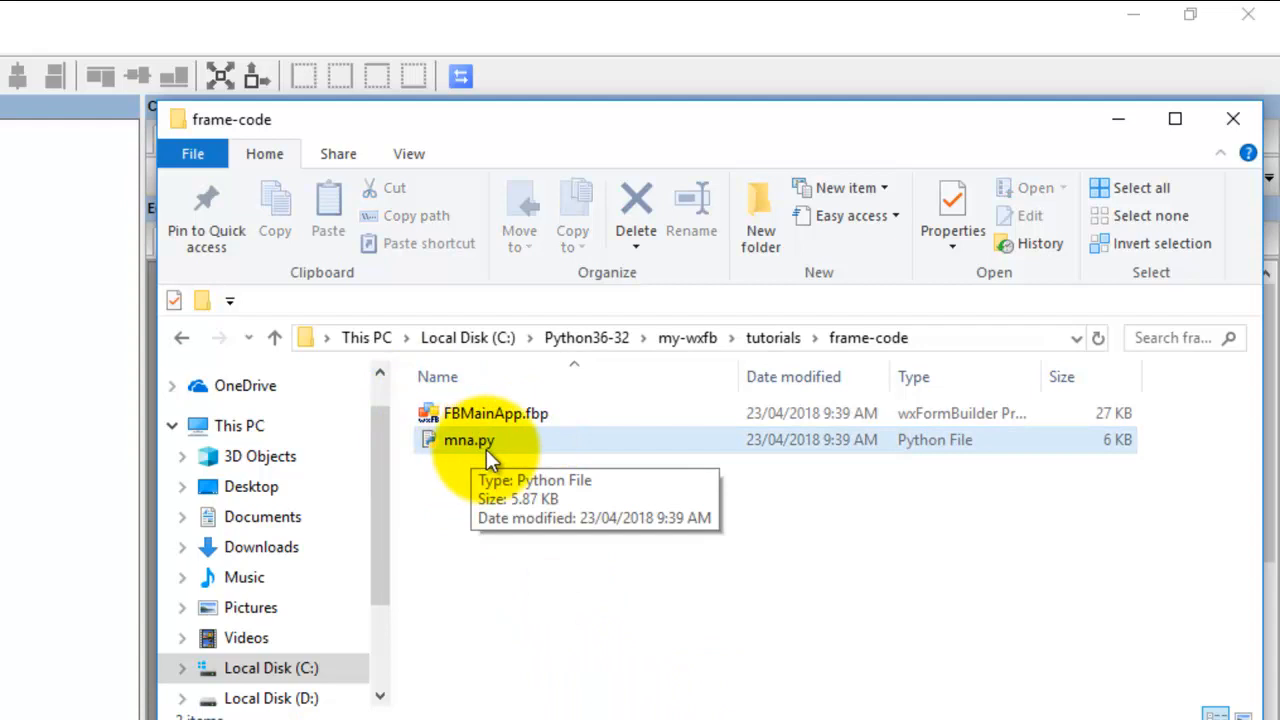
{"action": "mouse_move", "coordinate": [470, 448]}
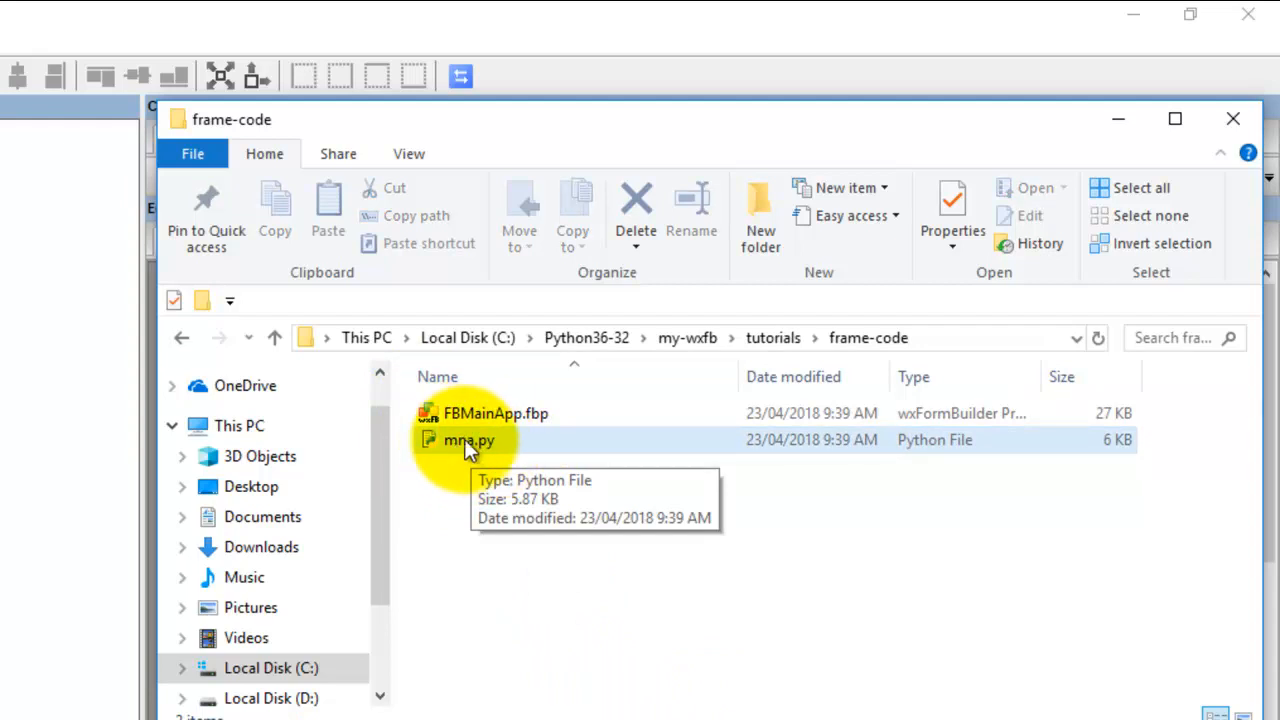
- Select mna.py in frame-code to confirm it is a 5.87 KB Python file
{"action": "left_click", "coordinate": [468, 440]}
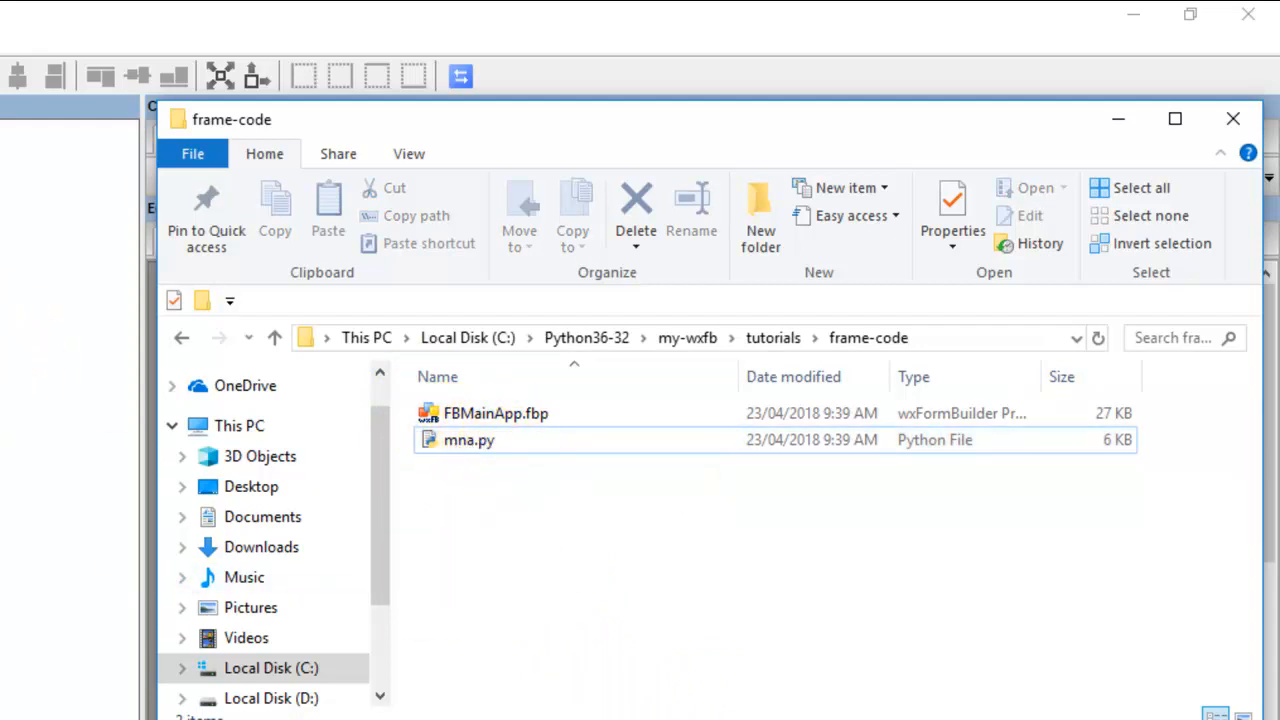
{"action": "double_click", "coordinate": [495, 413]}
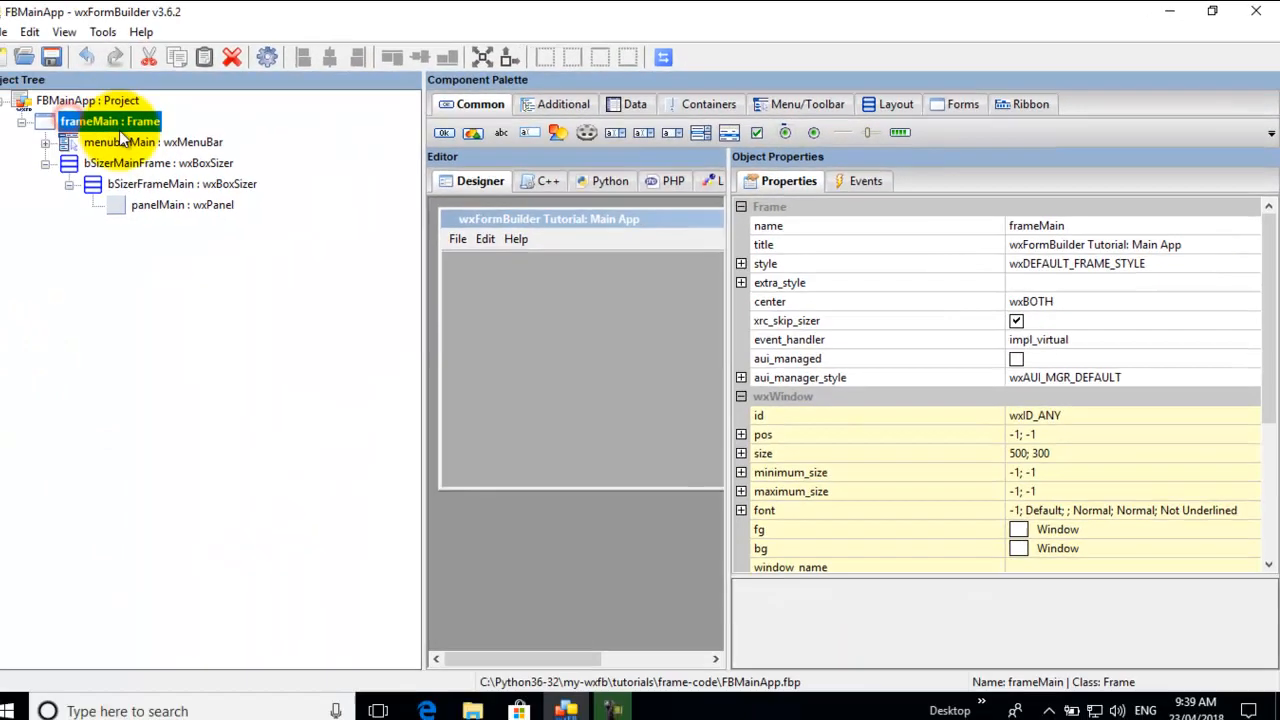
{"action": "left_click", "coordinate": [160, 162]}
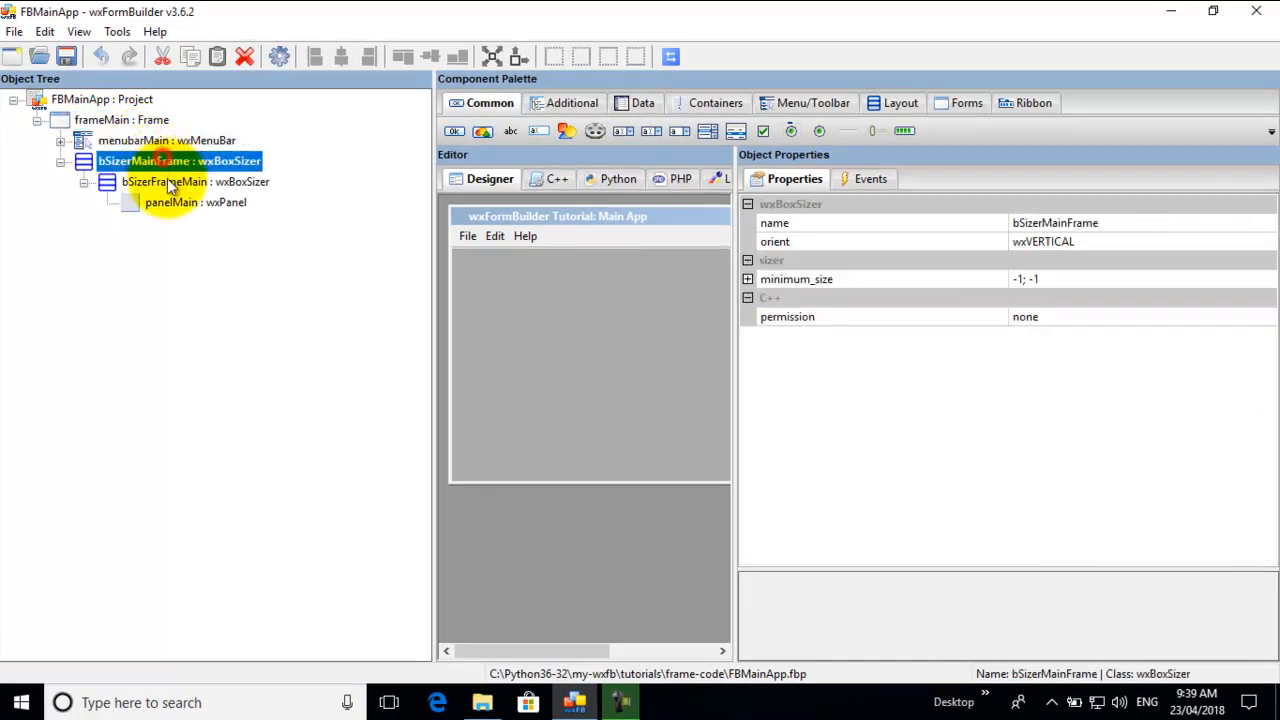
{"action": "left_click", "coordinate": [194, 202]}
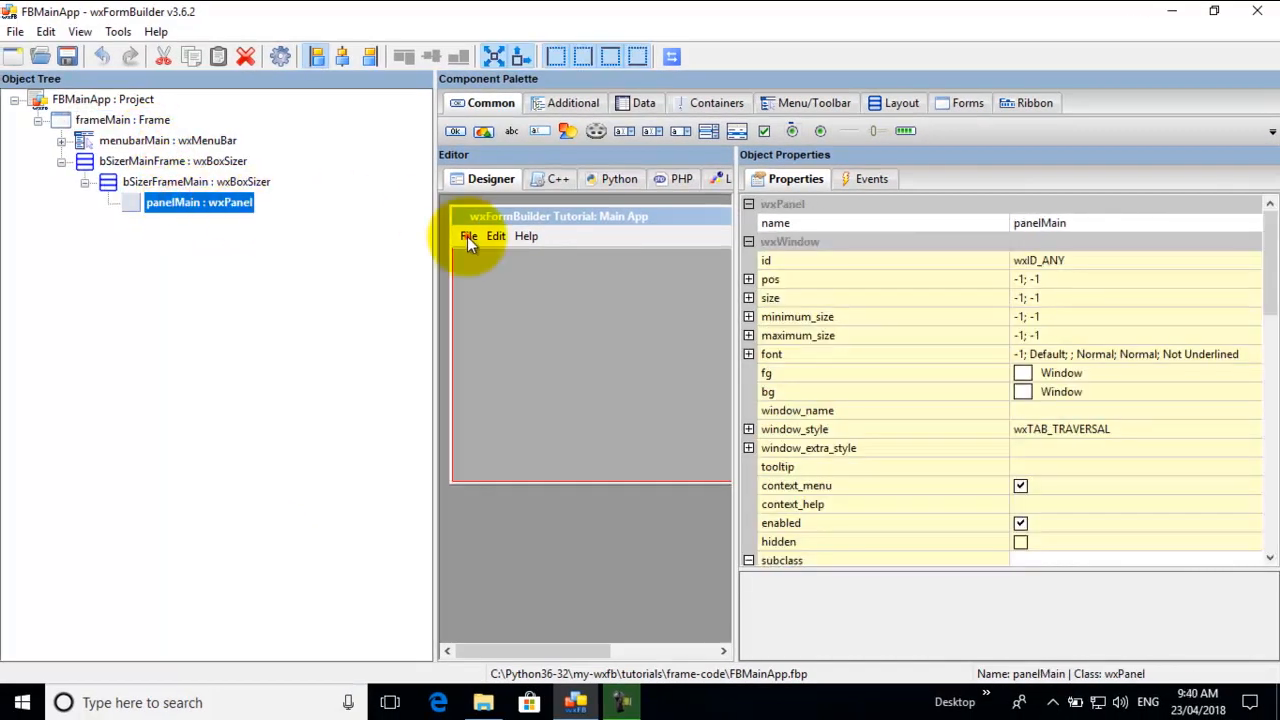
{"action": "left_click", "coordinate": [468, 236]}
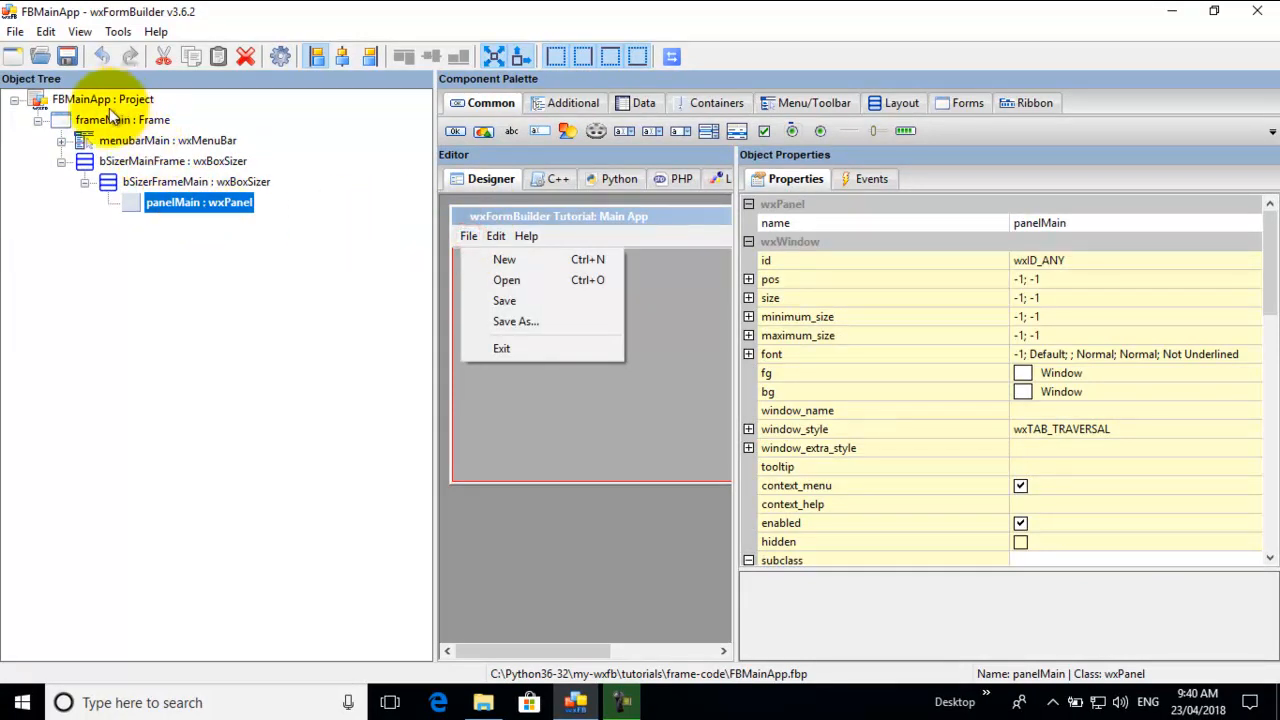
{"action": "left_click", "coordinate": [120, 119]}
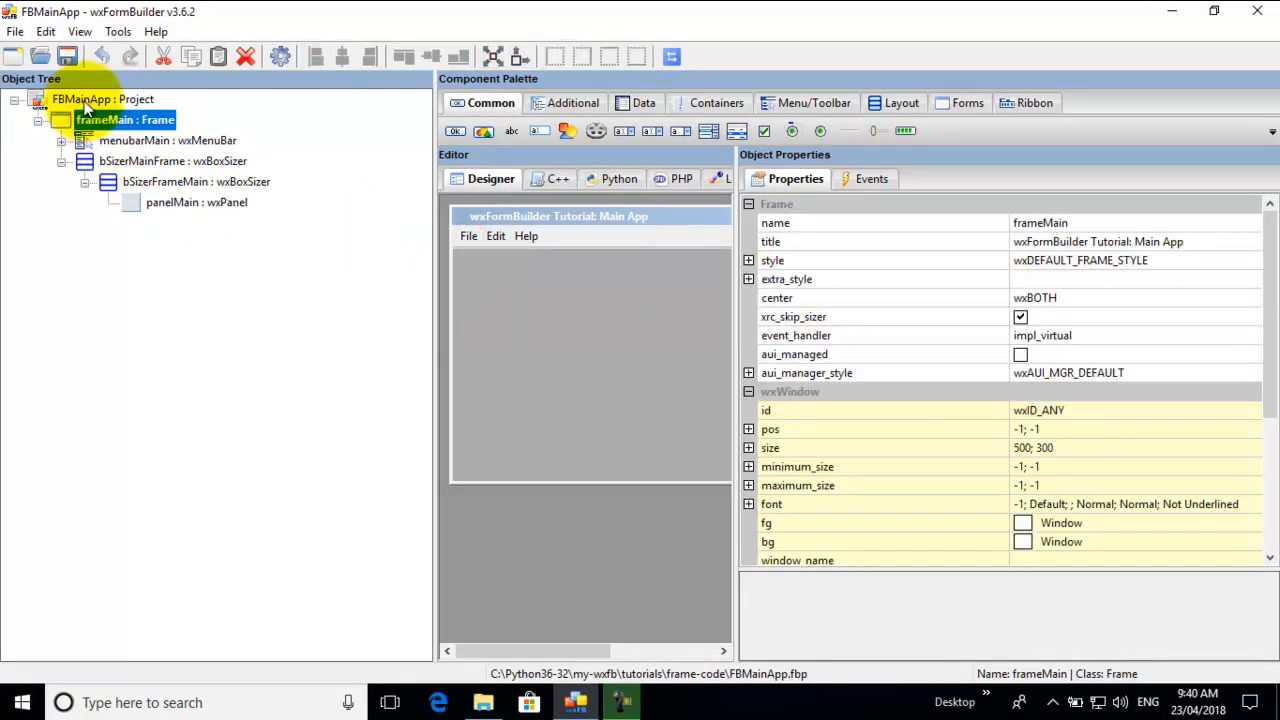
{"action": "left_click", "coordinate": [104, 99]}
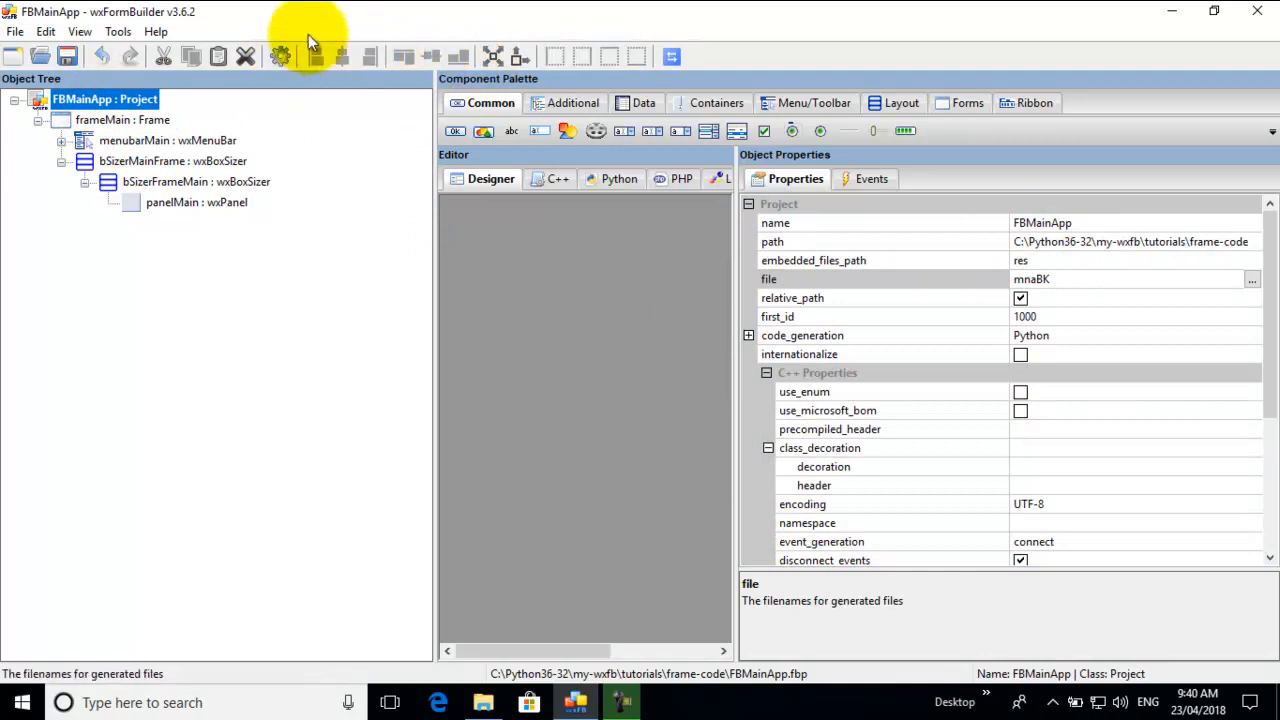
{"action": "left_click", "coordinate": [483, 702]}
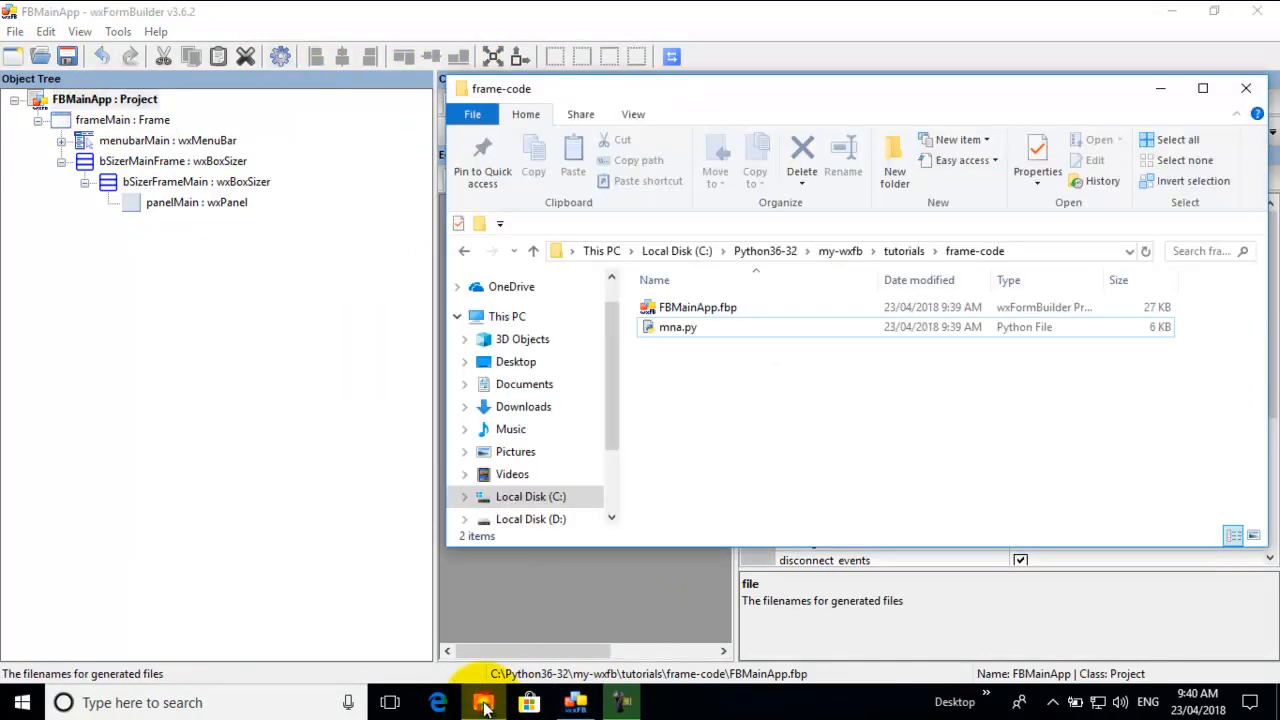
- Search Windows for 'idle' and launch IDLE (Python 3.6 32-bit)
{"action": "left_click", "coordinate": [677, 327]}
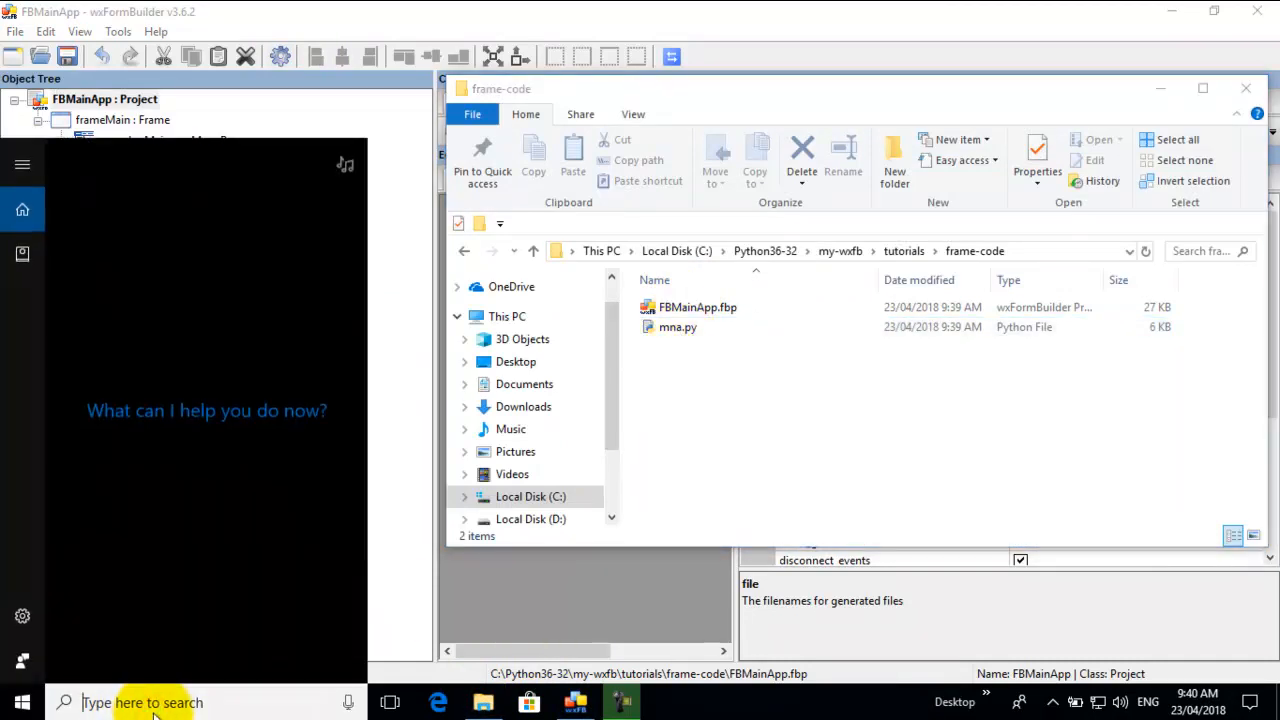
{"action": "type", "text": "idle"}
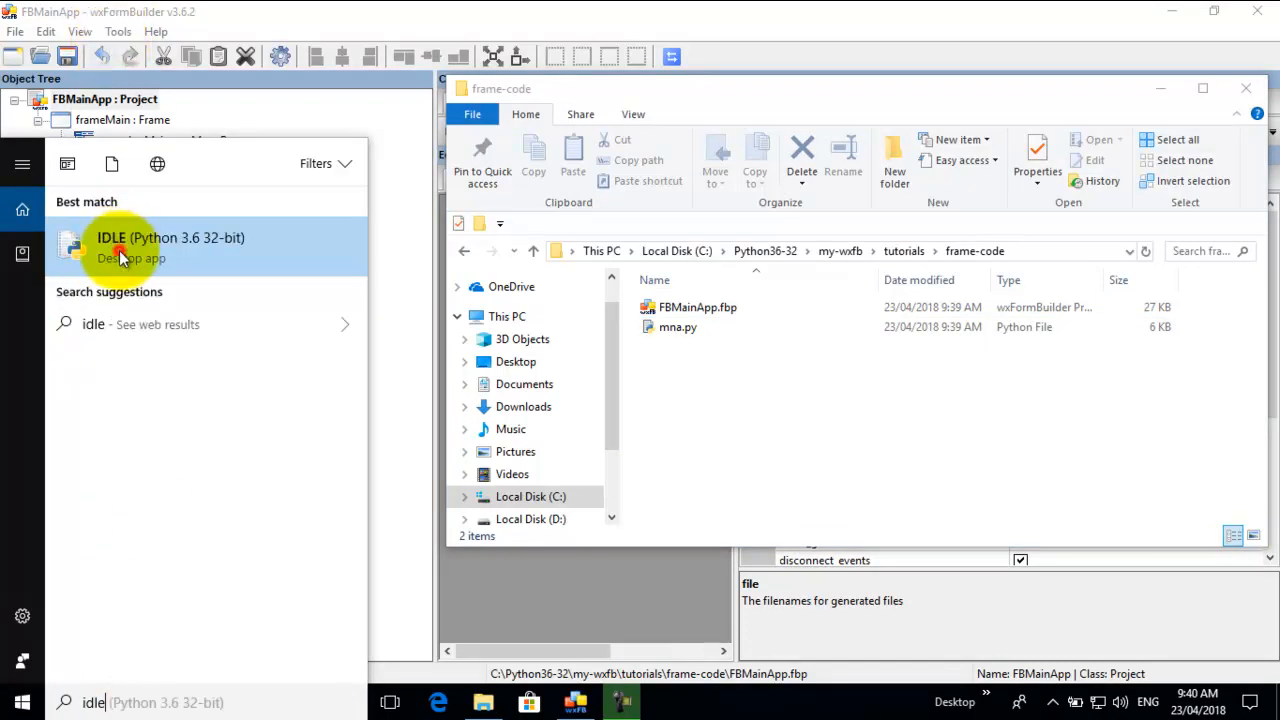
{"action": "left_click", "coordinate": [170, 245]}
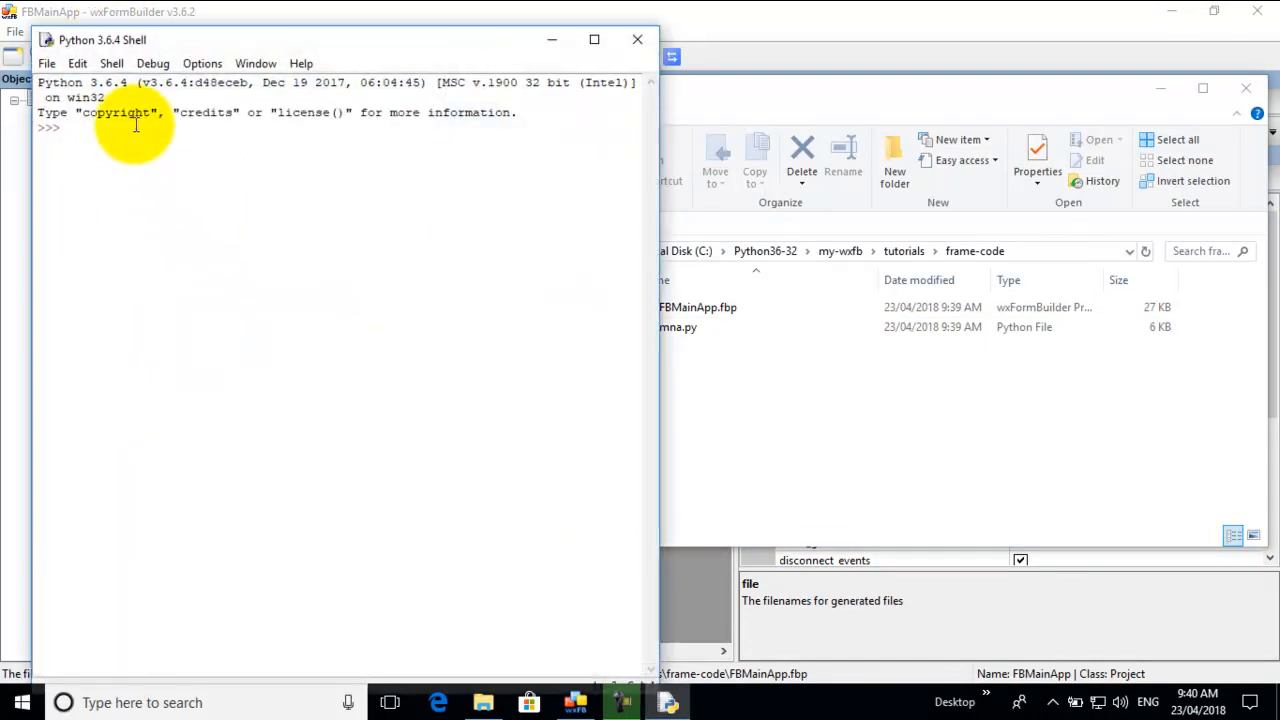
- Open mna.py from my-wxfb\tutorials\frame-code in IDLE and scroll through its code
{"action": "left_click", "coordinate": [45, 63]}
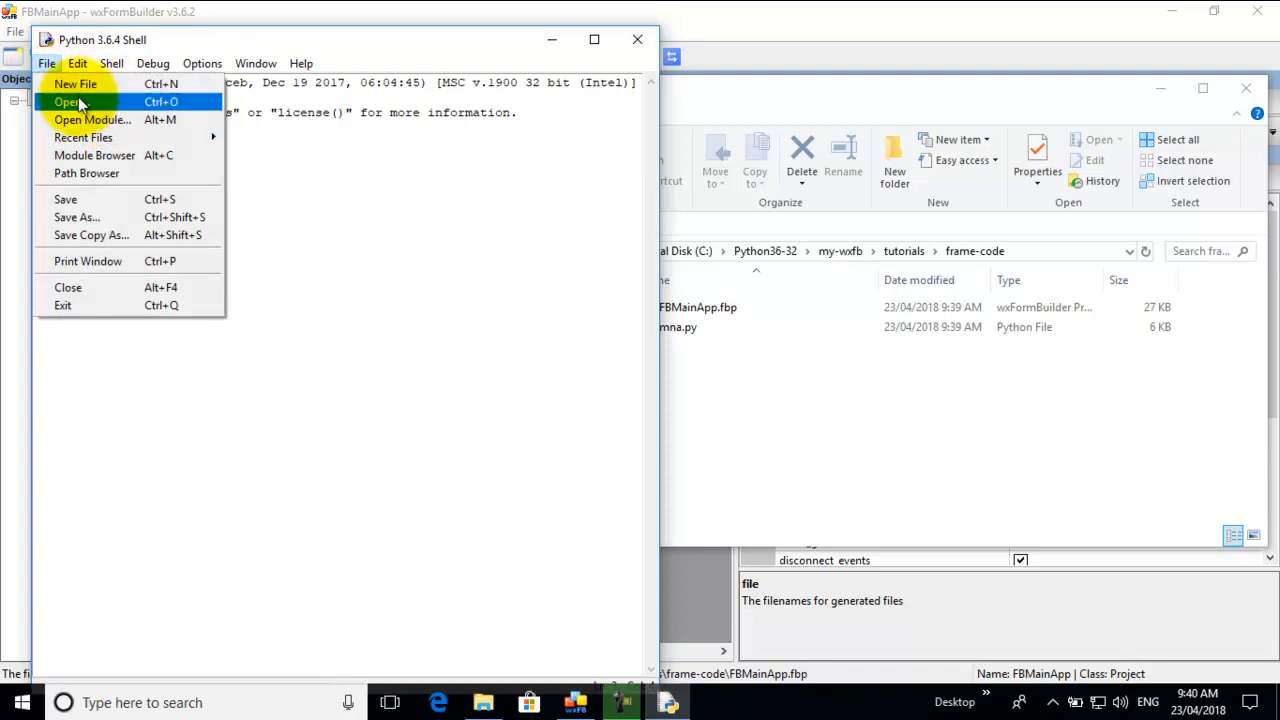
{"action": "left_click", "coordinate": [67, 101]}
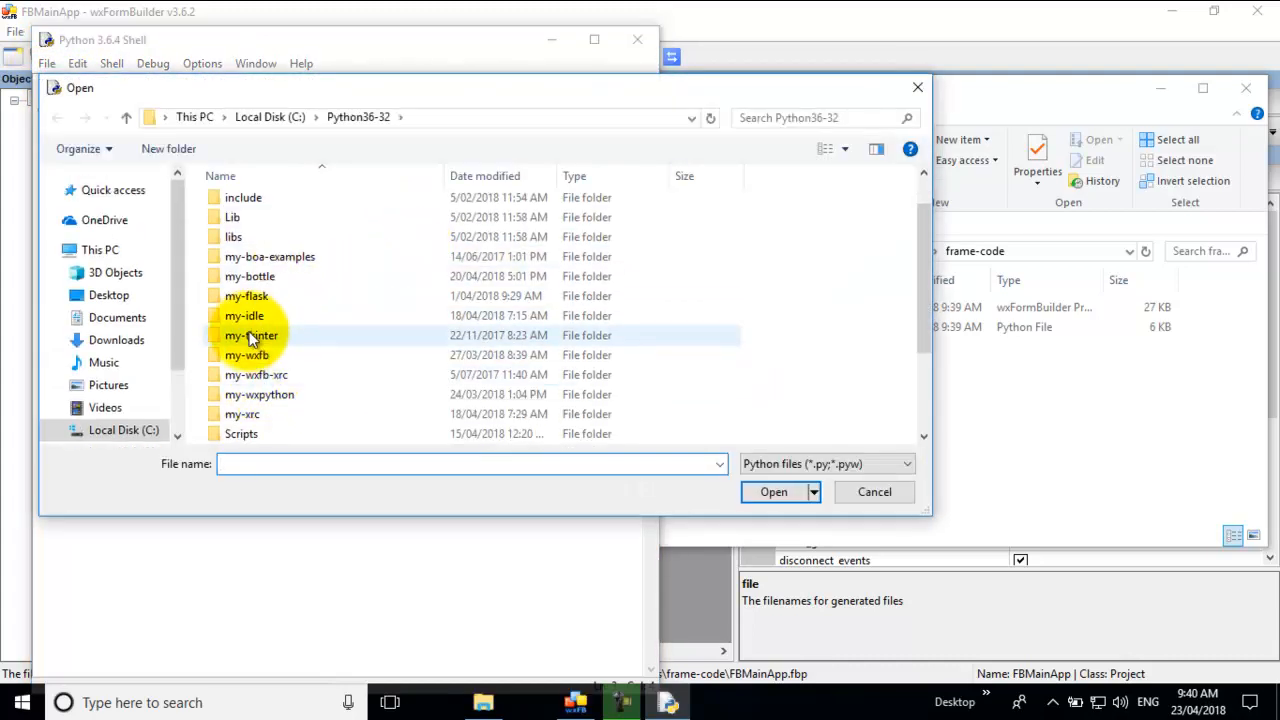
{"action": "double_click", "coordinate": [246, 355]}
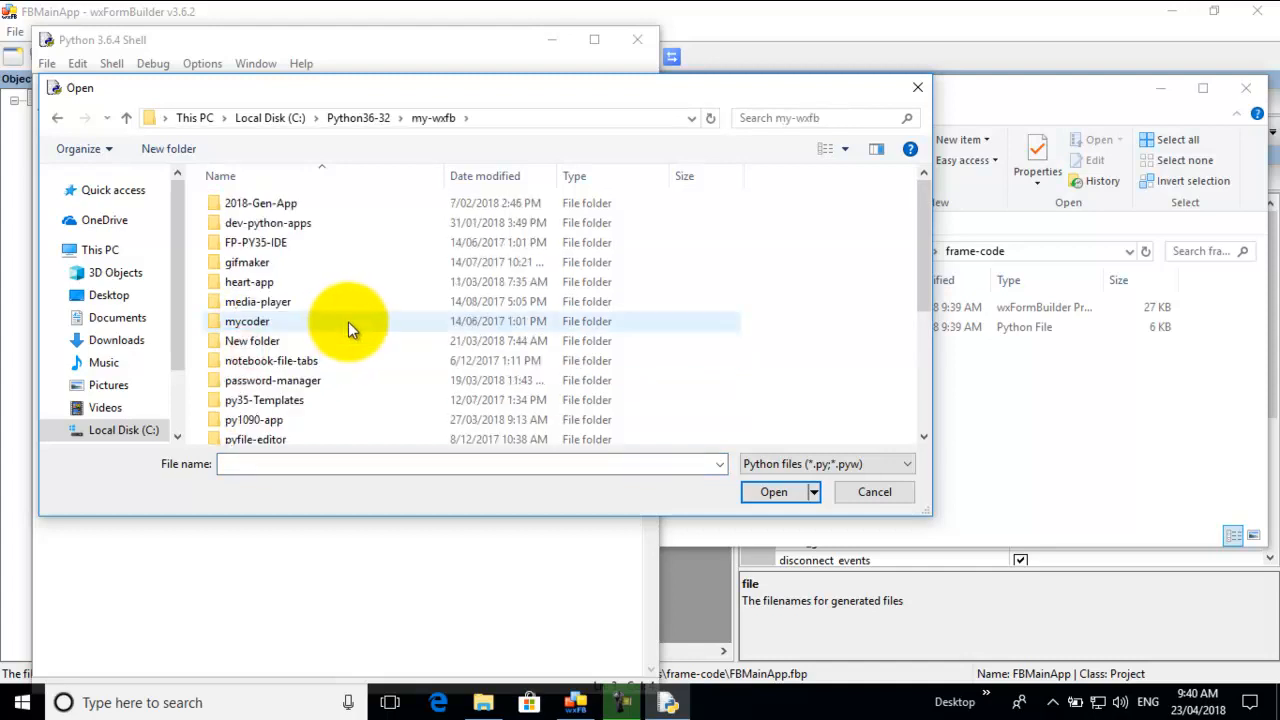
{"action": "scroll", "scroll_direction": "down", "scroll_amount": 3}
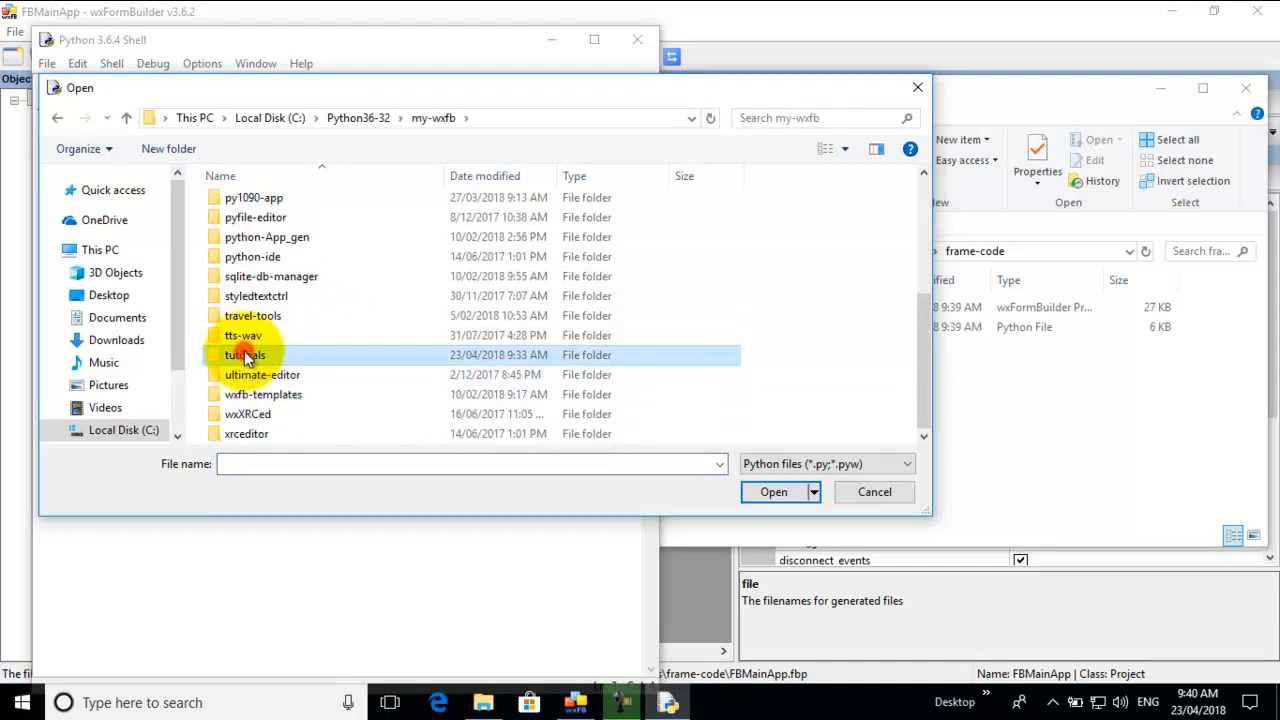
{"action": "double_click", "coordinate": [244, 355]}
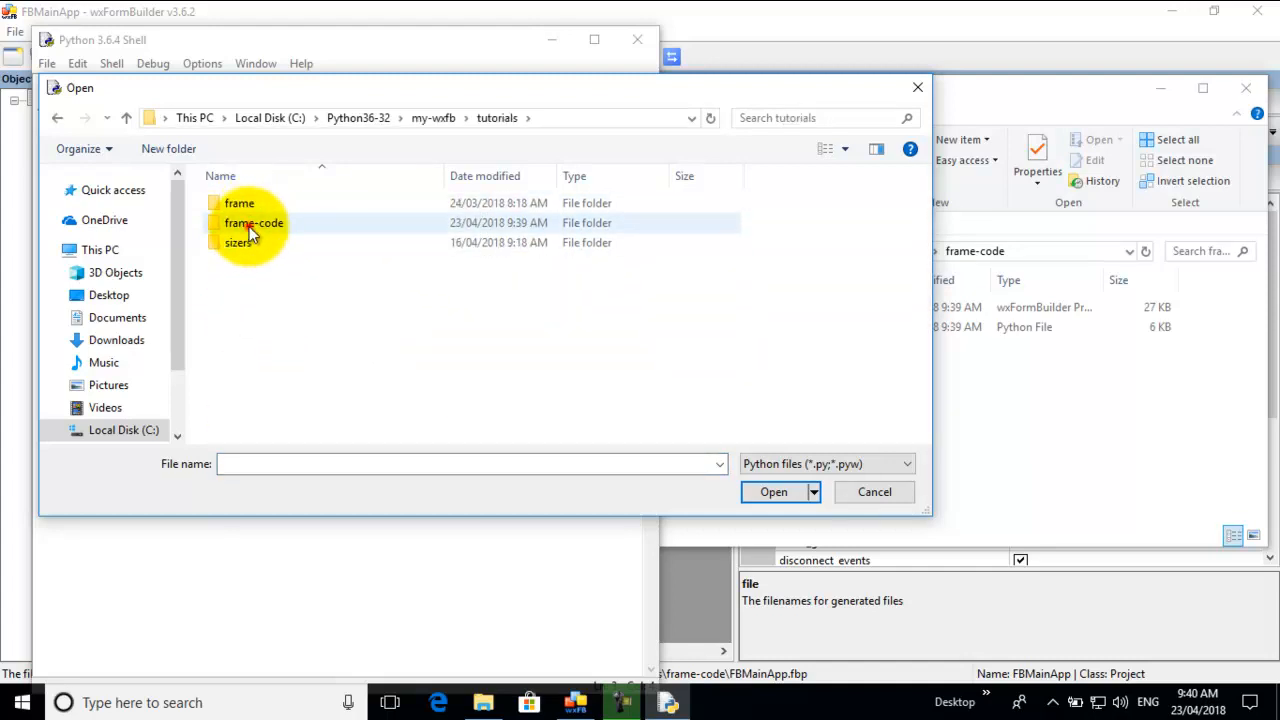
{"action": "double_click", "coordinate": [253, 222]}
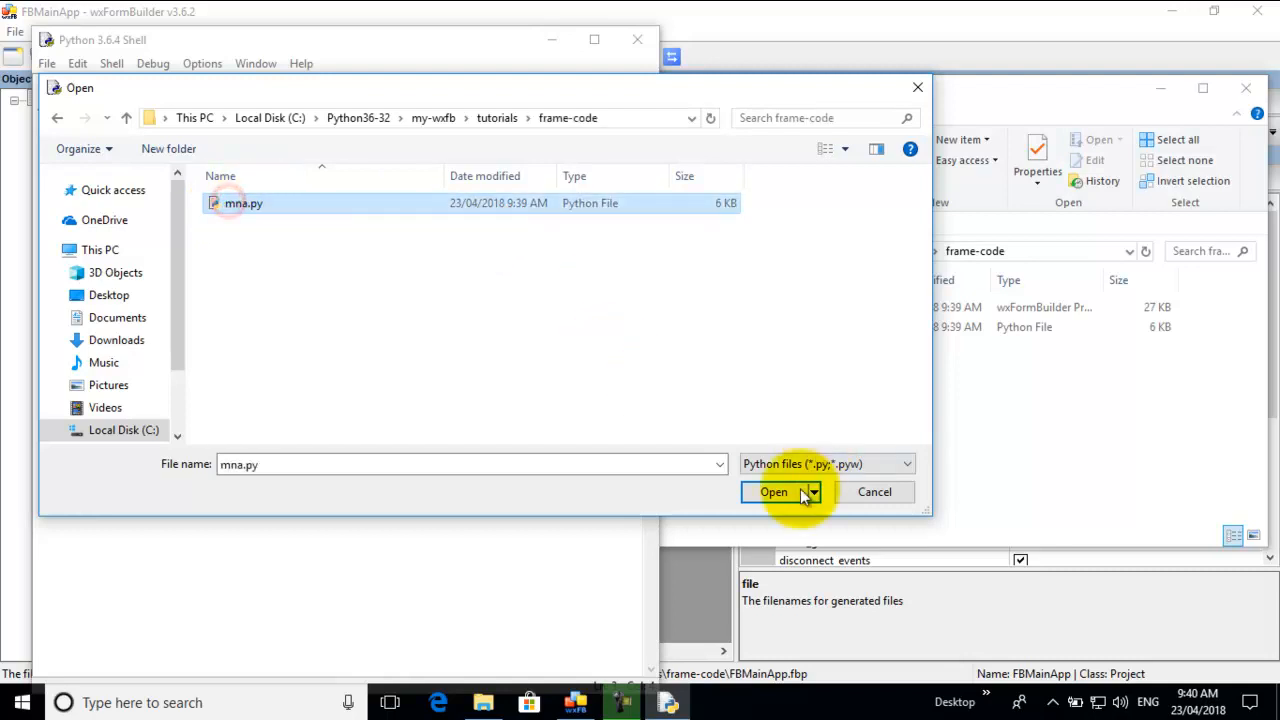
{"action": "left_click", "coordinate": [774, 491]}
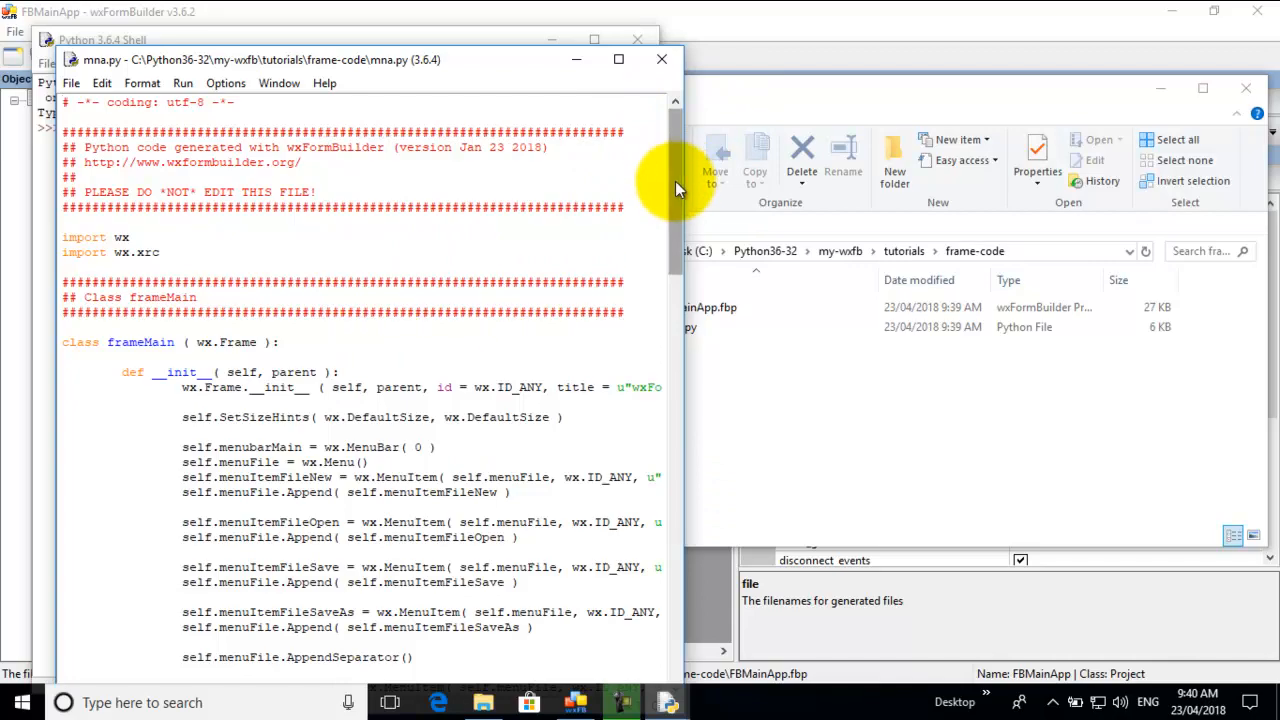
{"action": "scroll", "scroll_direction": "down", "scroll_amount": 3}
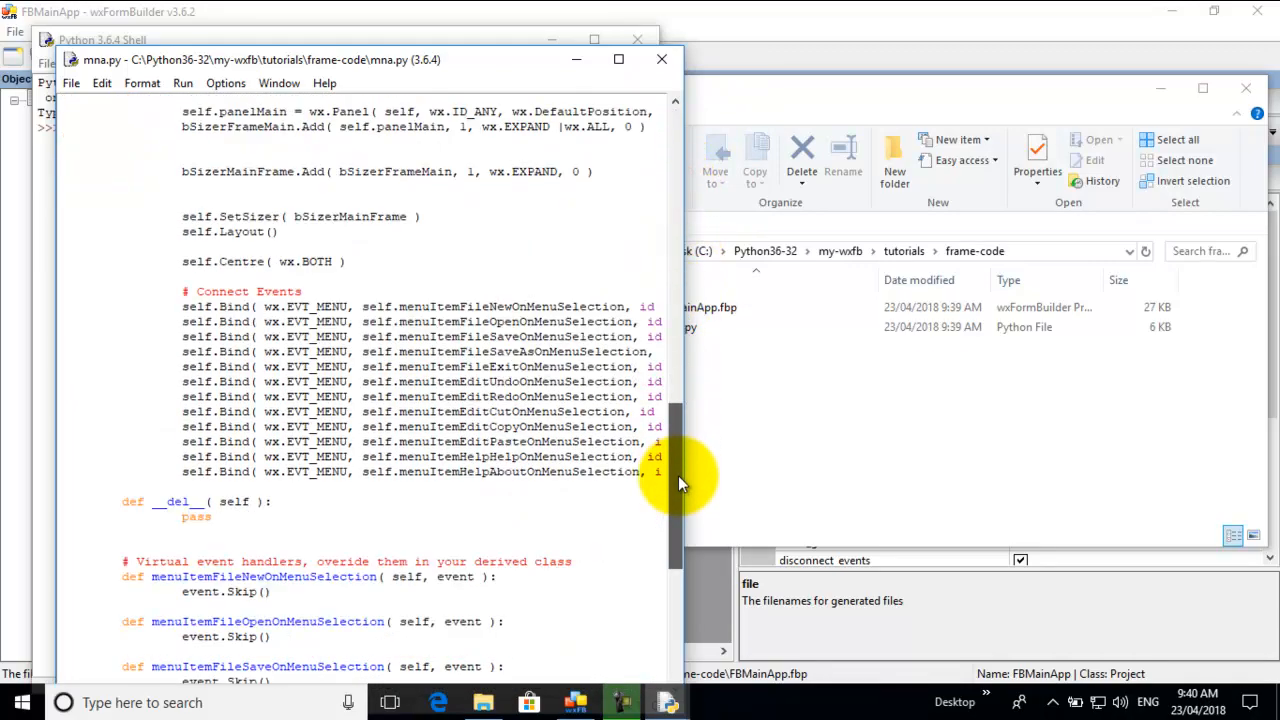
{"action": "scroll", "scroll_direction": "down", "scroll_amount": 3}
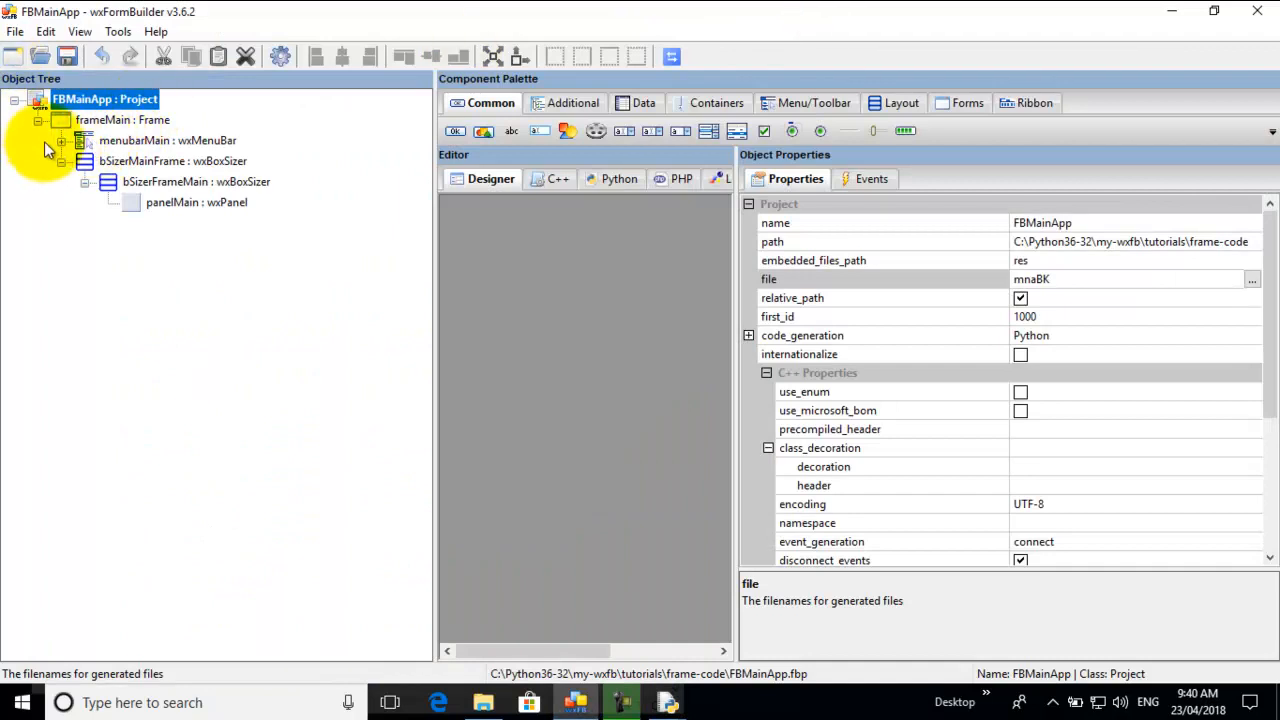
- Expand the menu bar branch, save FBMainApp, and regenerate code as mnaBK.py
{"action": "left_click", "coordinate": [61, 140]}
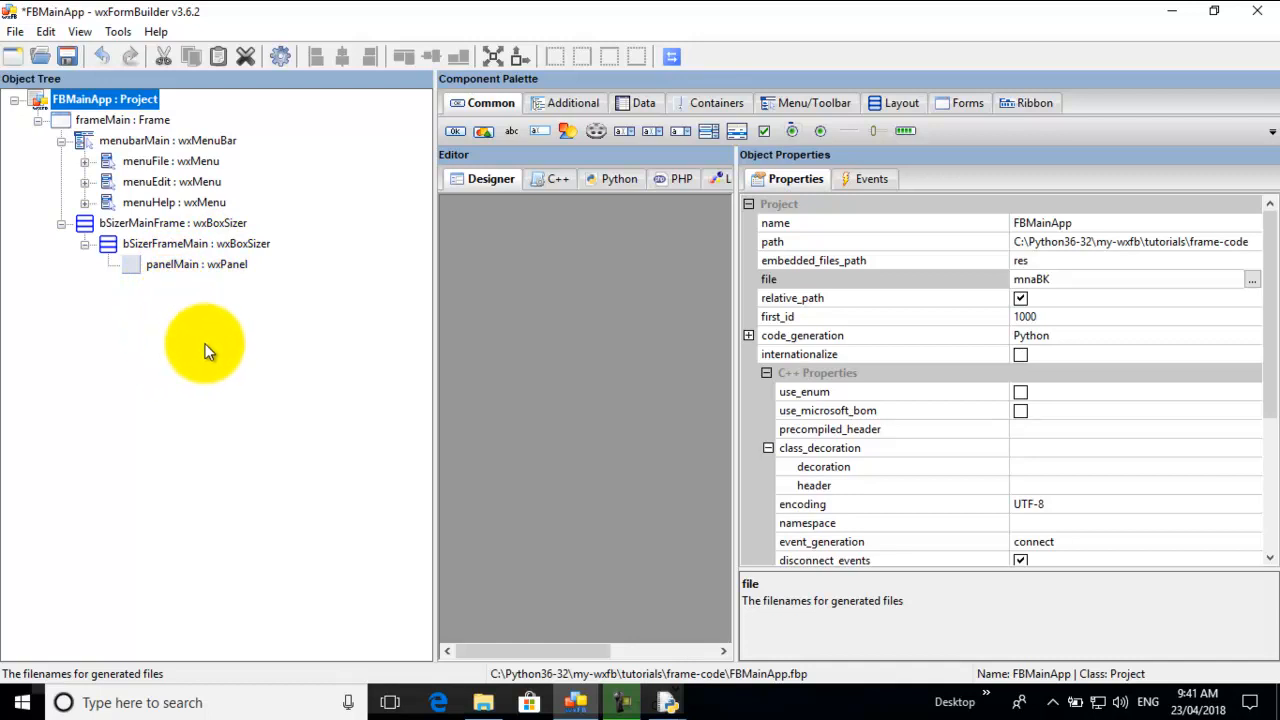
{"action": "mouse_move", "coordinate": [200, 310]}
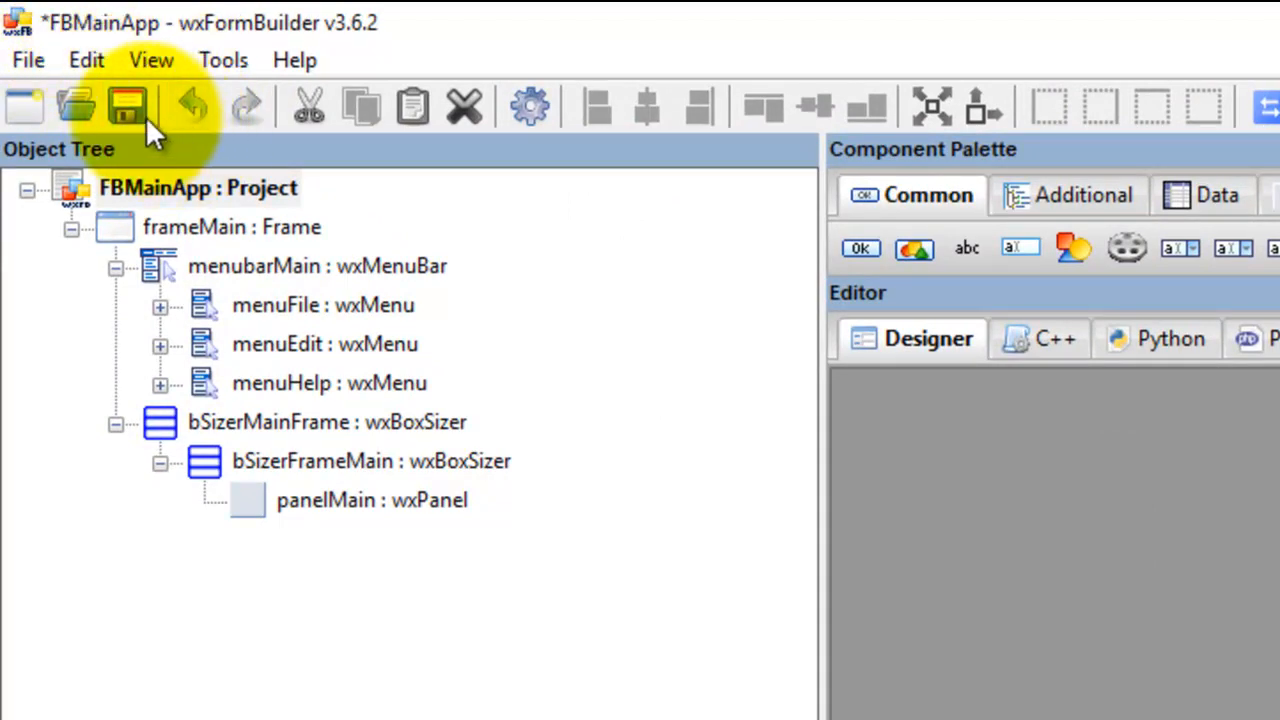
{"action": "left_click", "coordinate": [127, 107]}
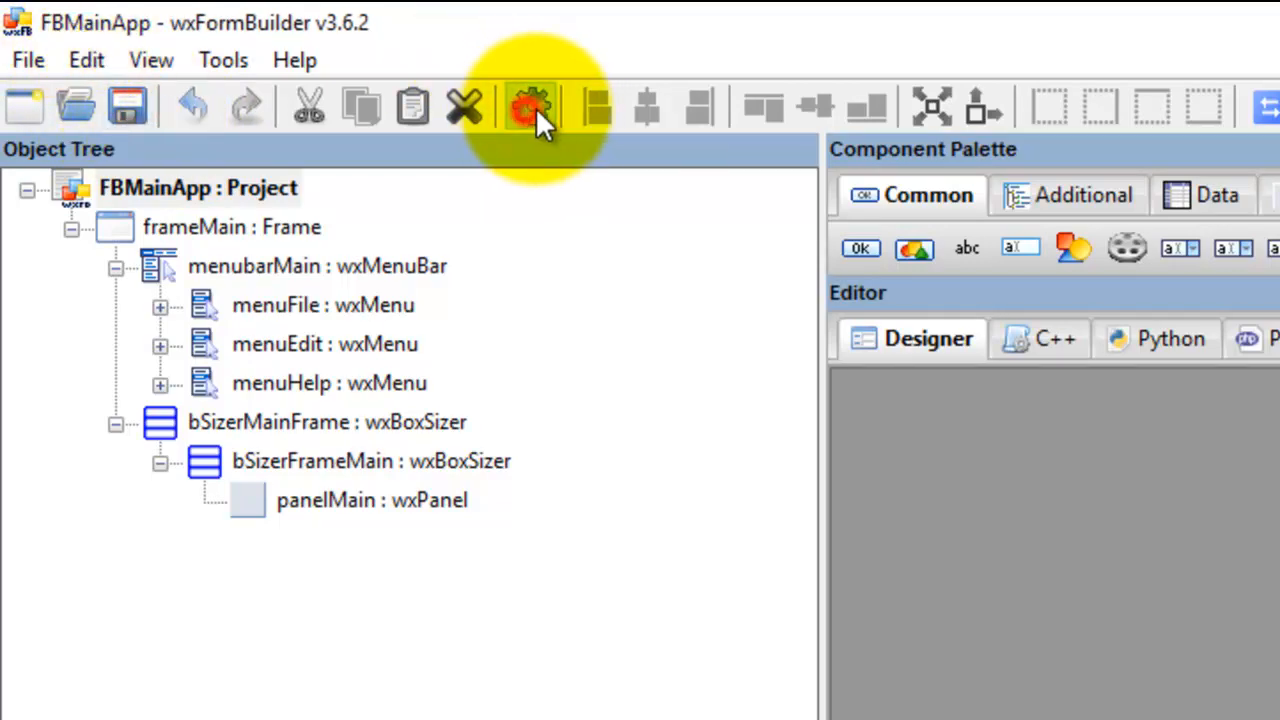
{"action": "left_click", "coordinate": [530, 107]}
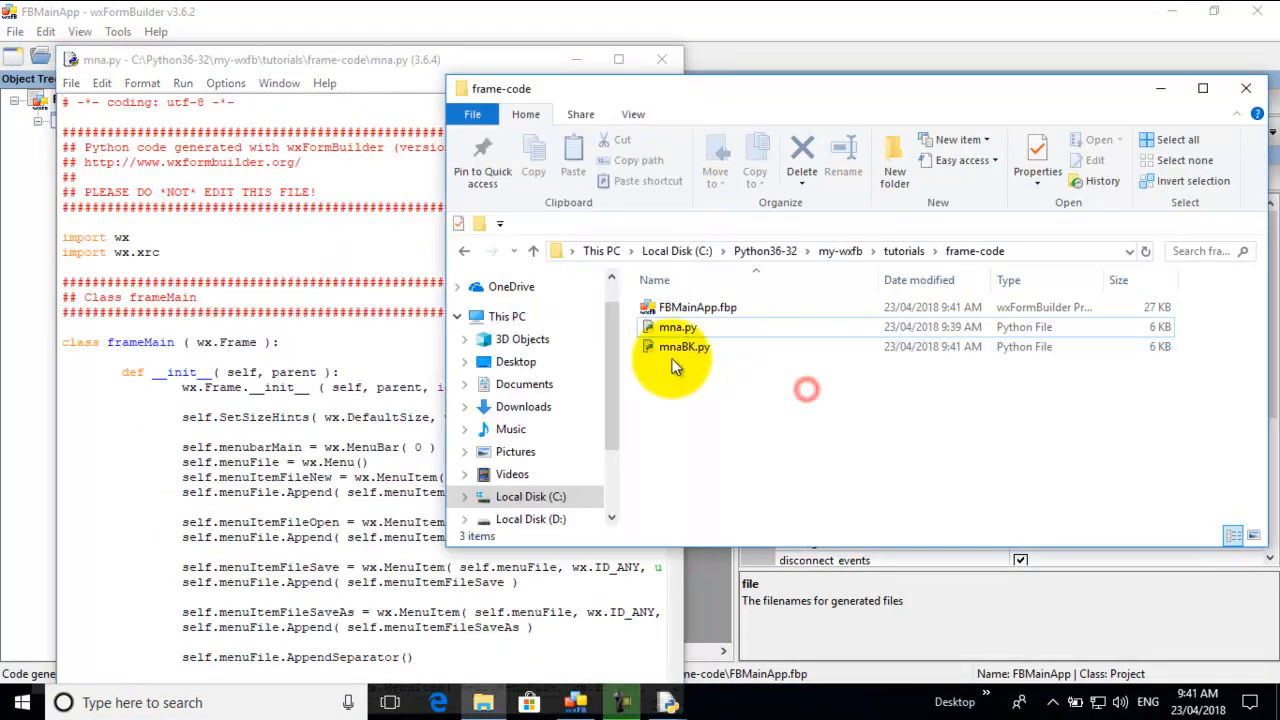
{"action": "mouse_move", "coordinate": [684, 347]}
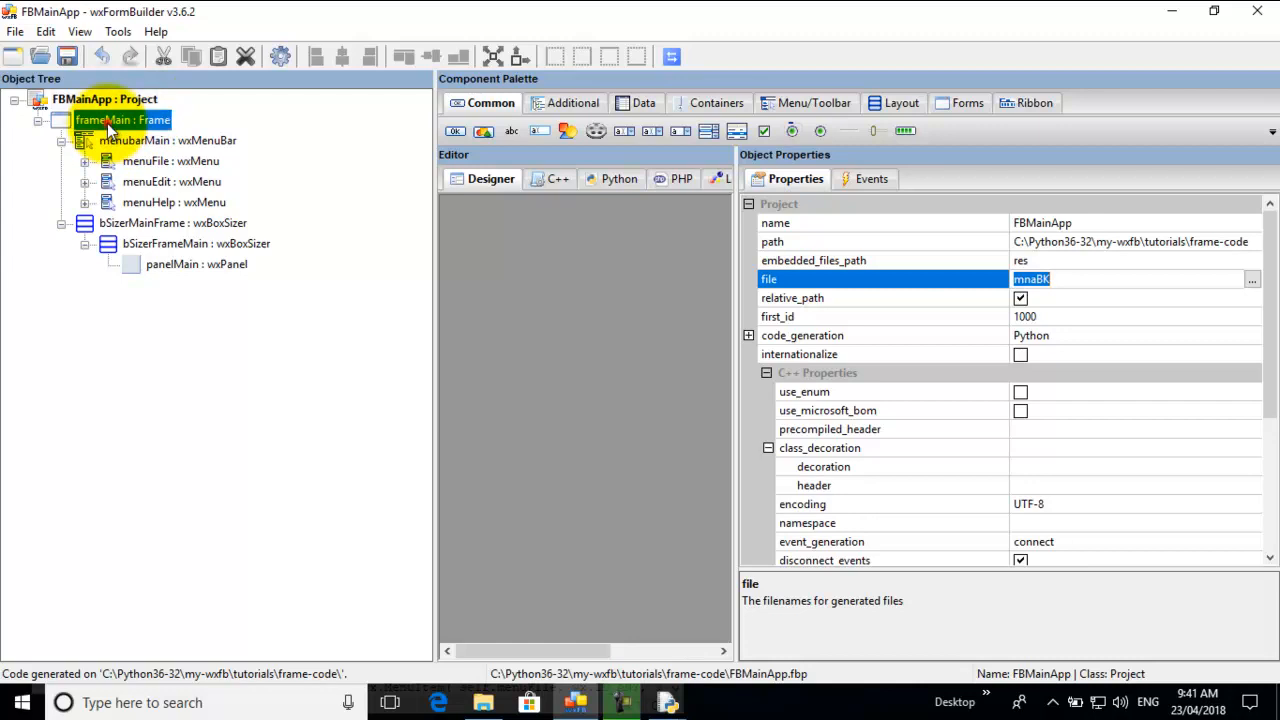
- Show frameMain's design and properties, then return to the frame-code folder with mnaBK.py
{"action": "left_click", "coordinate": [120, 119]}
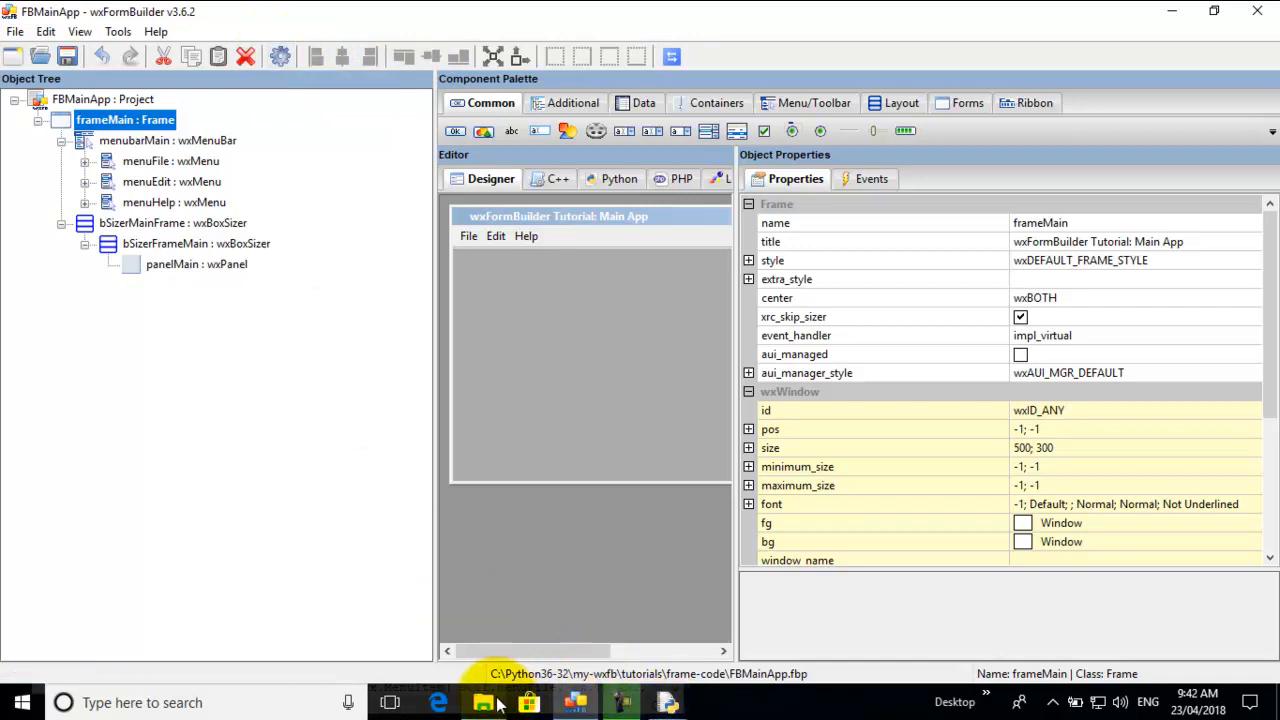
{"action": "left_click", "coordinate": [483, 702]}
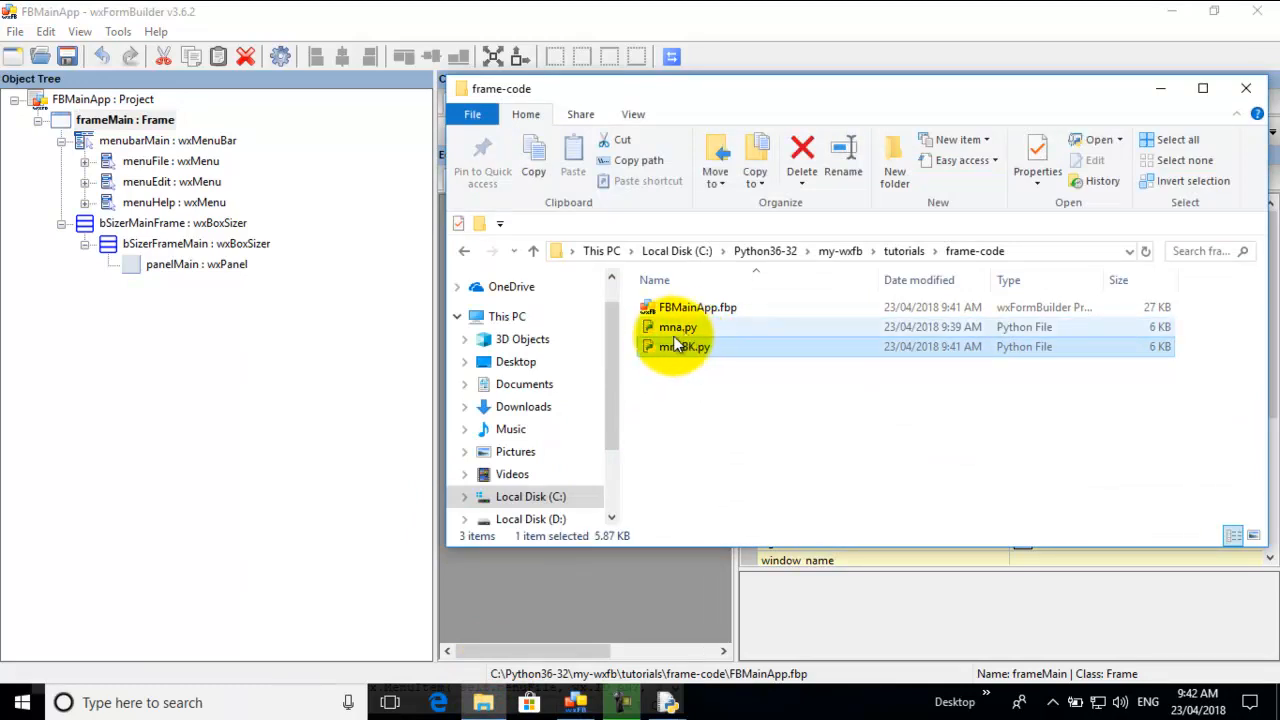
{"action": "mouse_move", "coordinate": [680, 330]}
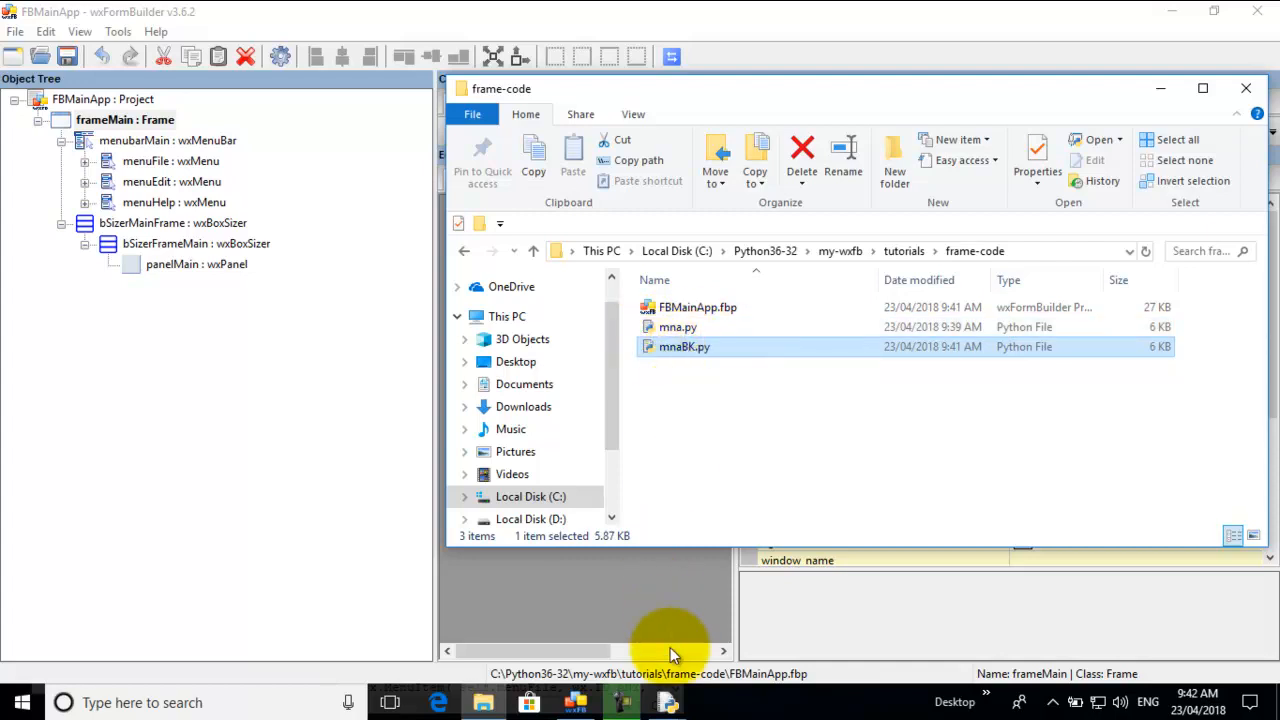
- Open mnaBK.py from frame-code in a second IDLE editor window beside mna.py
{"action": "double_click", "coordinate": [677, 327]}
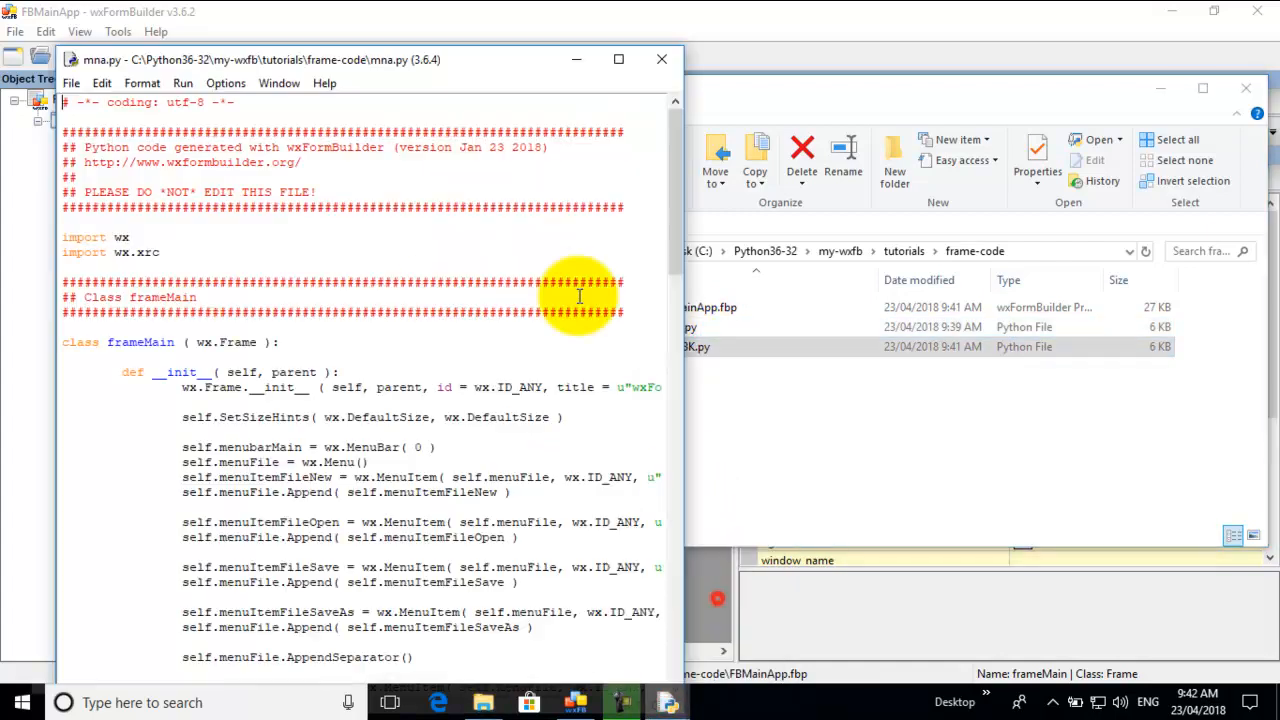
{"action": "left_click", "coordinate": [71, 83]}
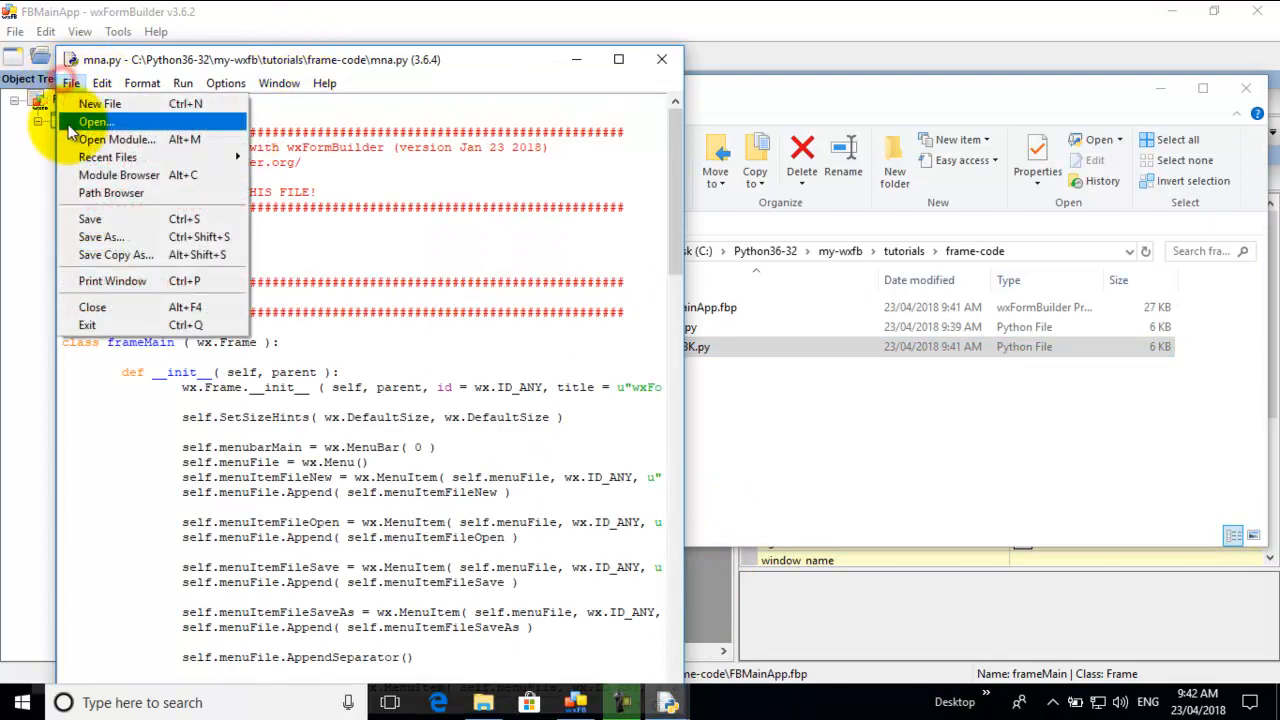
{"action": "left_click", "coordinate": [94, 121]}
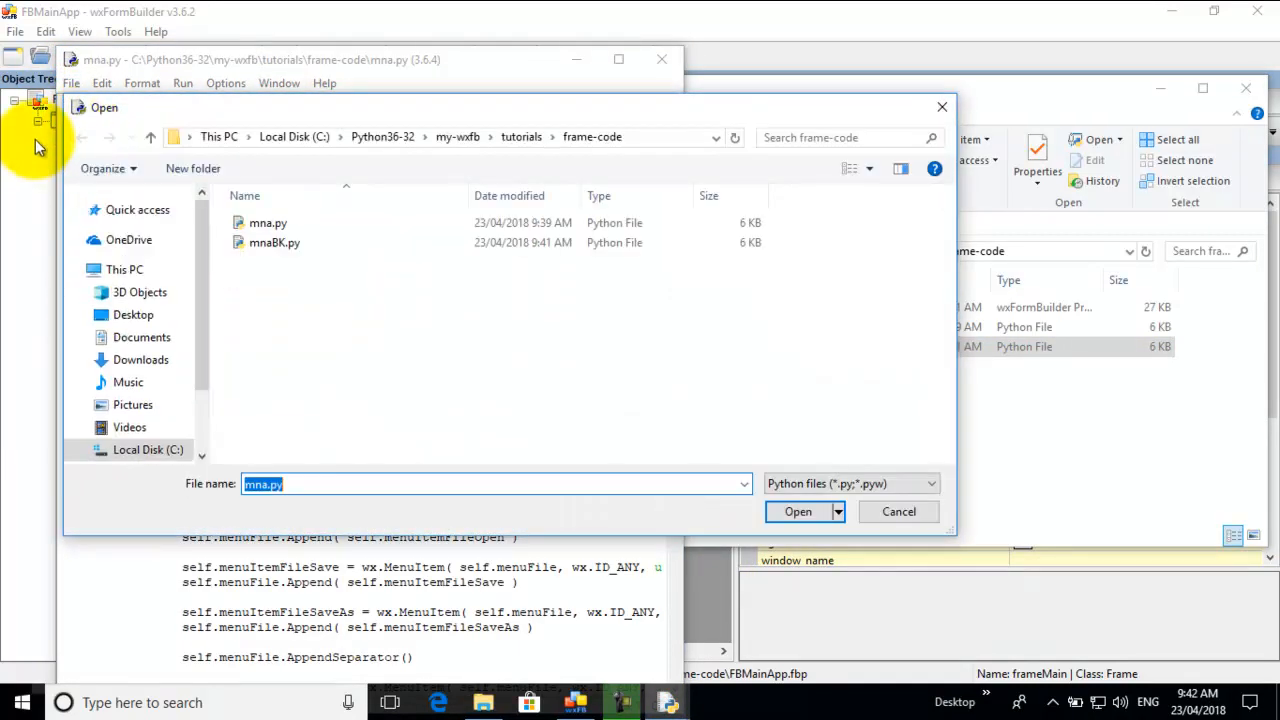
{"action": "left_click", "coordinate": [274, 242]}
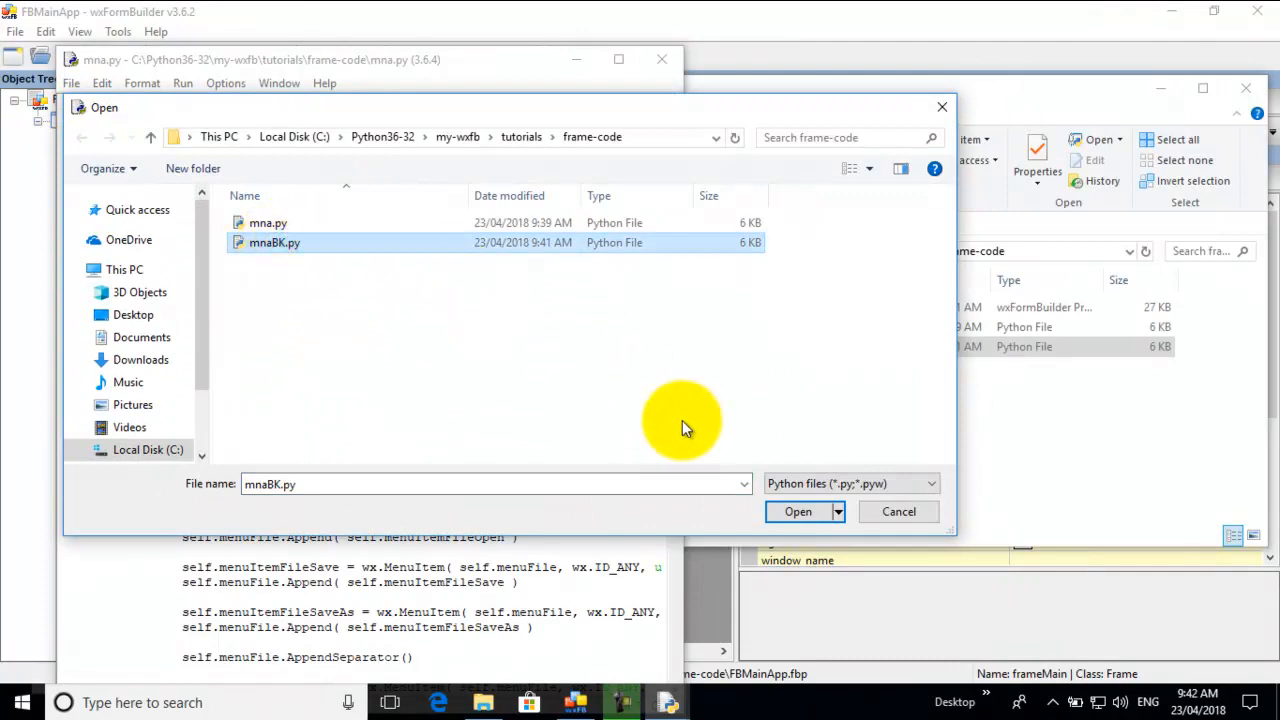
{"action": "left_click", "coordinate": [798, 511]}
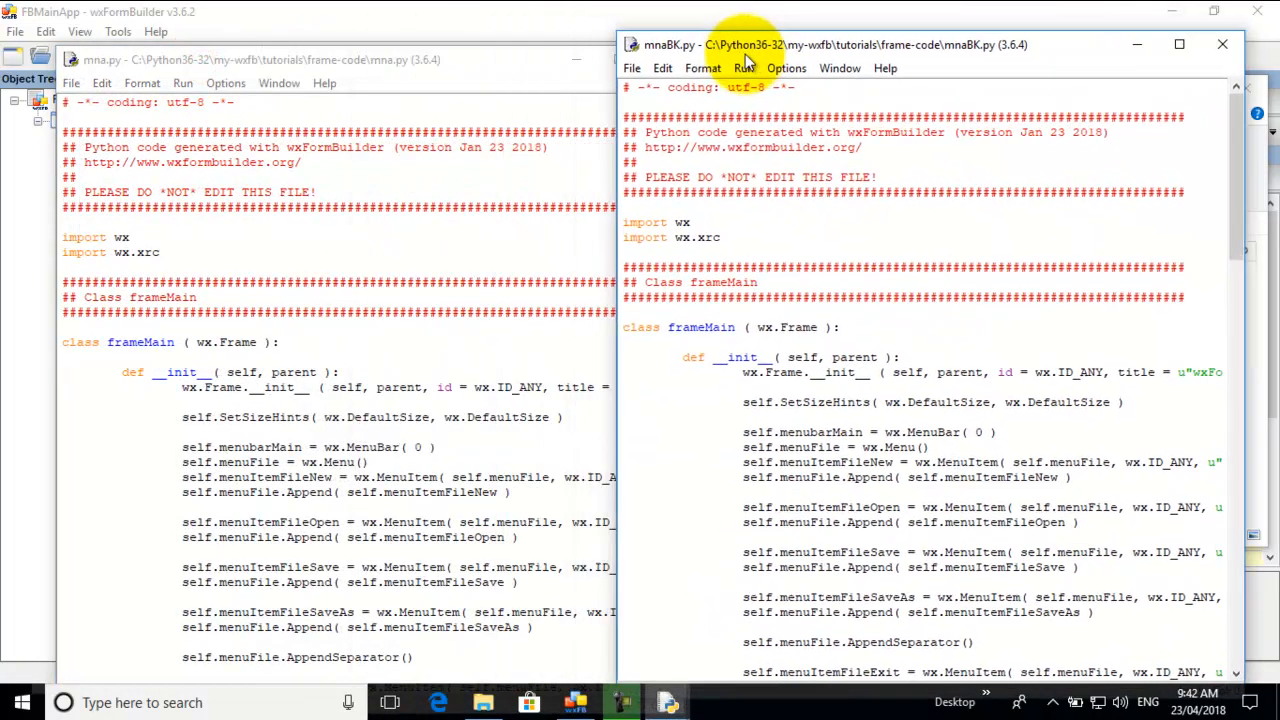
- Scroll through mnaBK.py and highlight its Help menu creation lines for comparison
{"action": "scroll", "scroll_direction": "down", "scroll_amount": 3}
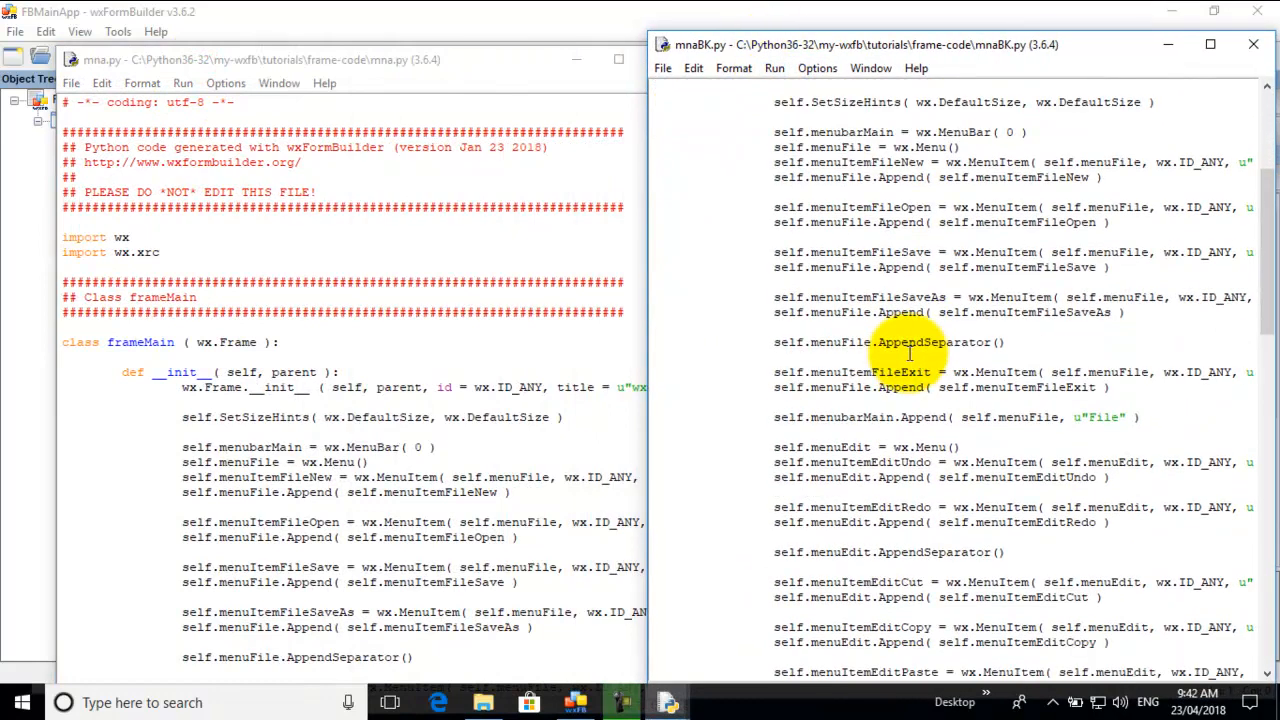
{"action": "scroll", "scroll_direction": "down", "scroll_amount": 3}
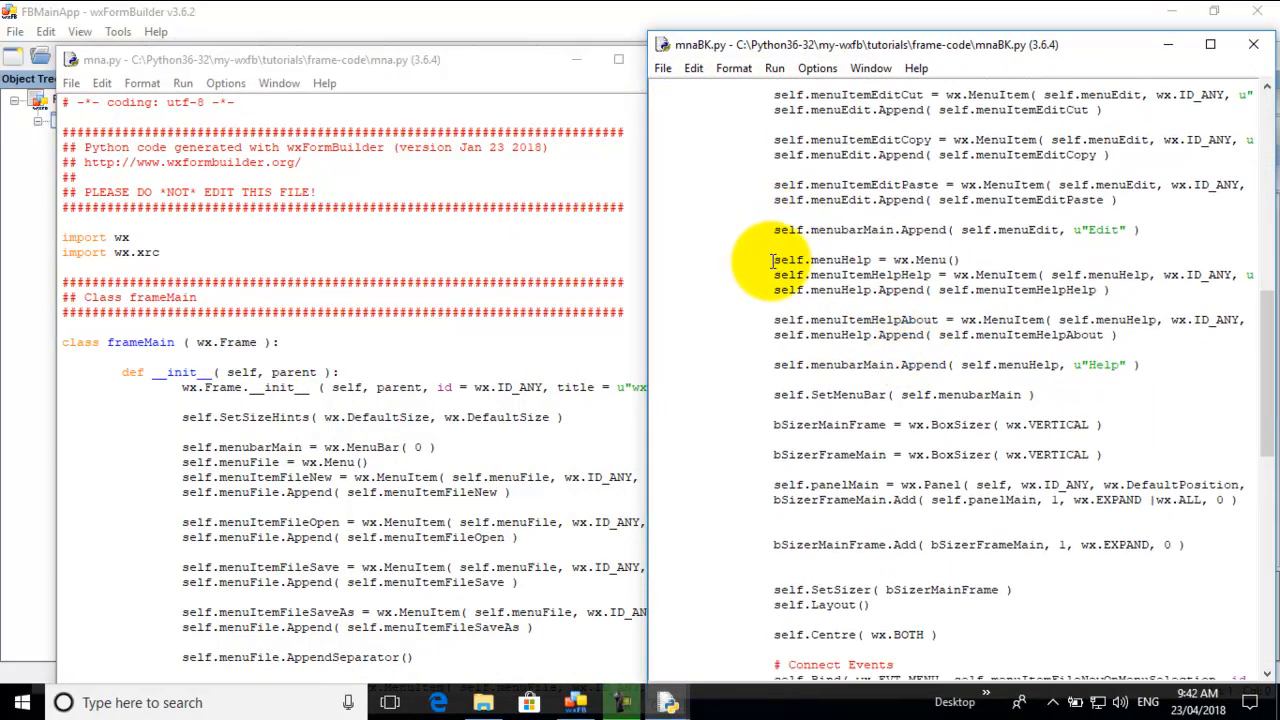
{"action": "left_click_drag", "start_coordinate": [773, 259], "coordinate": [1110, 290]}
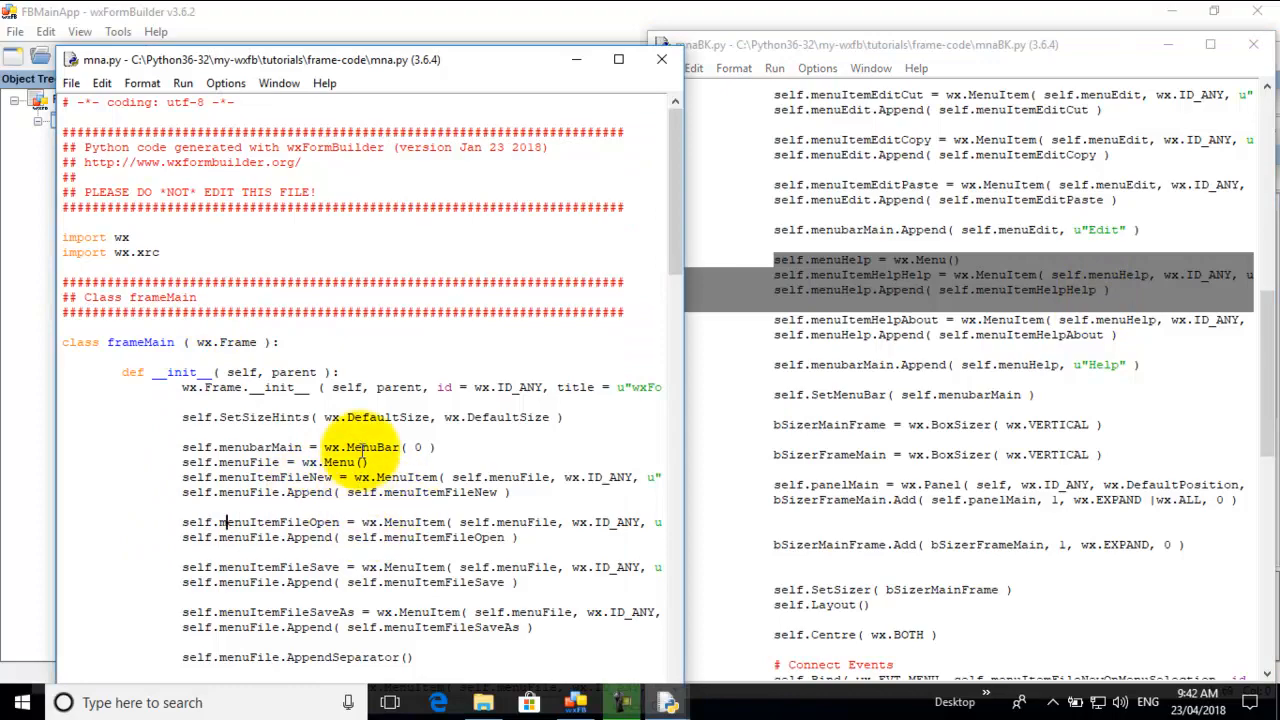
{"action": "scroll", "scroll_direction": "down", "scroll_amount": 3}
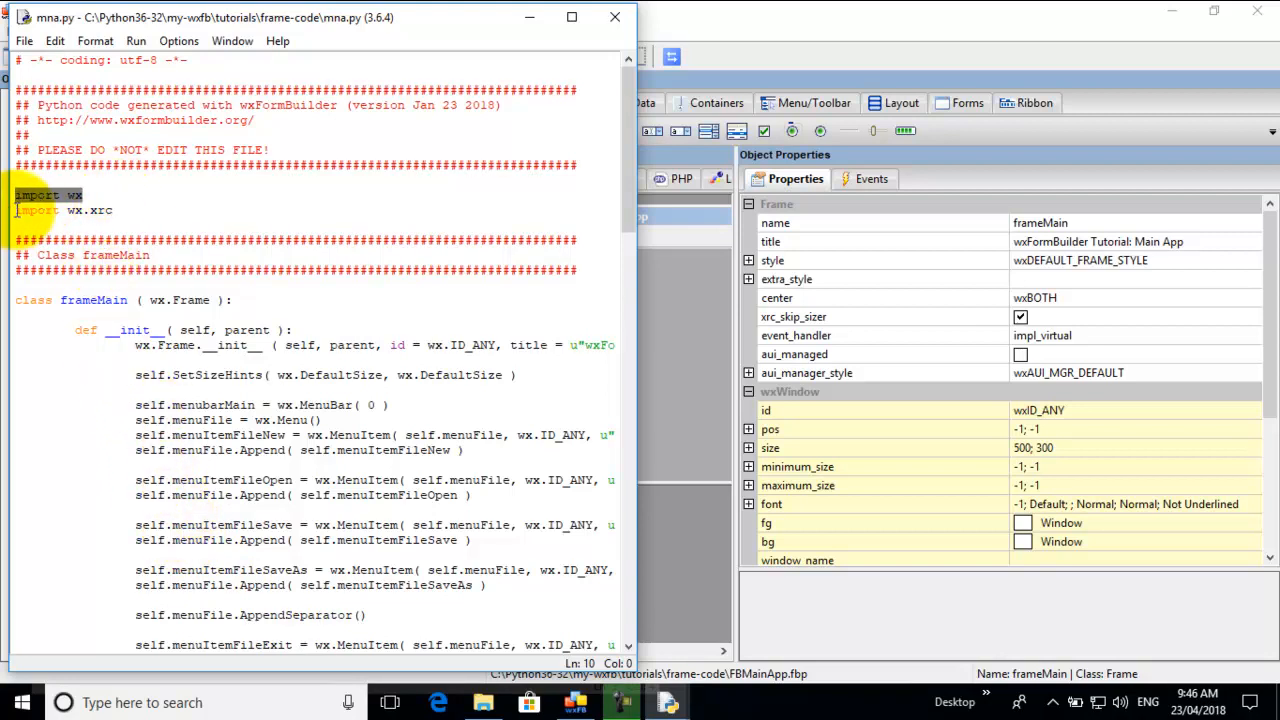
- Comment out the 'import wx.xrc' line in mna.py with a #
{"action": "left_click", "coordinate": [115, 210]}
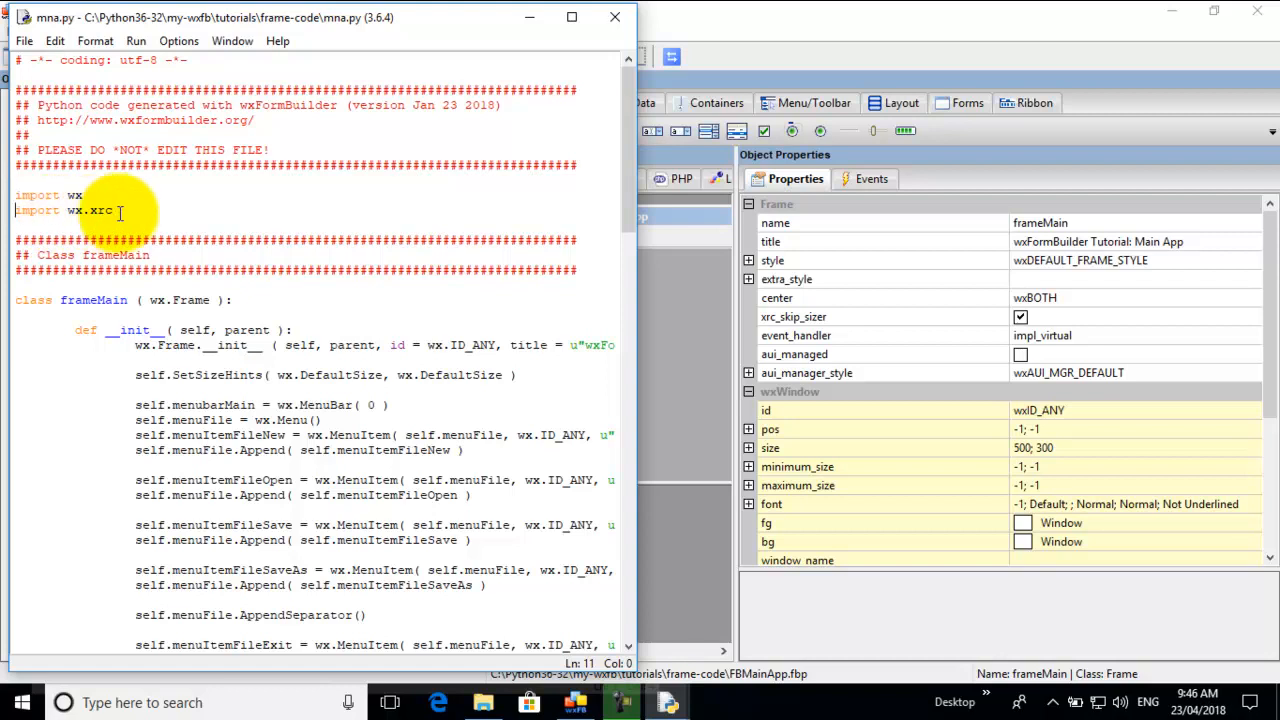
{"action": "type", "text": "#"}
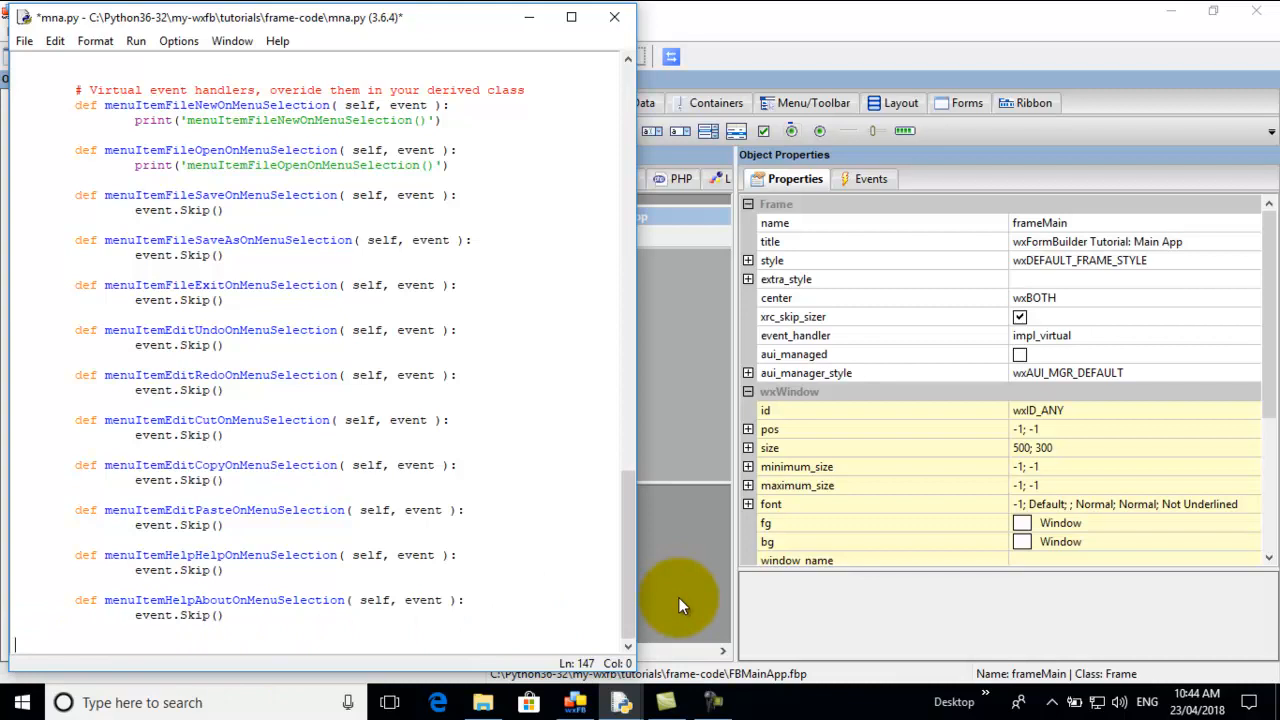
- Declare 'class MainApp(wx.App):' at the end of mna.py
{"action": "type", "text": "class"}
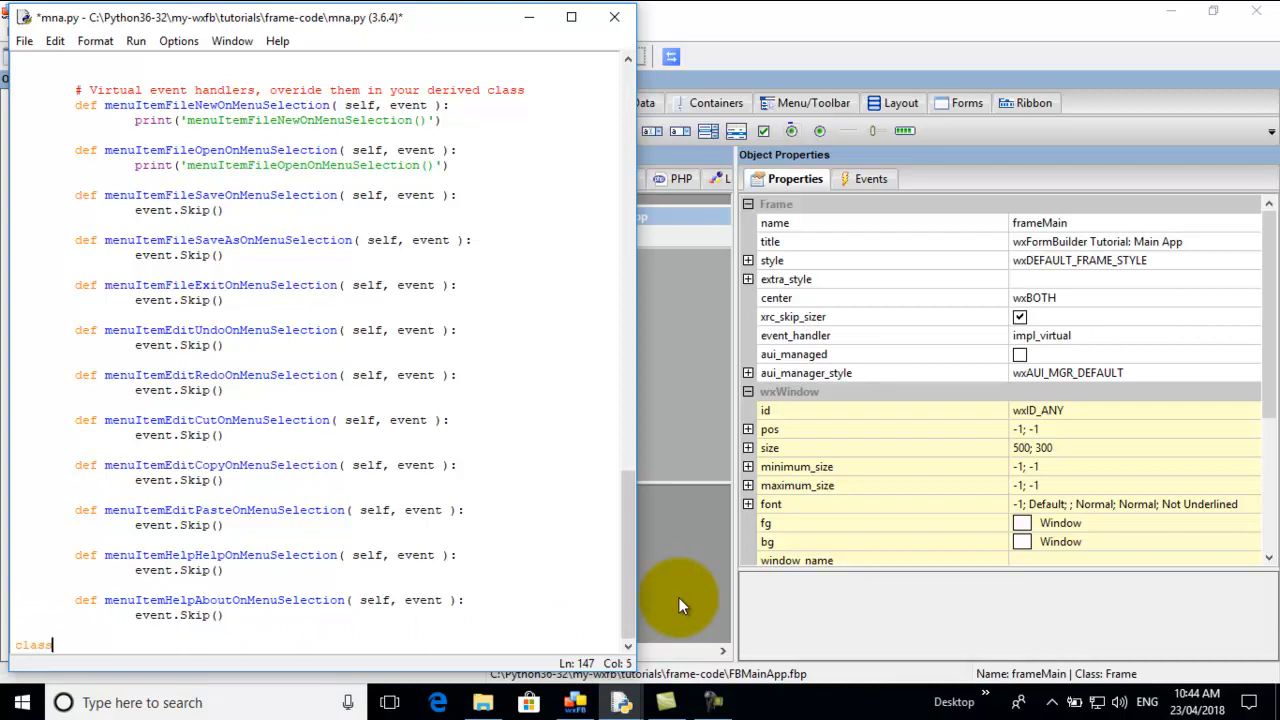
{"action": "type", "text": "Main"}
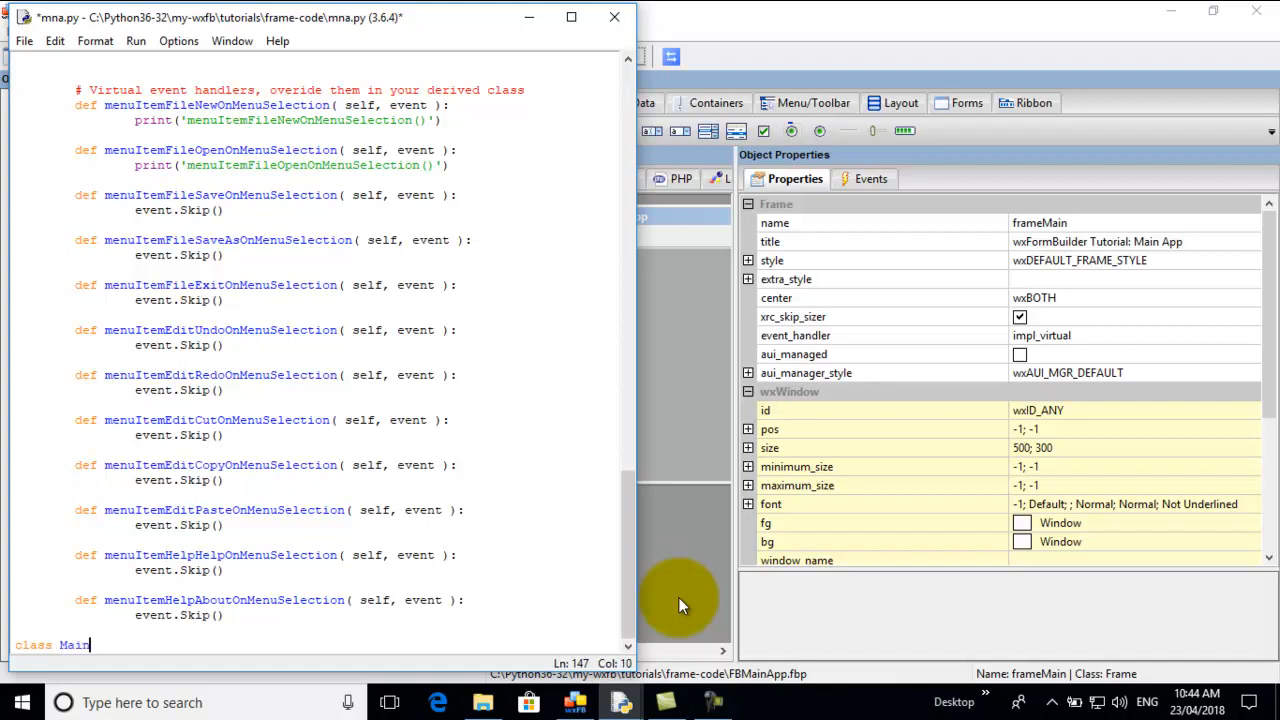
{"action": "type", "text": "App("}
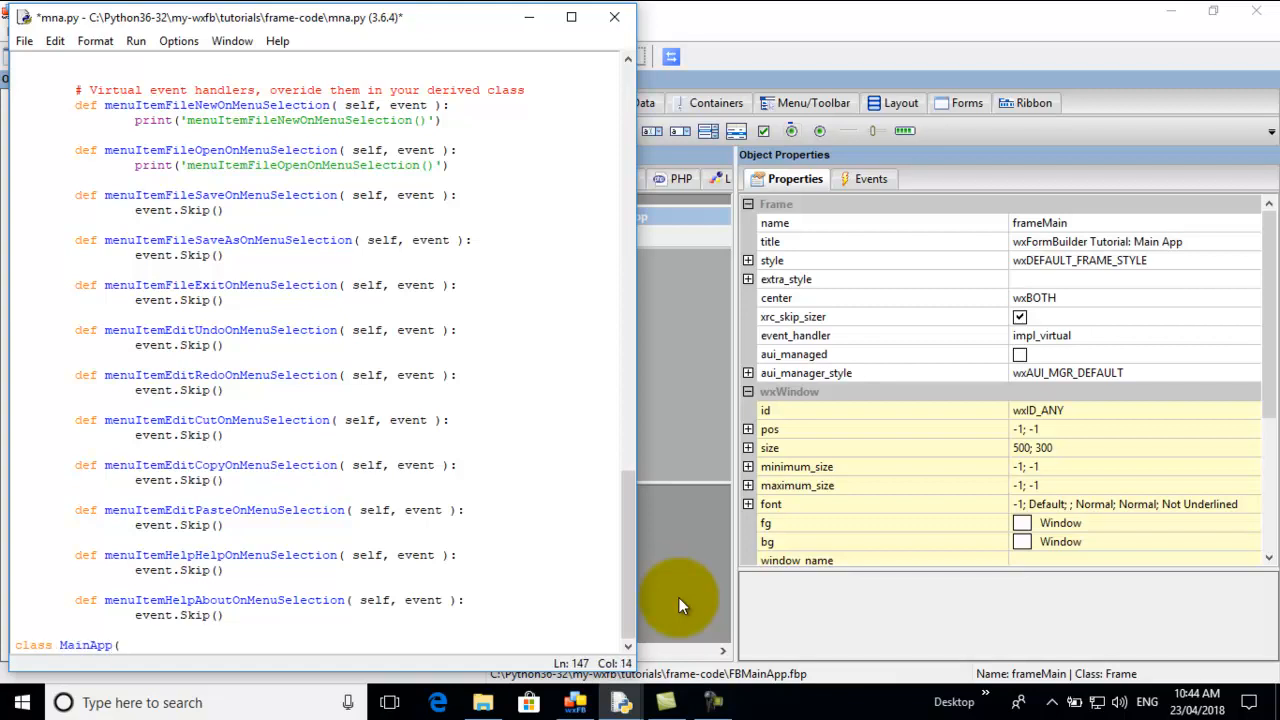
{"action": "type", "text": "):"}
{"action": "type", "text": "def"}
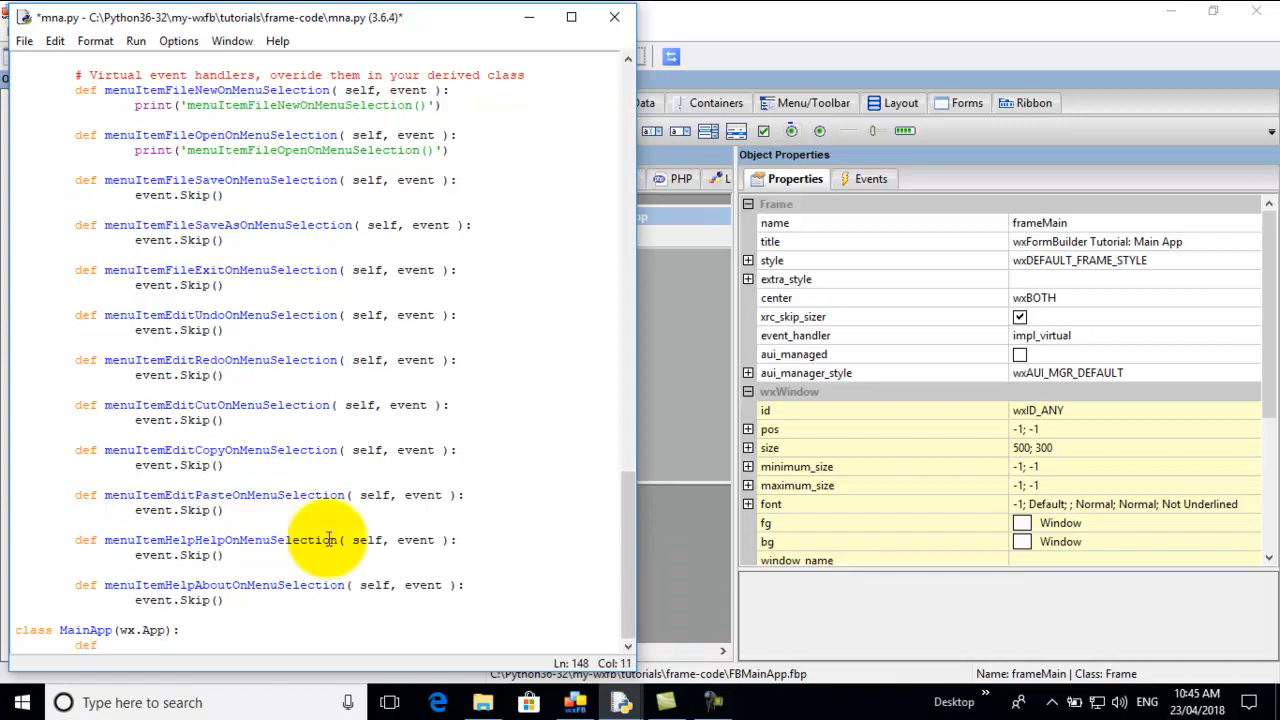
- Add 'def OnInit(self):' and begin its first line 'mainFrame ='
{"action": "type", "text": "OnInit"}
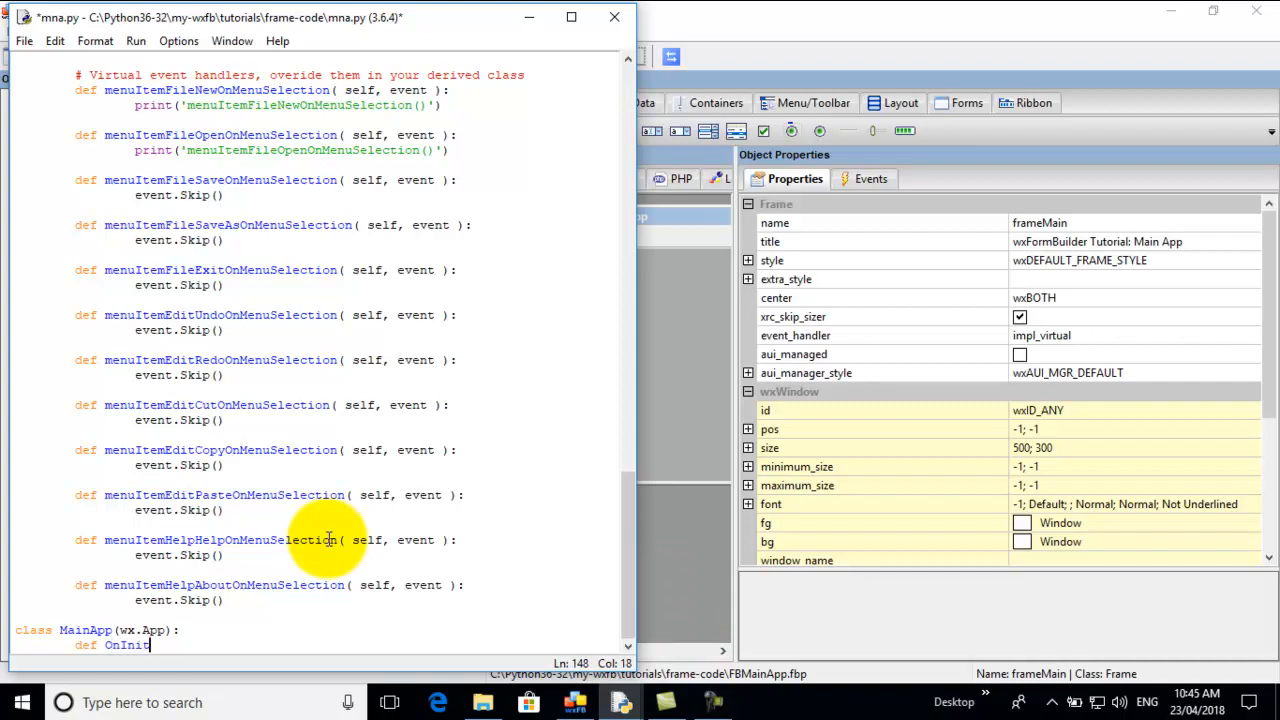
{"action": "type", "text": "("}
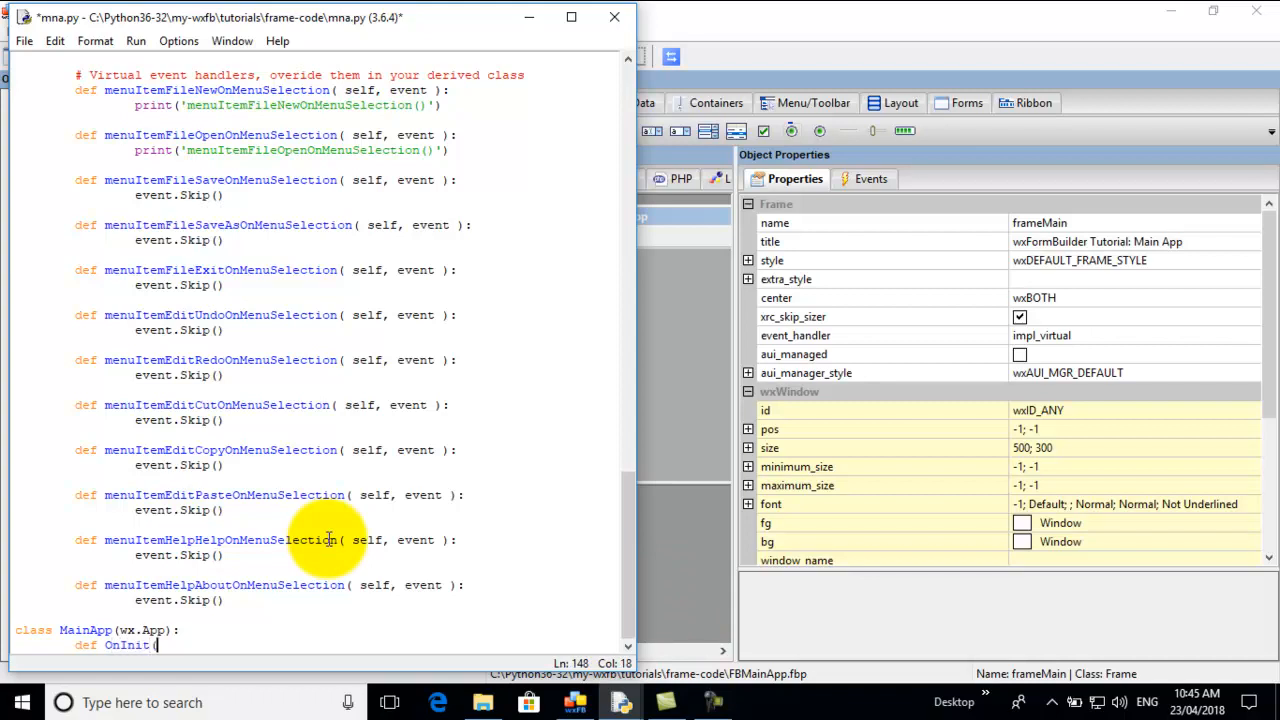
{"action": "type", "text": "se"}
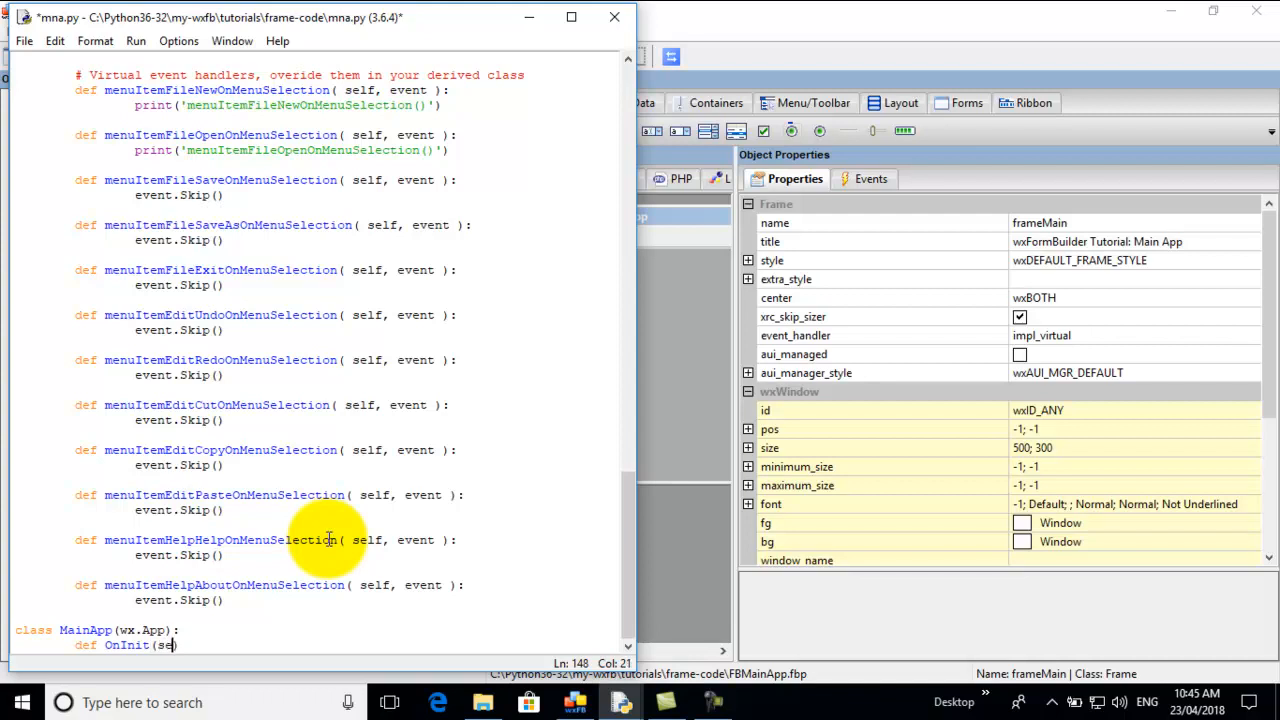
{"action": "type", "text": "lf) :"}
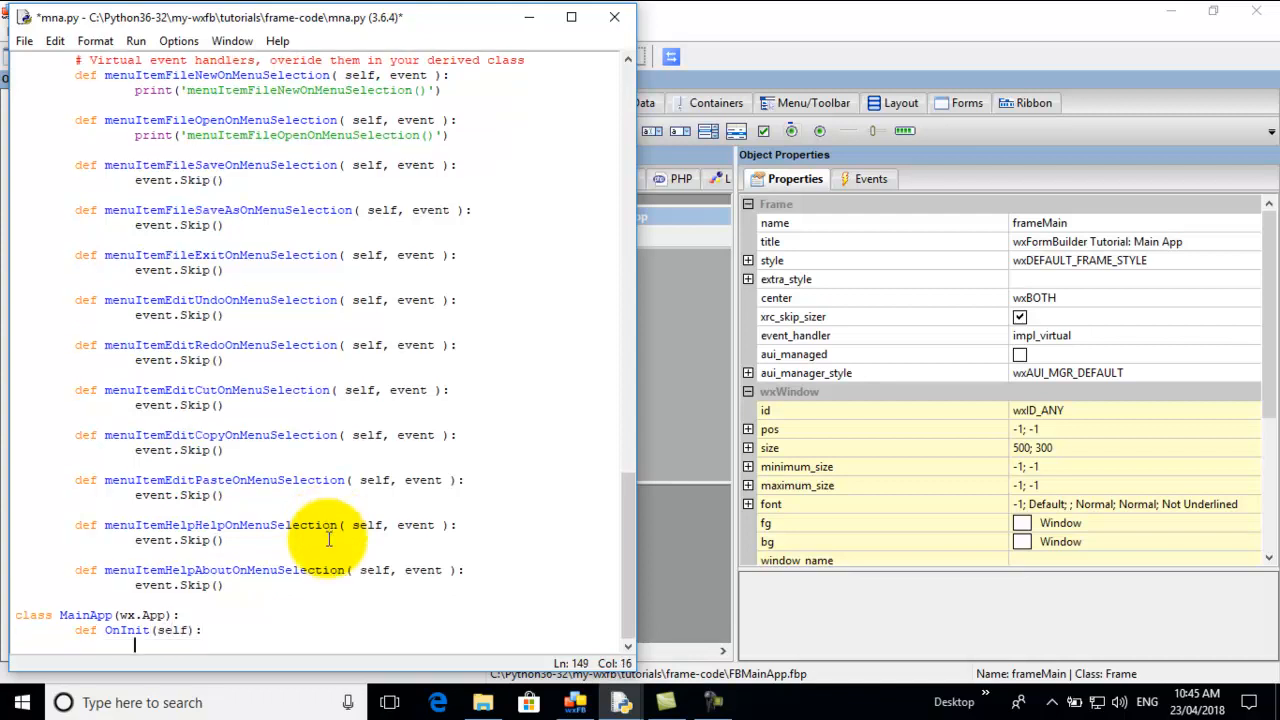
{"action": "type", "text": "mainFr"}
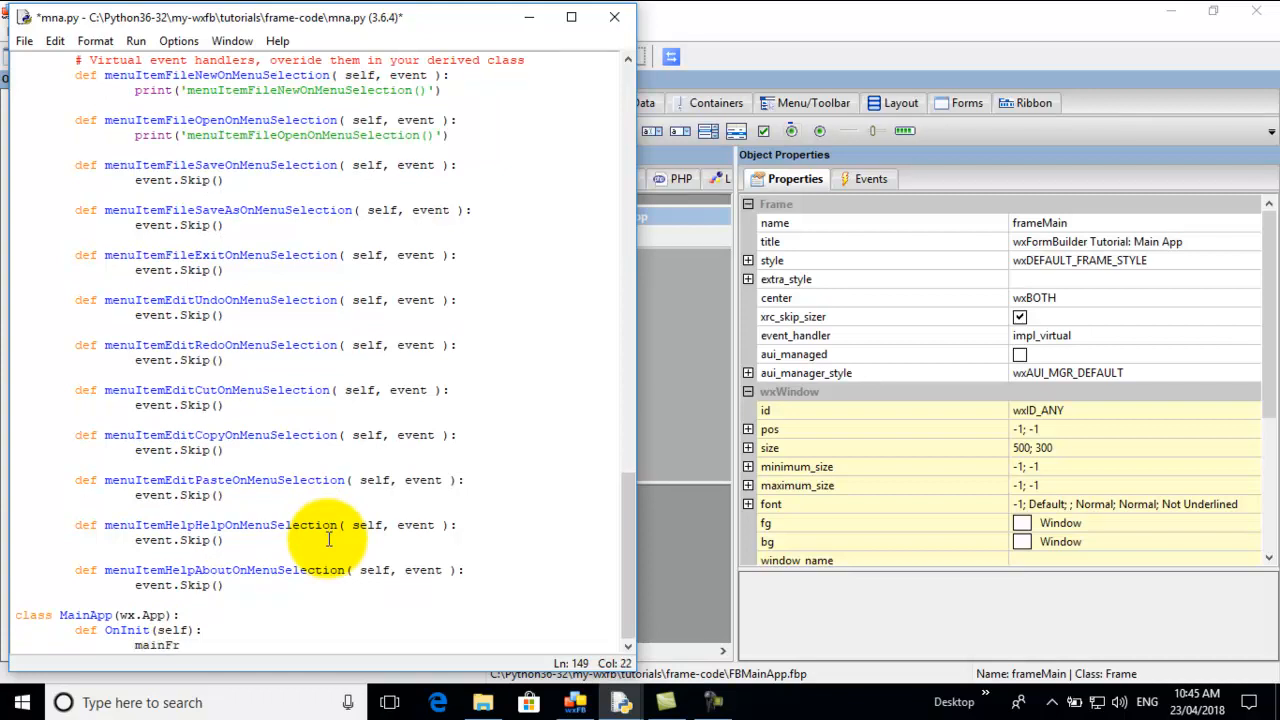
{"action": "type", "text": "ame"}
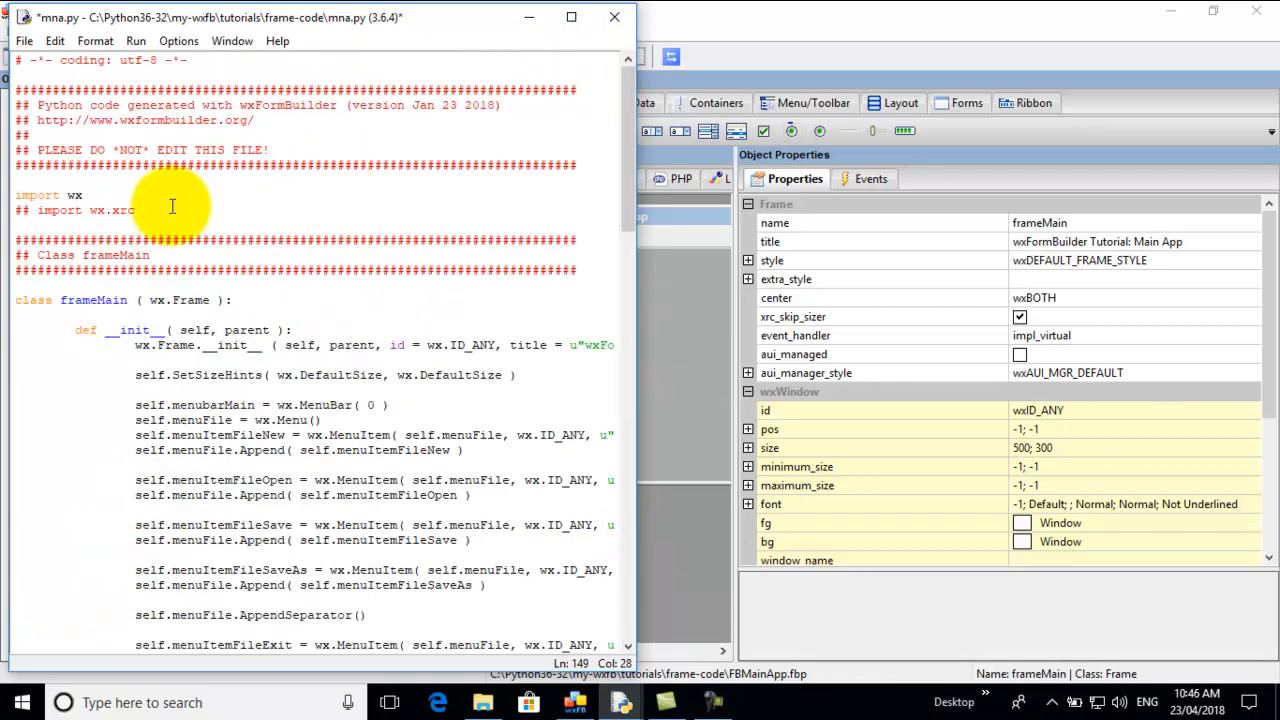
- Complete the OnInit line as 'mainFrame = frameMain(None)'
{"action": "double_click", "coordinate": [93, 300]}
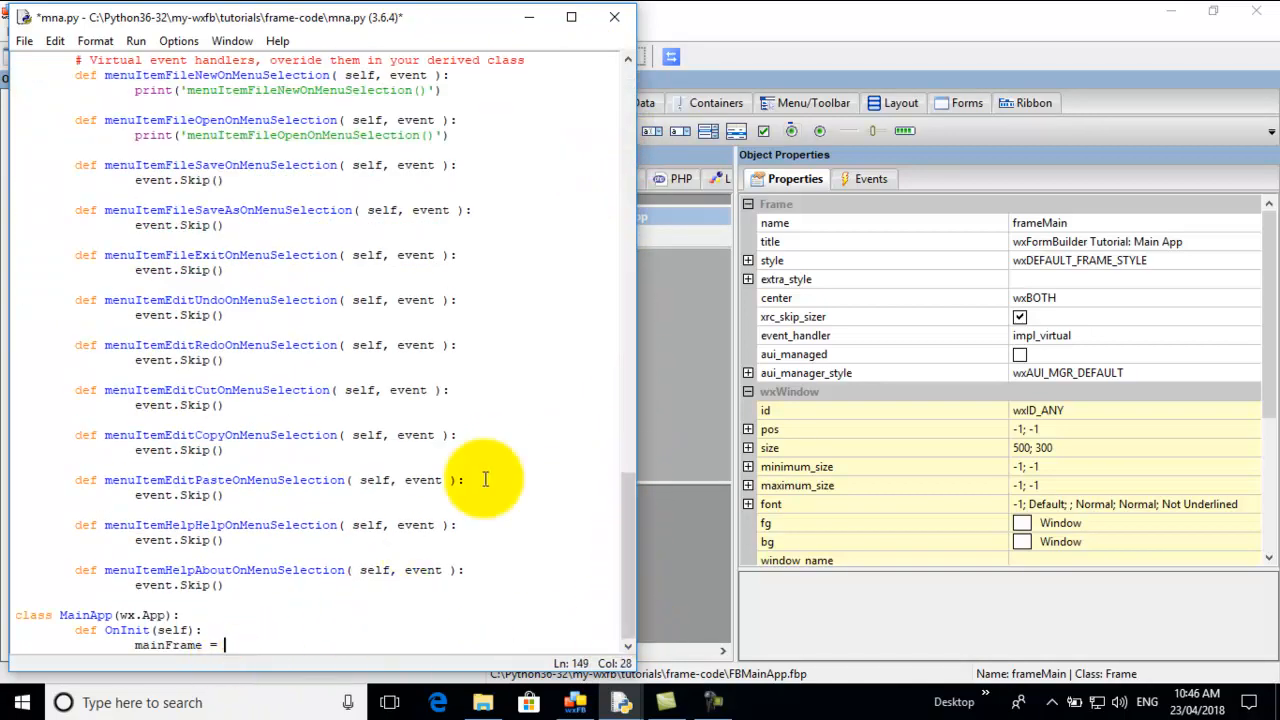
{"action": "type", "text": "frameMain ("}
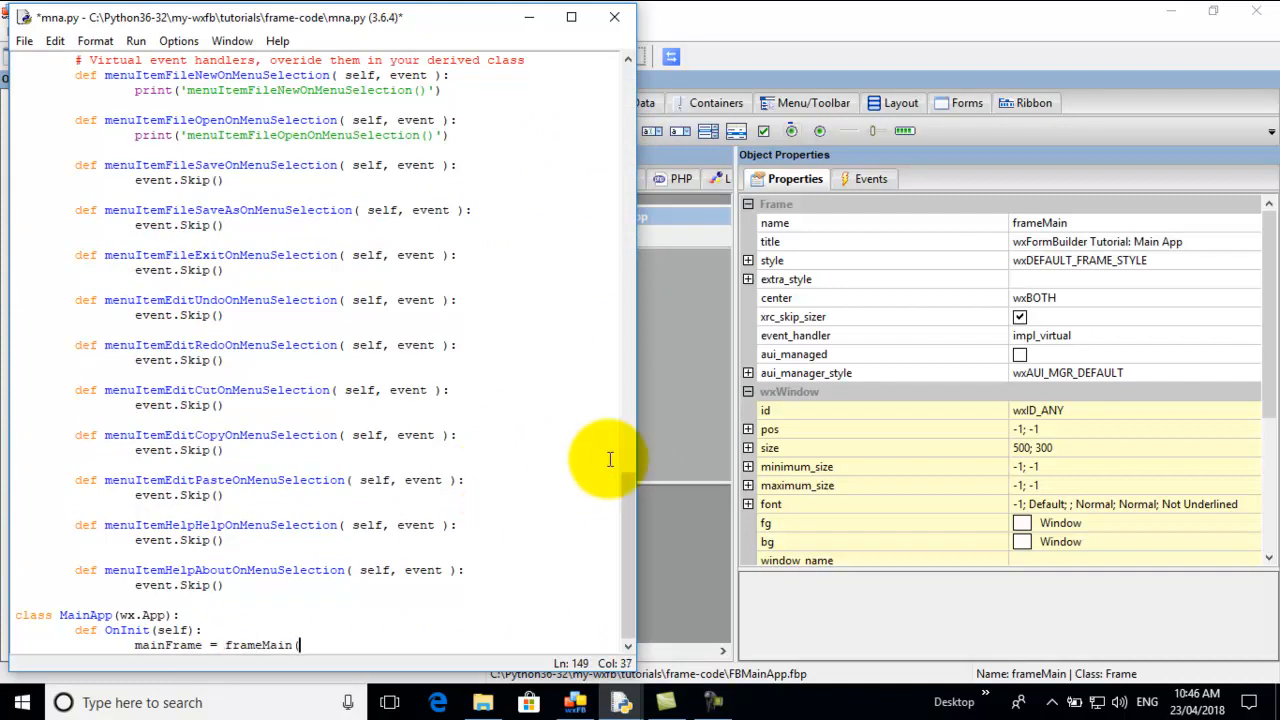
{"action": "type", "text": ")"}
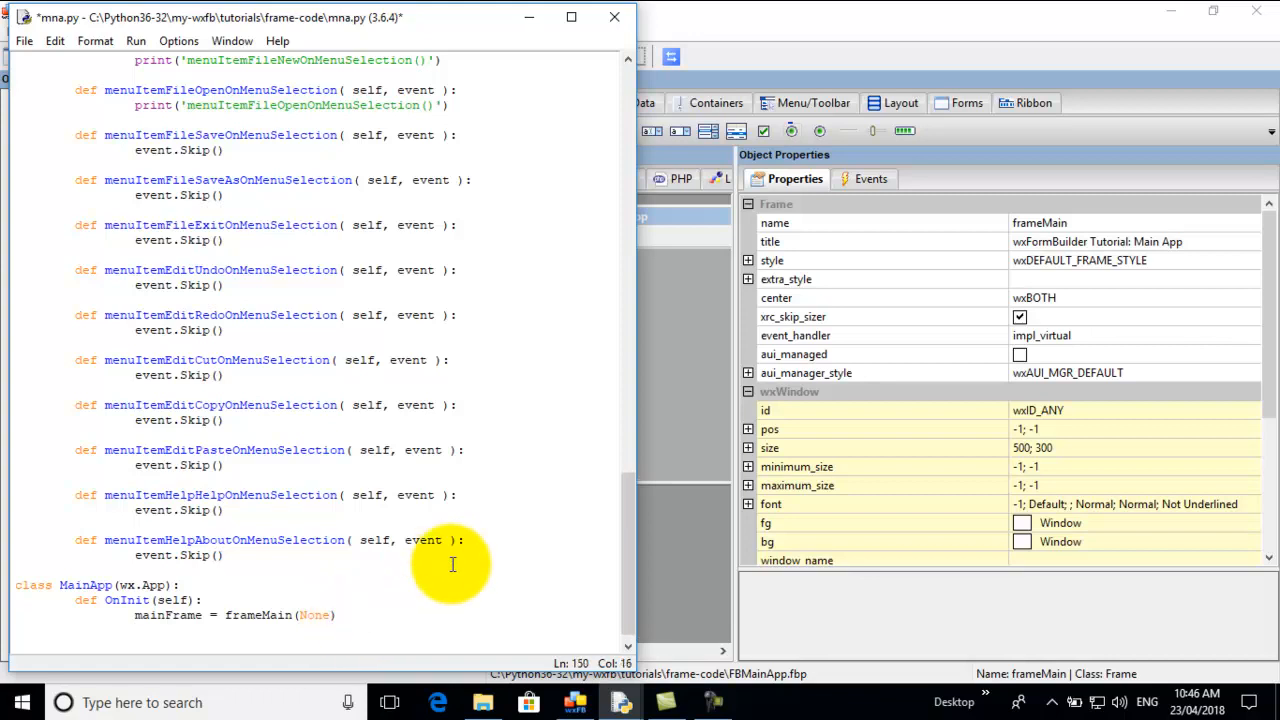
- Add 'mainFrame.Show(True)' and 'return True' to OnInit, then leave a blank line
{"action": "type", "text": "am"}
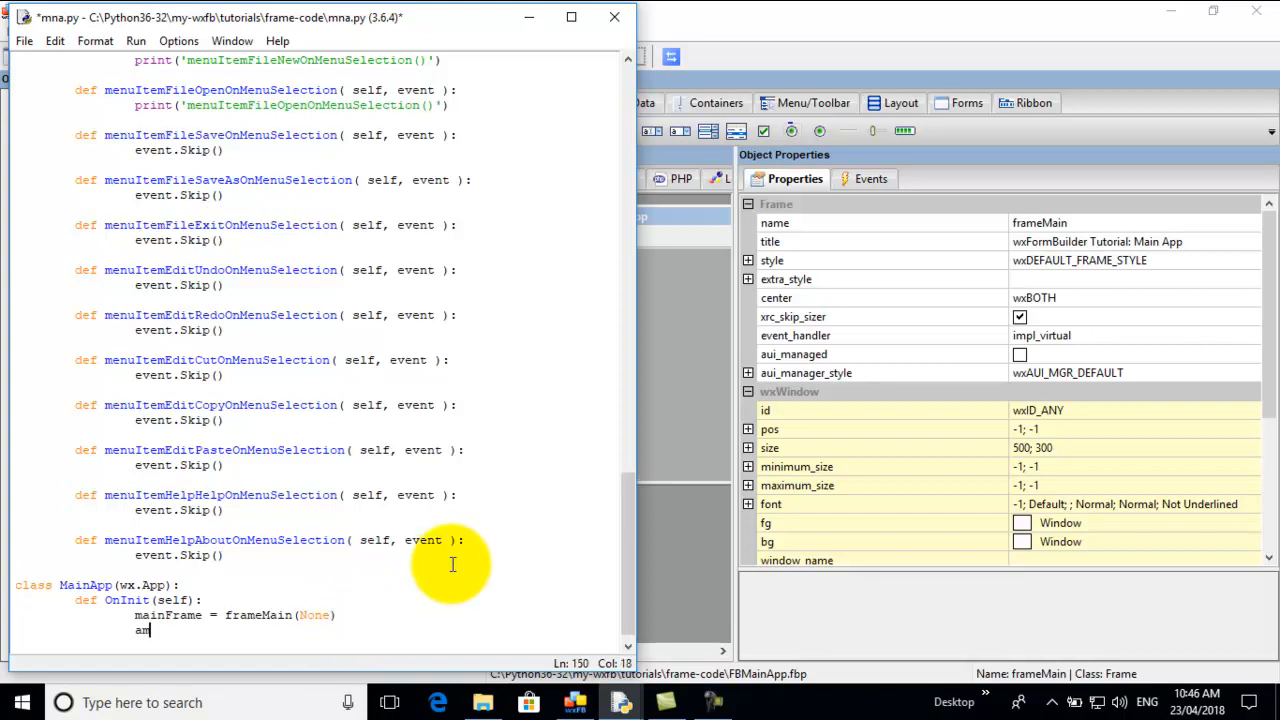
{"action": "type", "text": "mainFrame"}
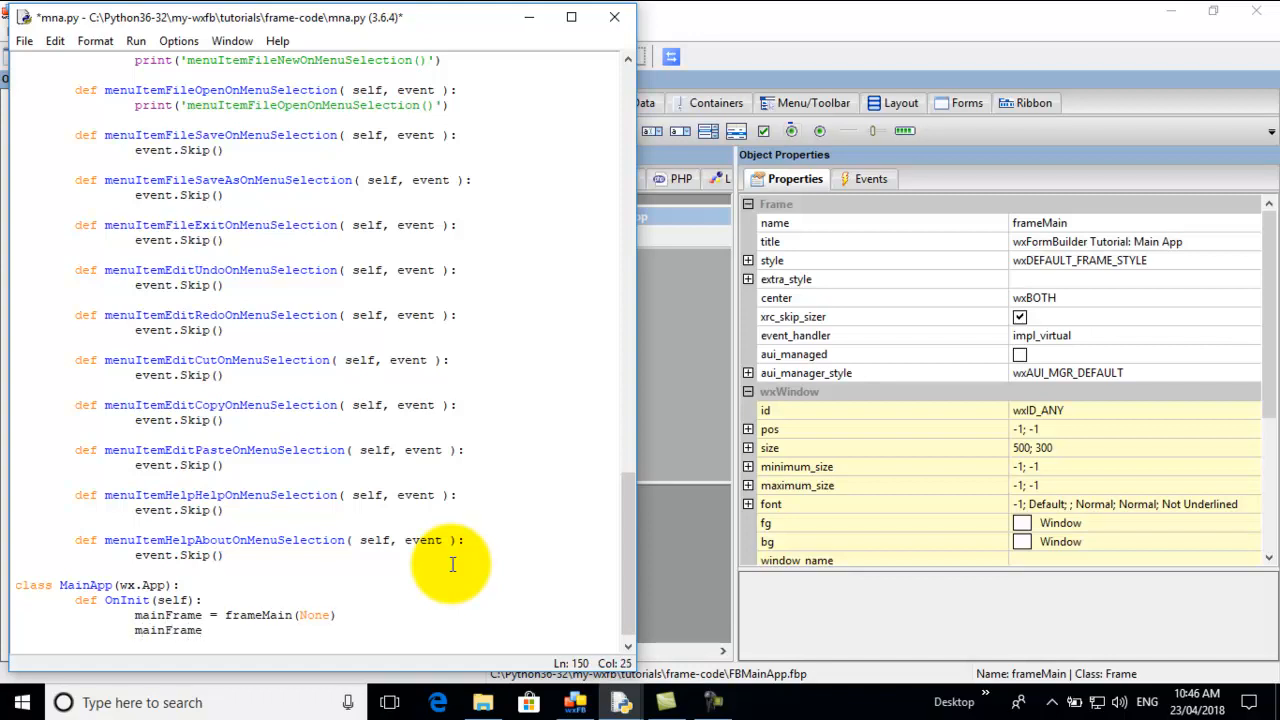
{"action": "type", "text": "S"}
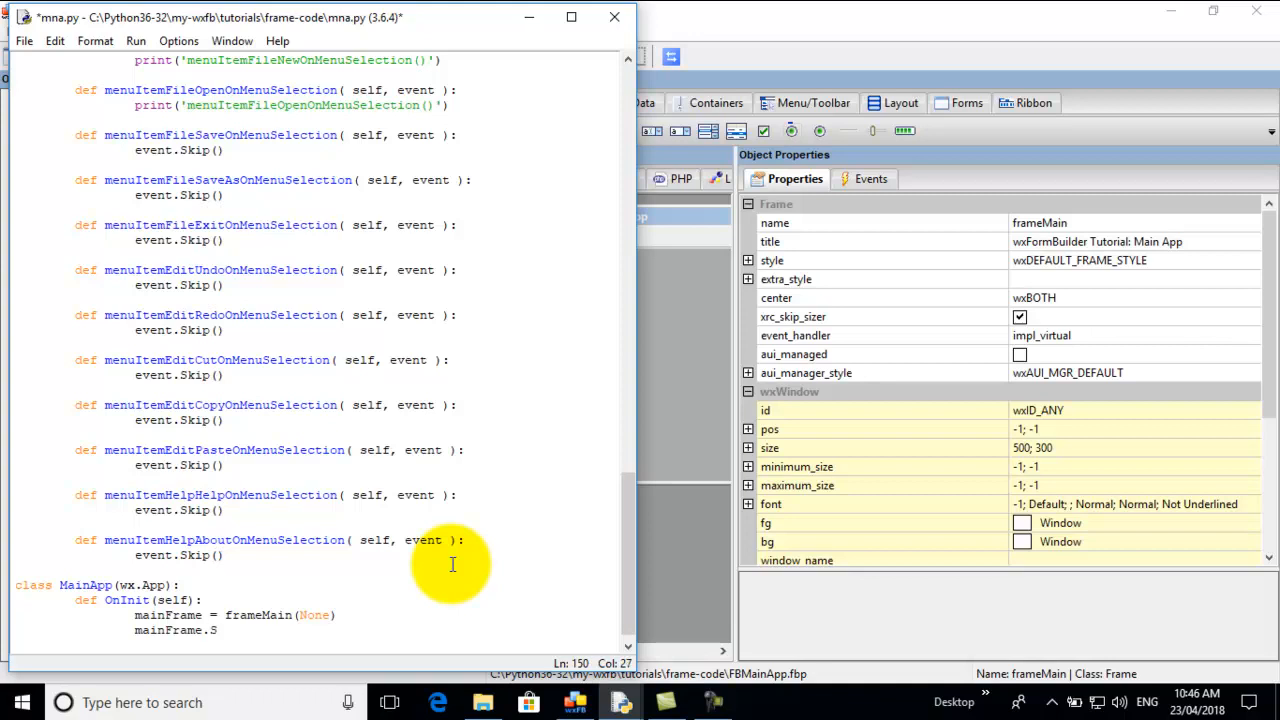
{"action": "type", "text": "how()"}
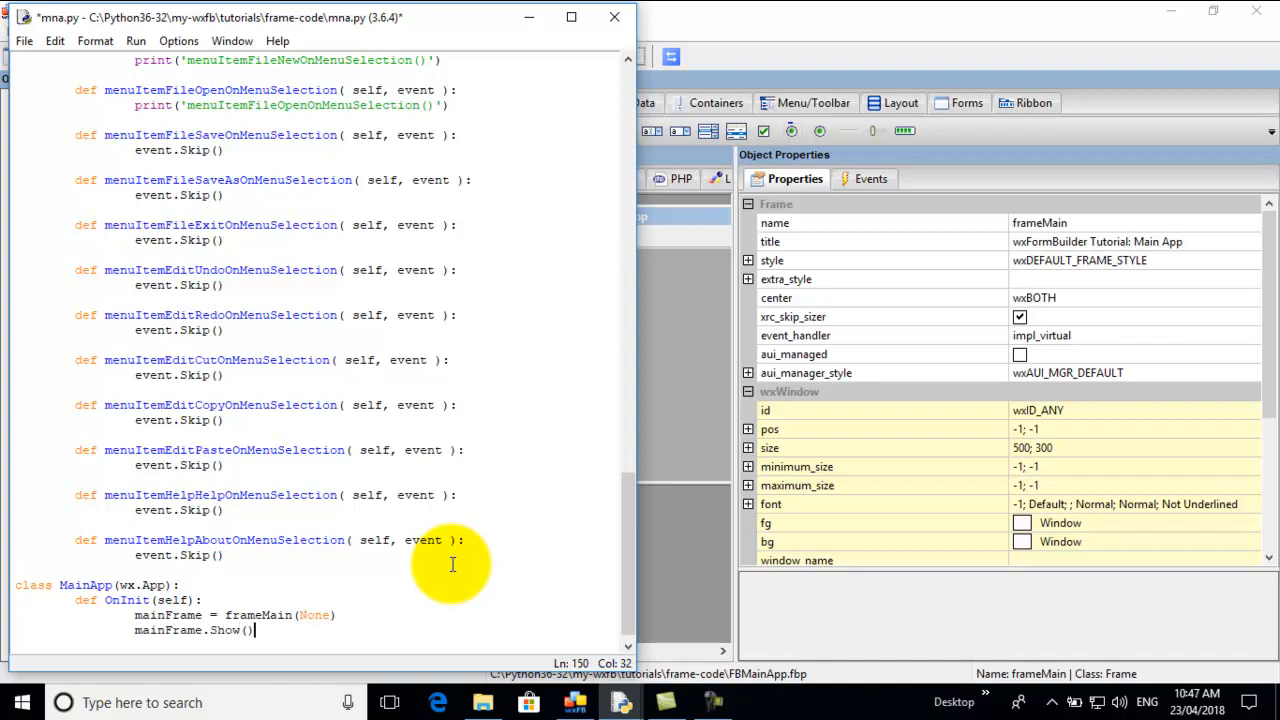
{"action": "type", "text": "True"}
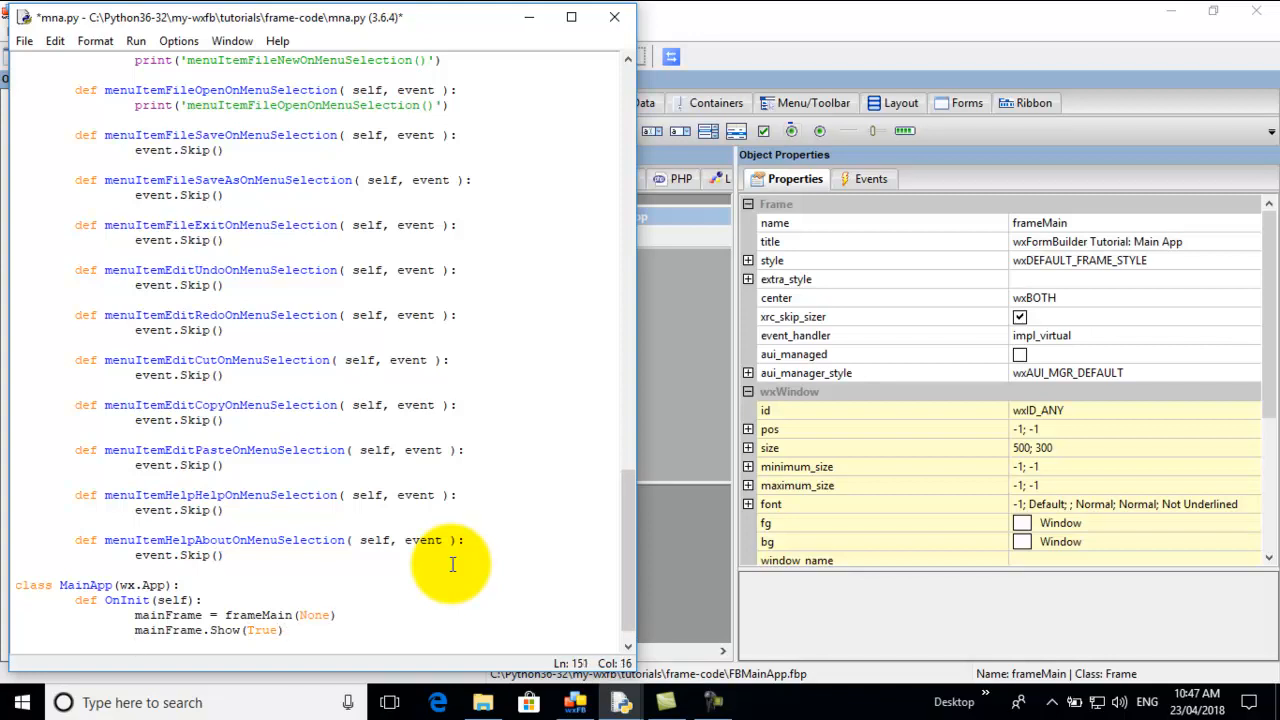
{"action": "type", "text": "return T"}
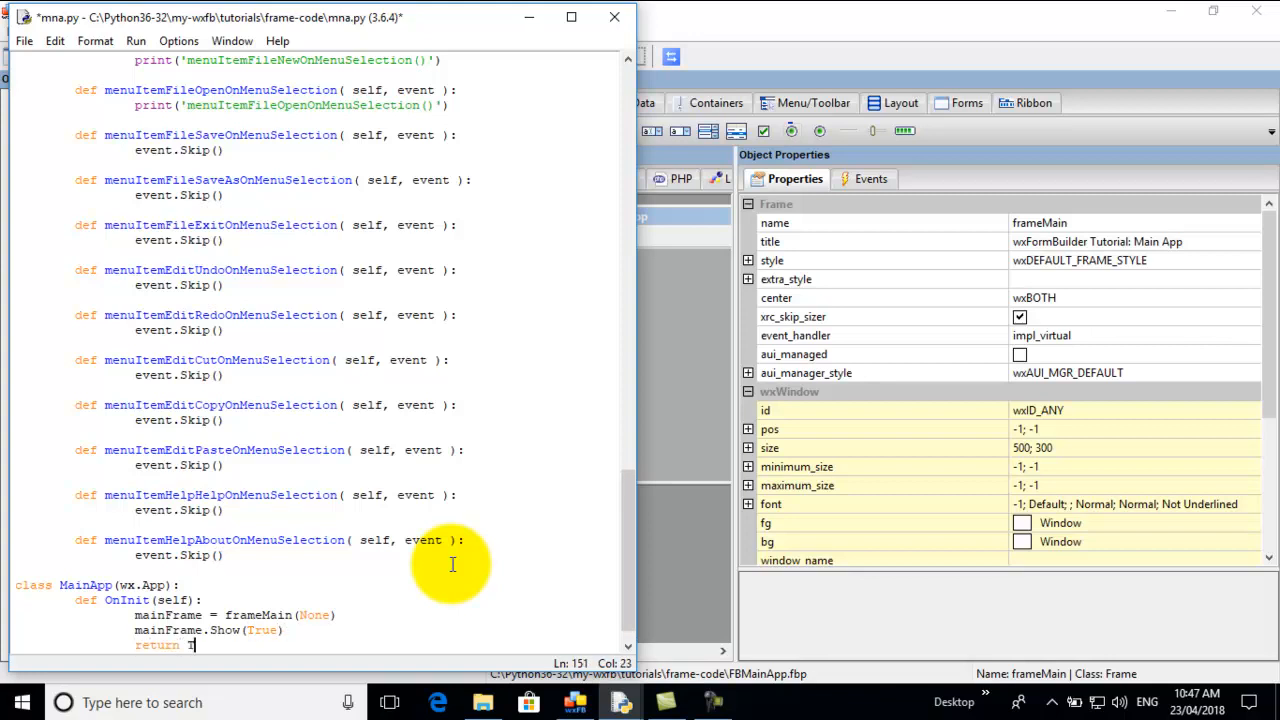
{"action": "type", "text": "rue"}
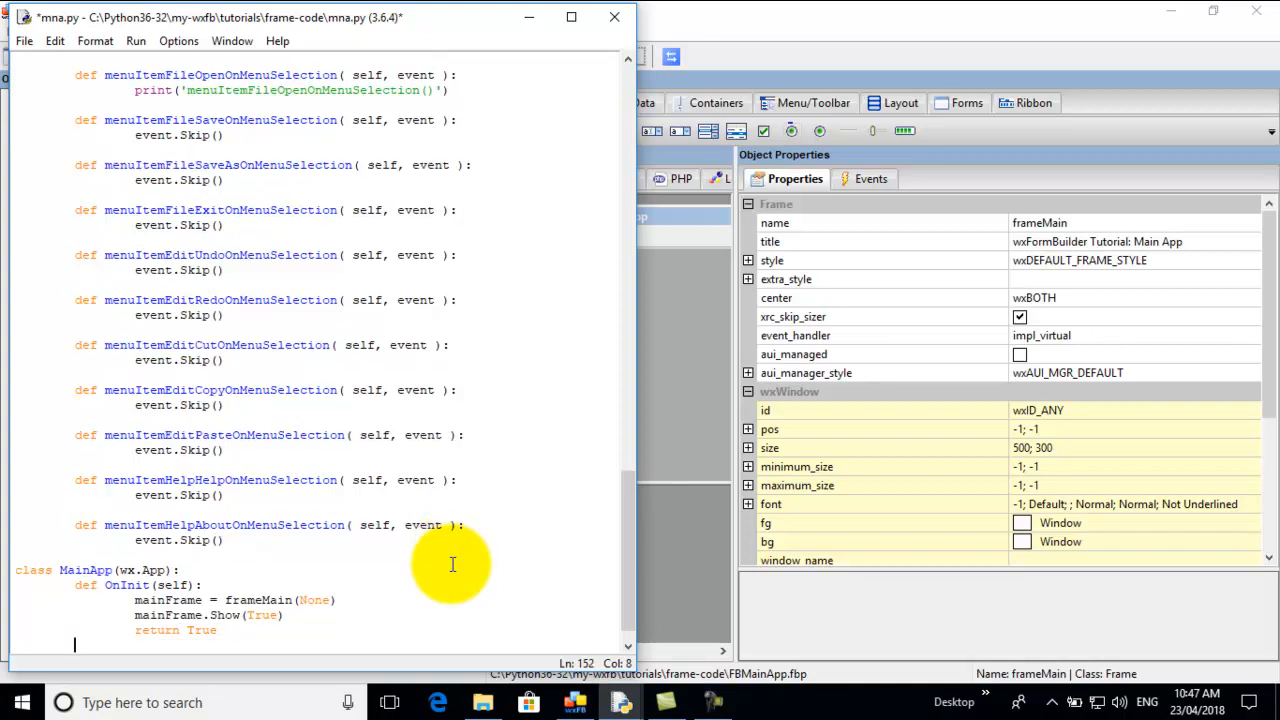
{"action": "scroll", "scroll_direction": "down", "scroll_amount": 3}
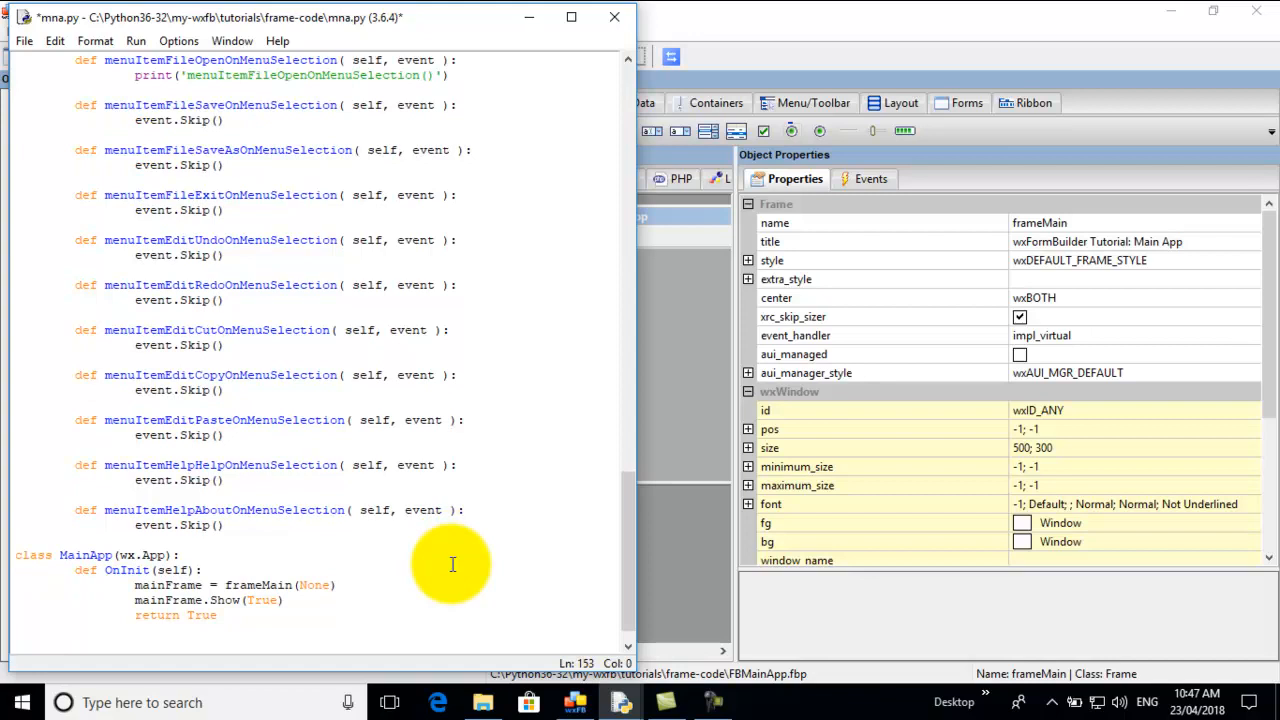
- Write "if __name__ == '__main__':" with 'app = MainApp()' and start 'app.MainLoop()'
{"action": "type", "text": "if _"}
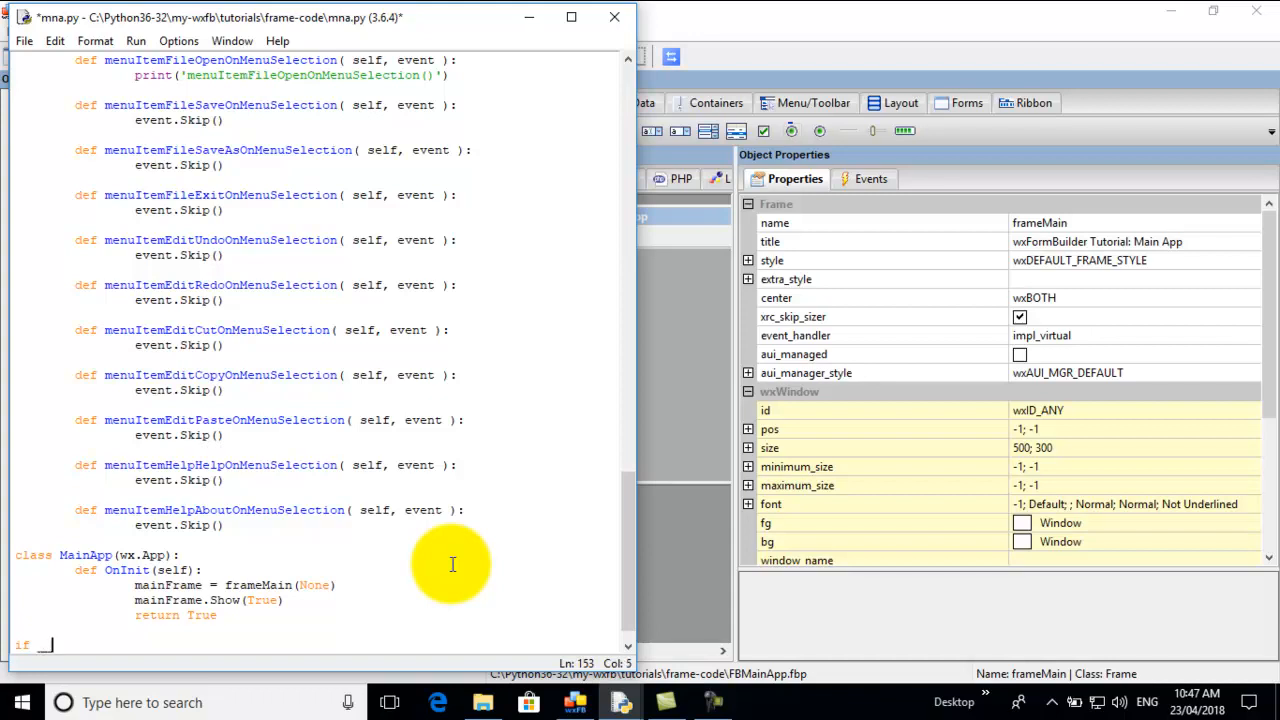
{"action": "type", "text": "_name"}
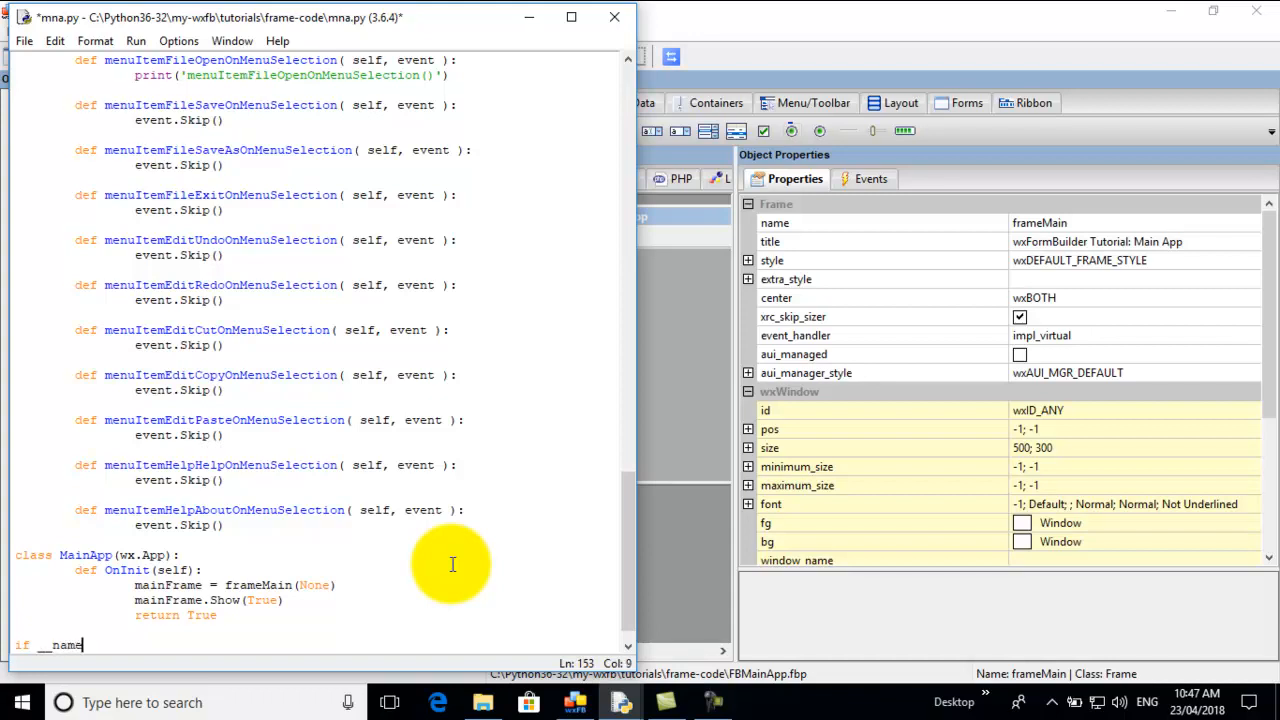
{"action": "type", "text": "__"}
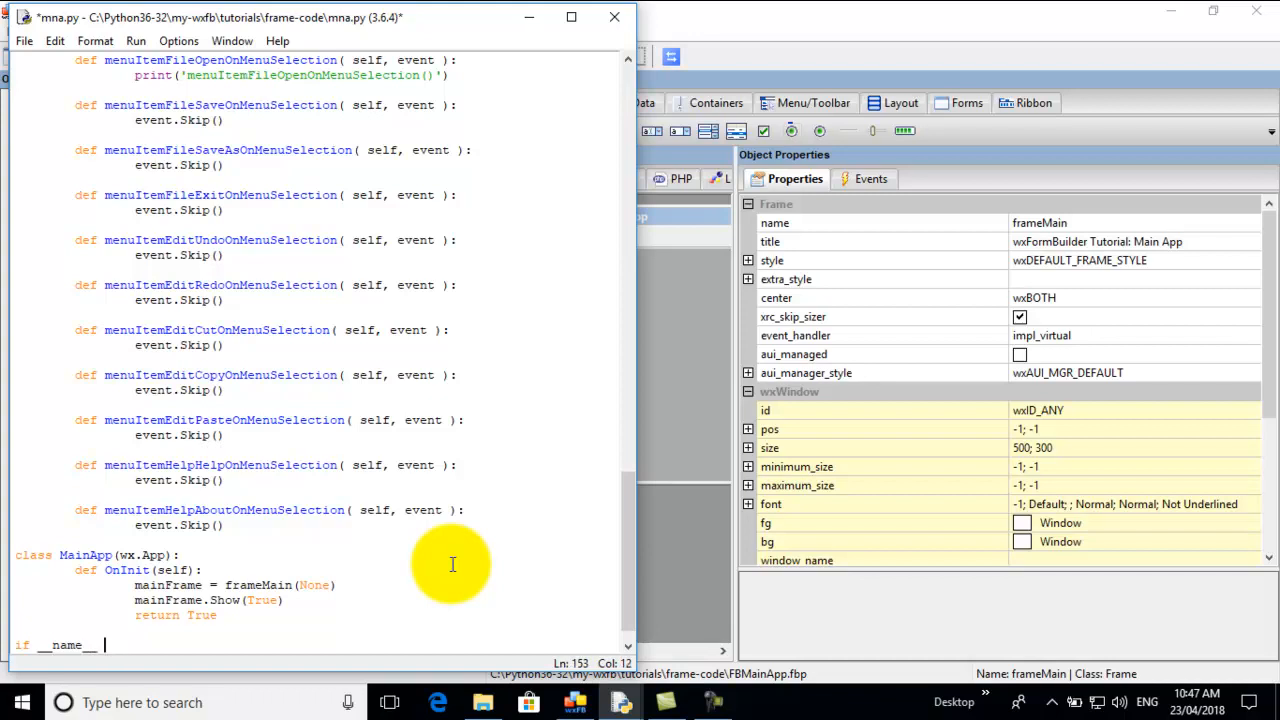
{"action": "type", "text": "== '__main__':"}
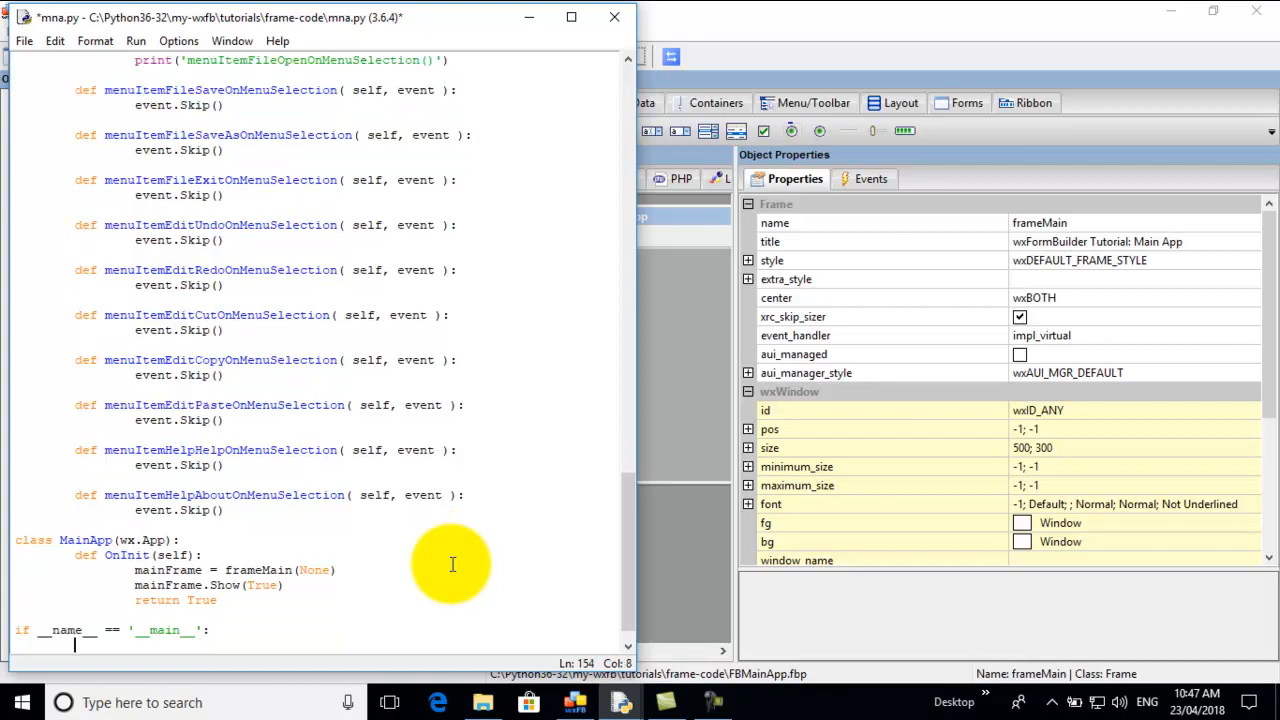
{"action": "type", "text": "app ="}
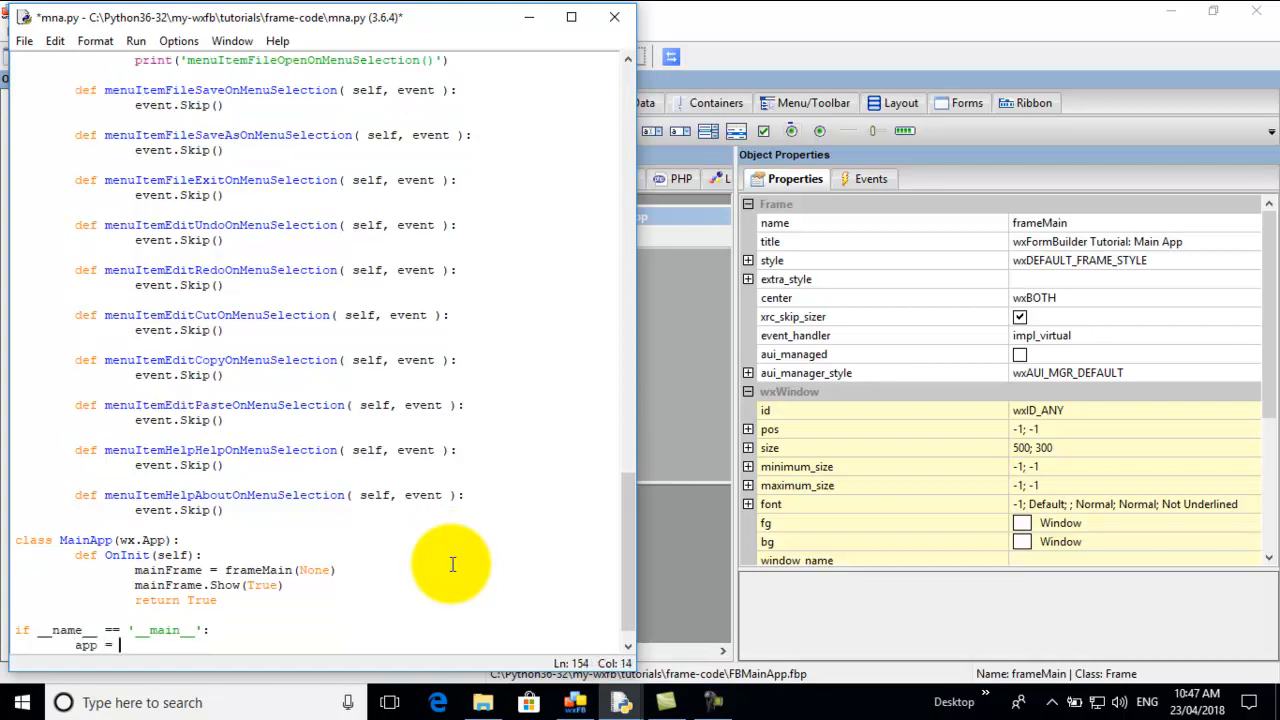
{"action": "type", "text": "Main"}
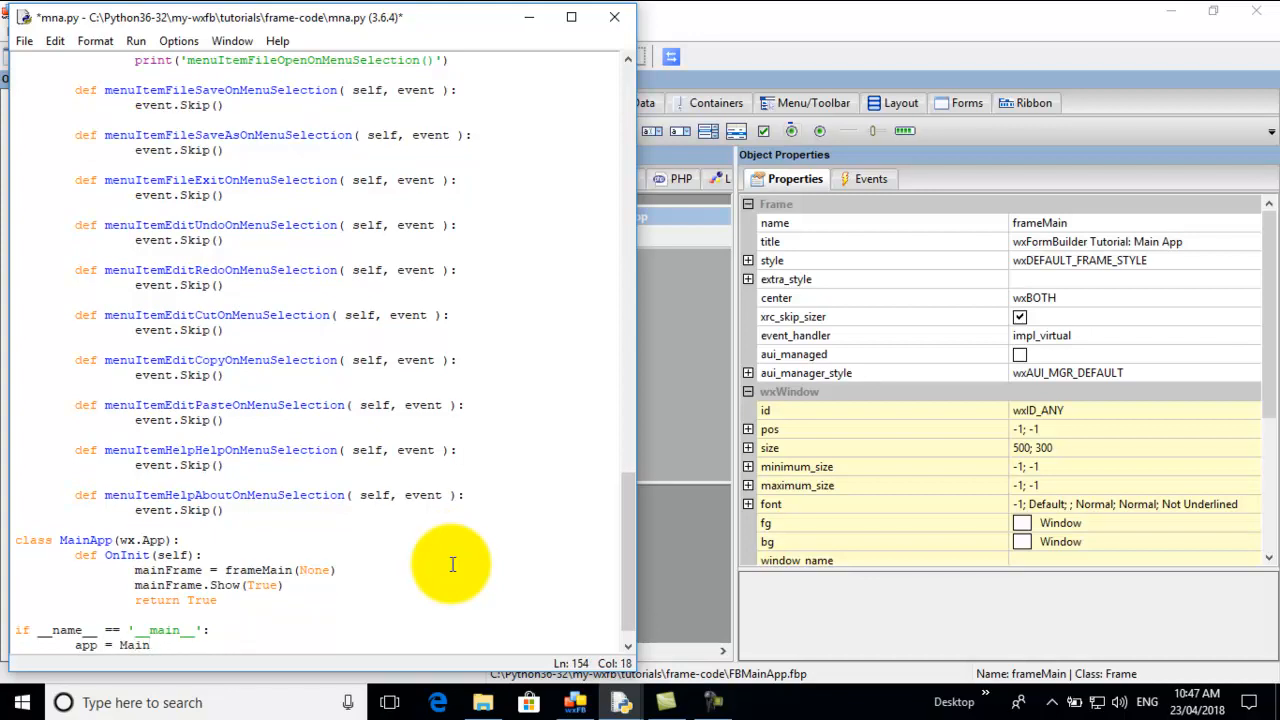
{"action": "type", "text": "App("}
{"action": "type", "text": "app.M"}
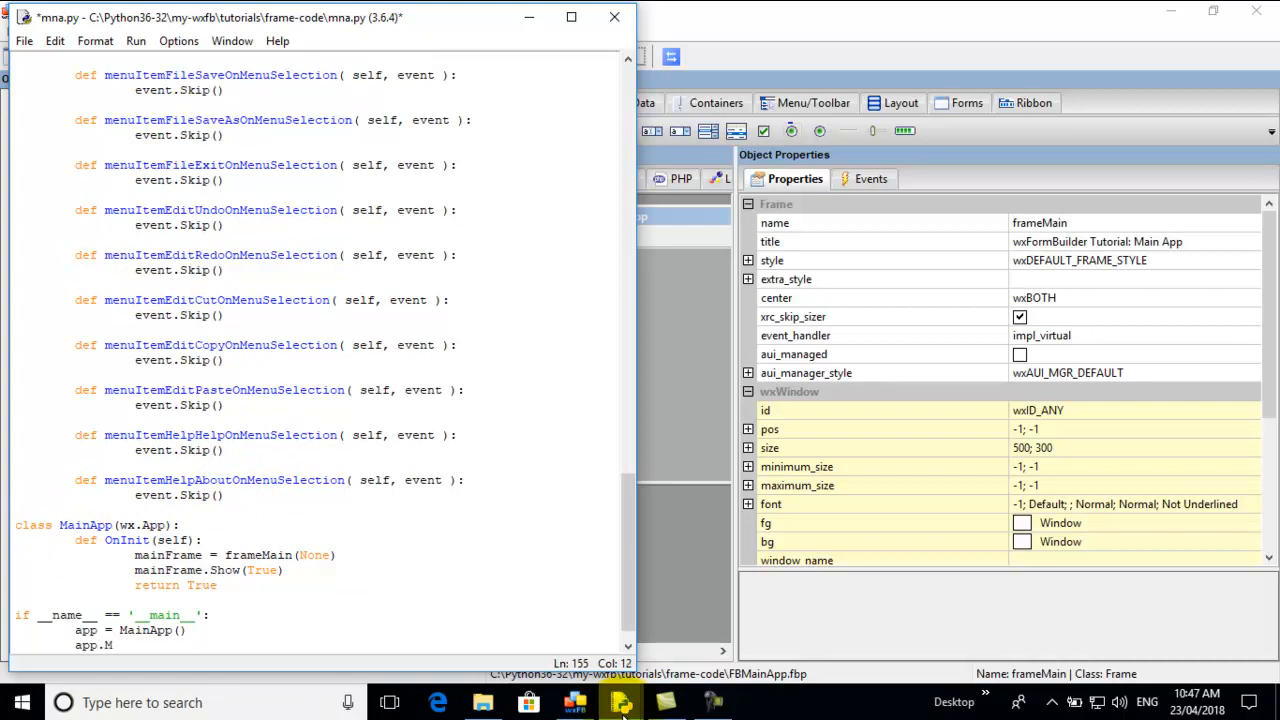
{"action": "type", "text": "ainLoo"}
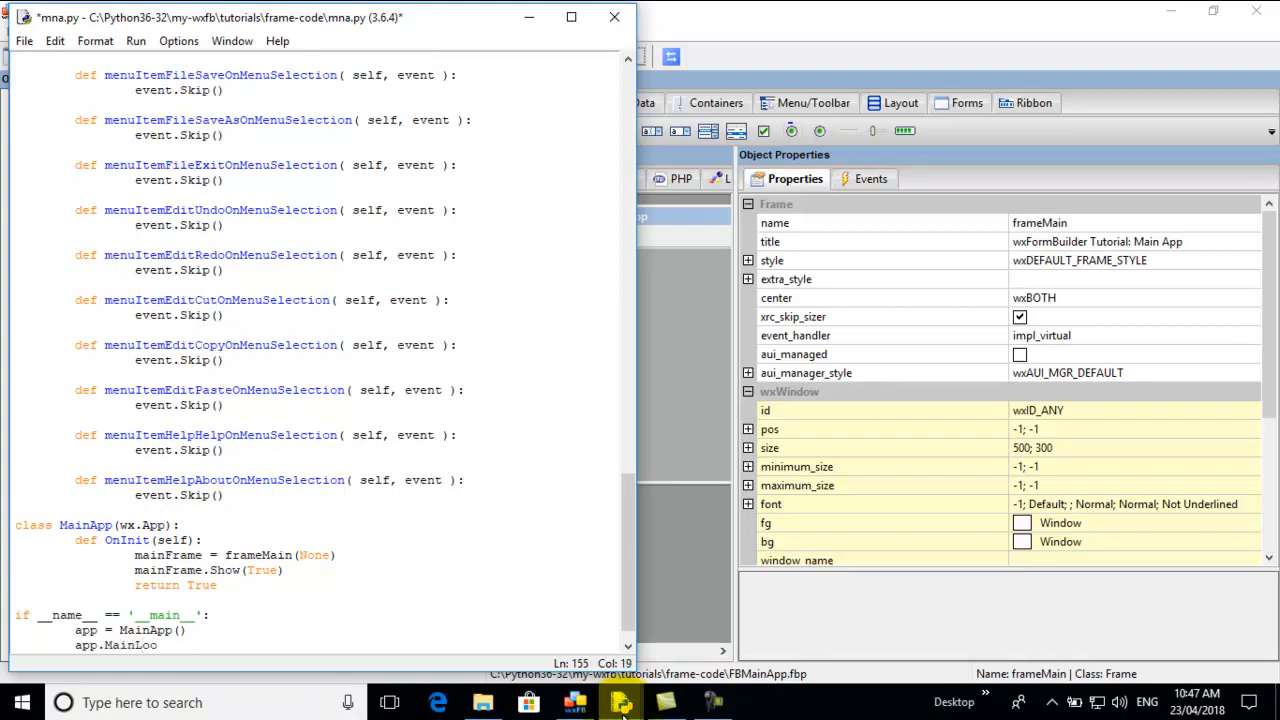